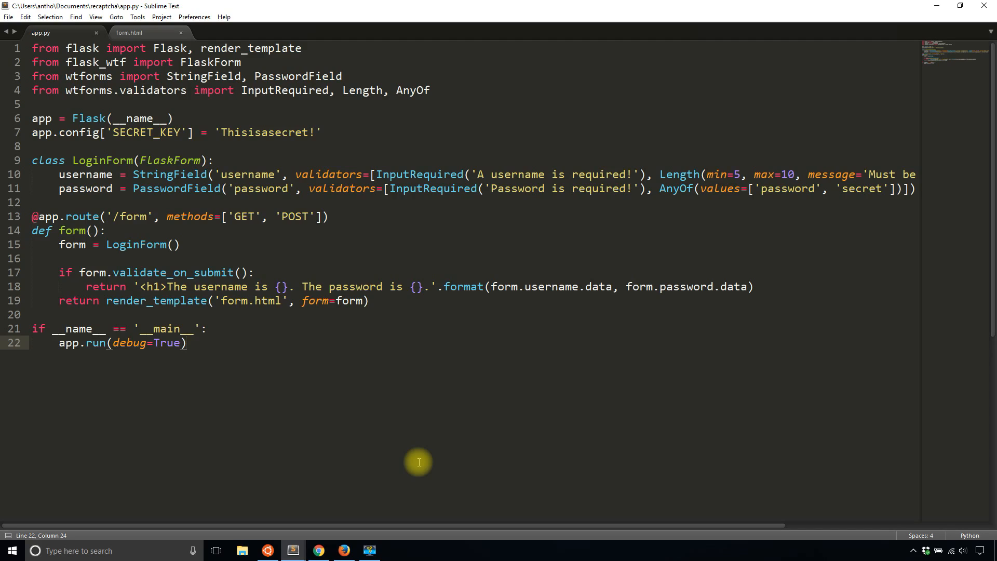
pyautogui.moveTo(401, 465)
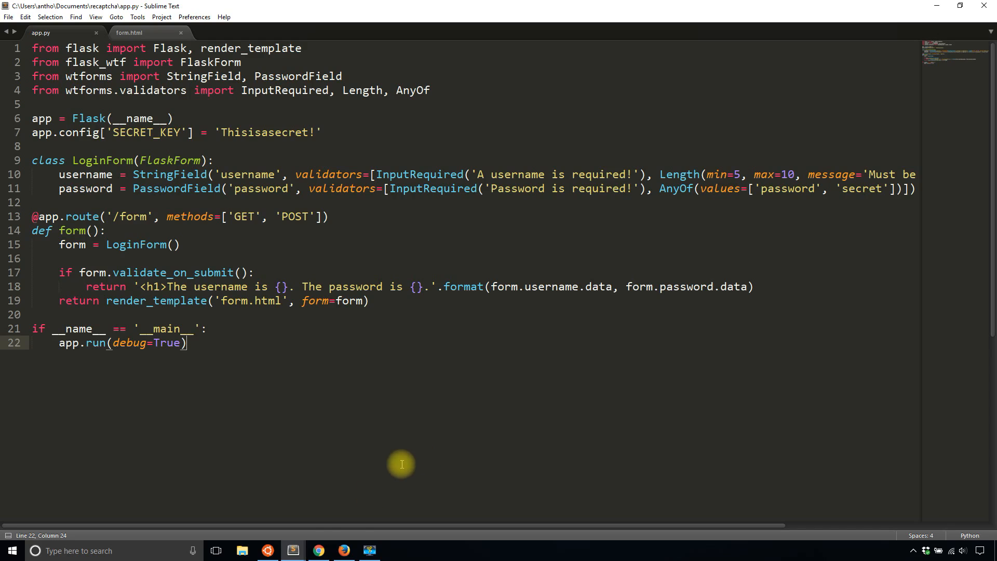
# Open the 'Get reCAPTCHA - Google' result from the google recaptcha search listing
pyautogui.click(319, 551)
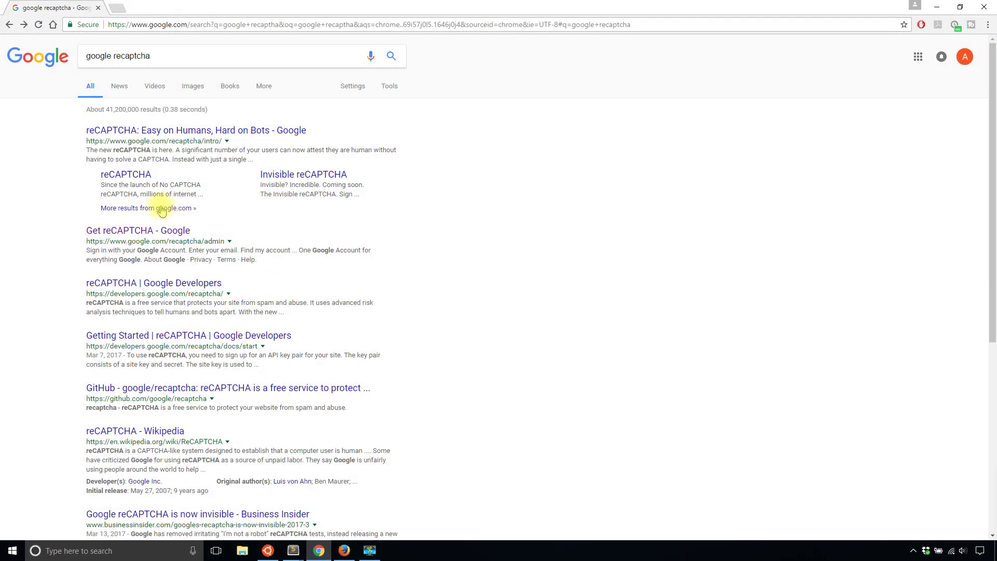
pyautogui.moveTo(166, 237)
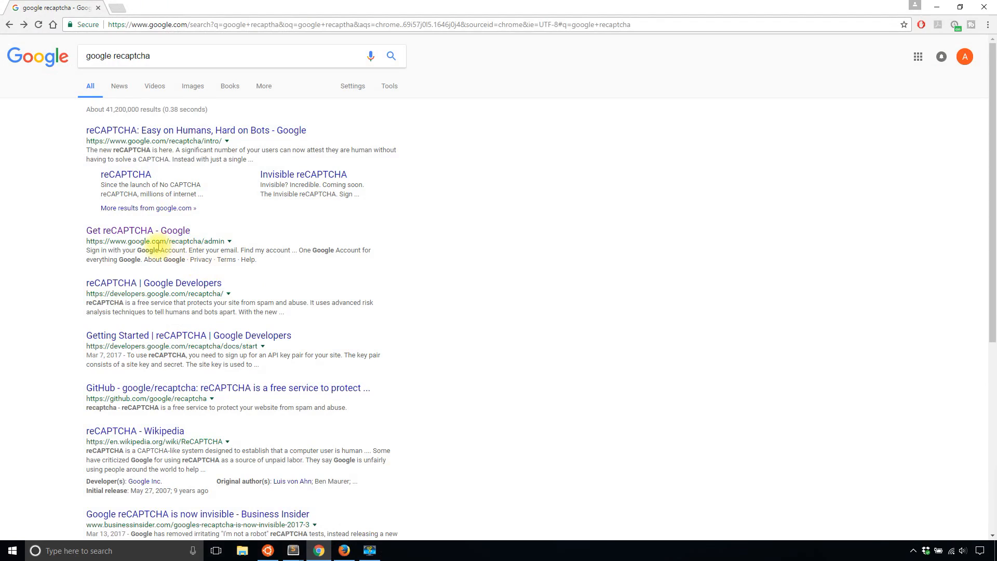
pyautogui.click(147, 231)
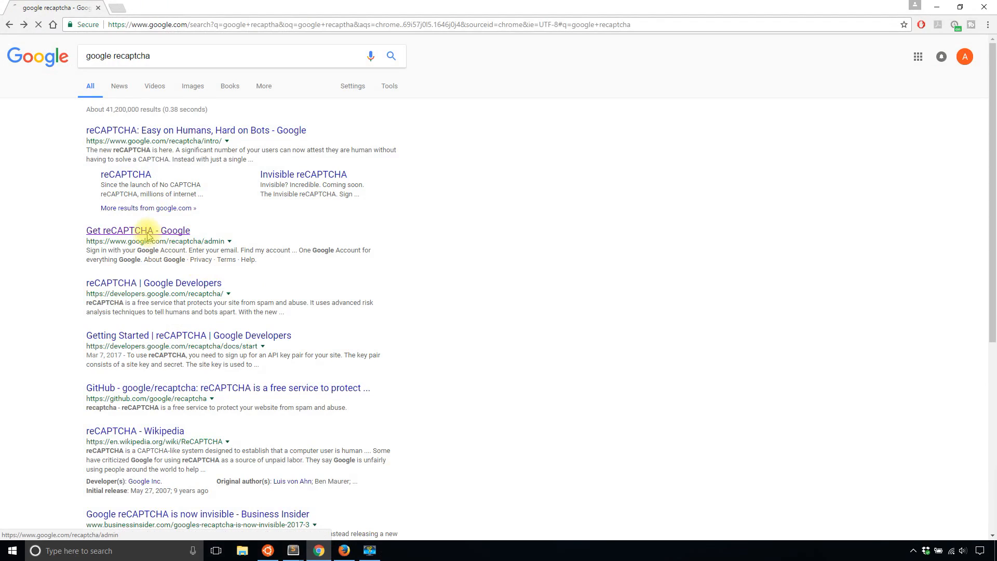
# Fill the registration form: label 'Flask App', reCAPTCHA V2, domains localhost and 127.0.0.1, terms accepted
pyautogui.click(137, 230)
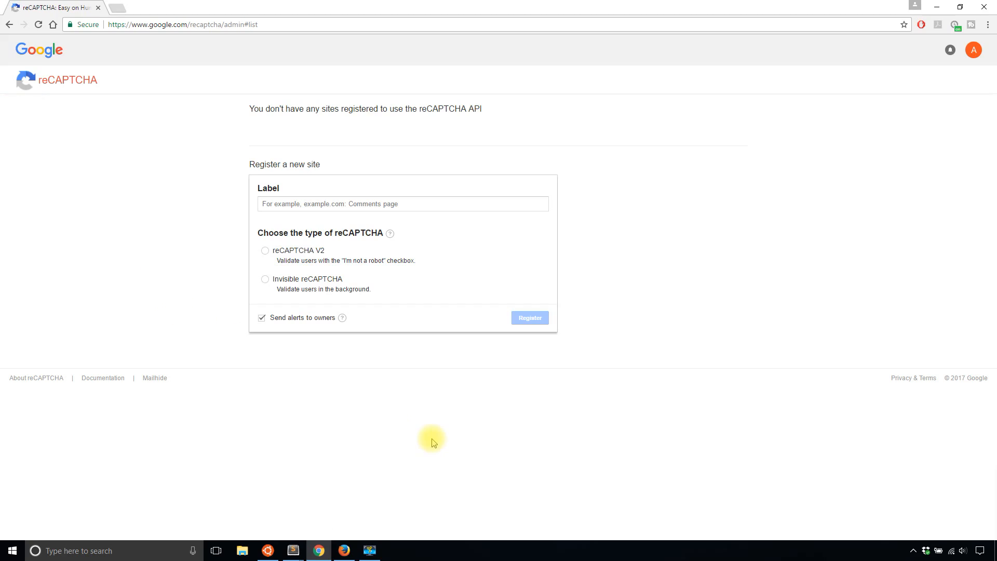
pyautogui.moveTo(415, 399)
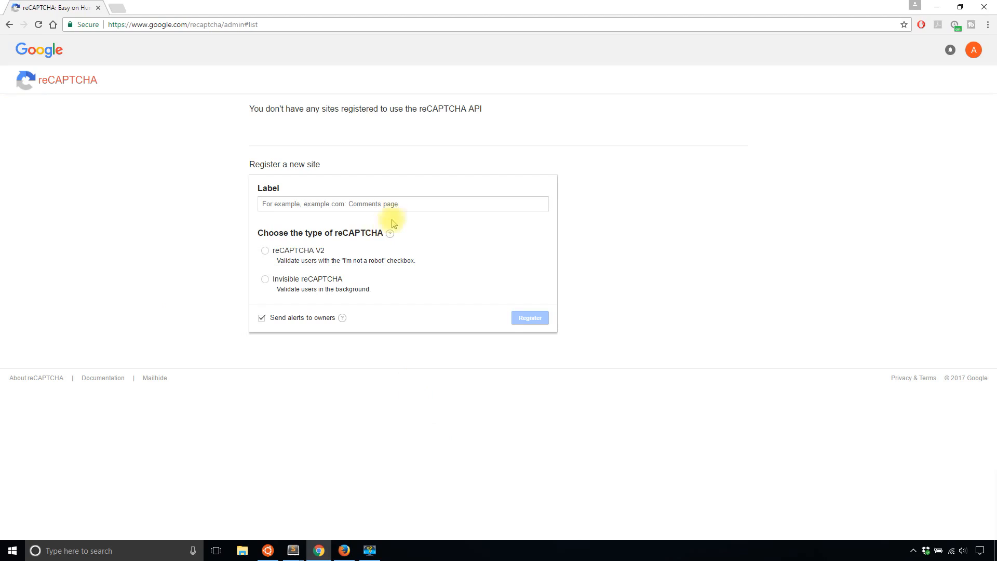
pyautogui.click(402, 204)
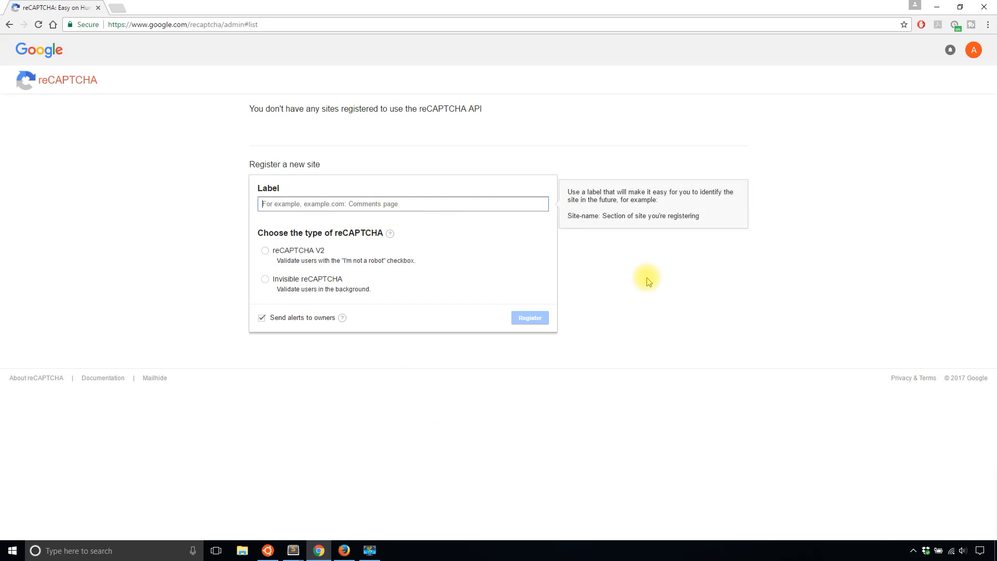
pyautogui.write('Flask App')
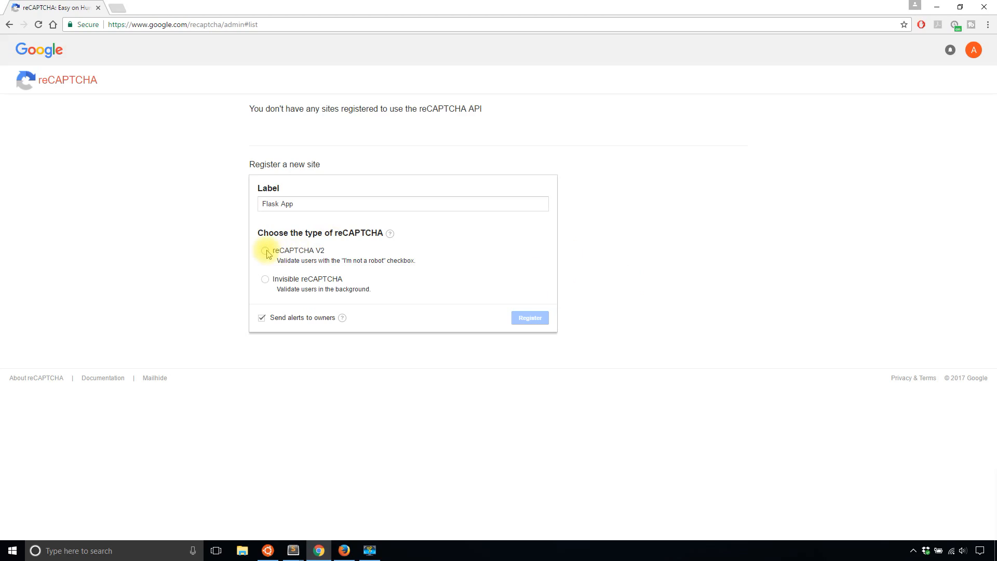
pyautogui.click(263, 252)
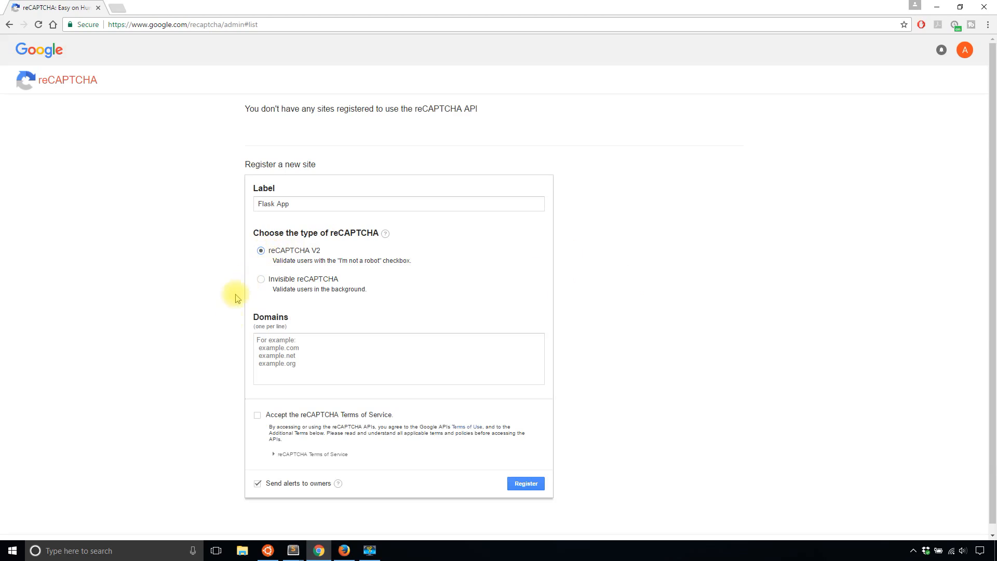
pyautogui.click(398, 358)
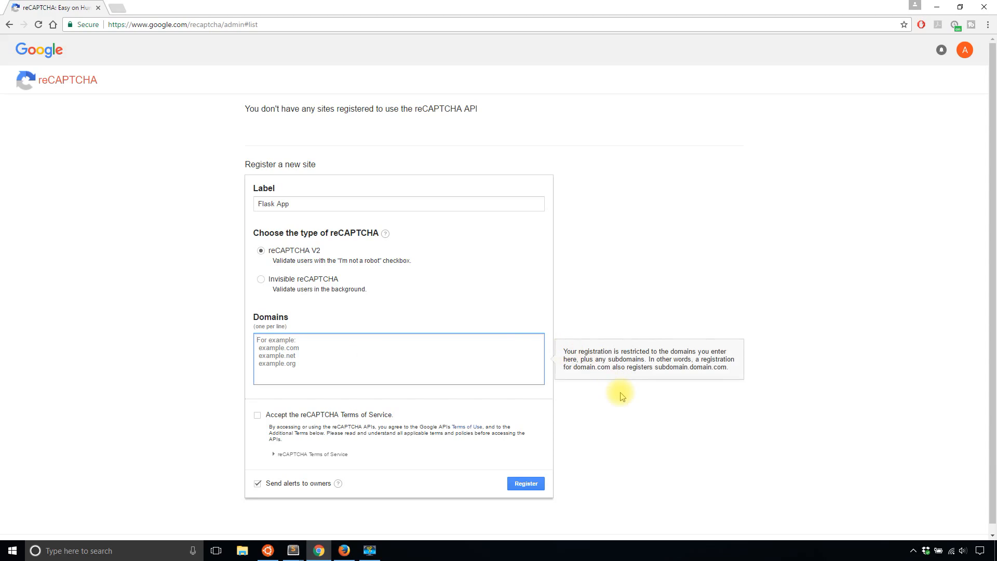
pyautogui.write('localhost')
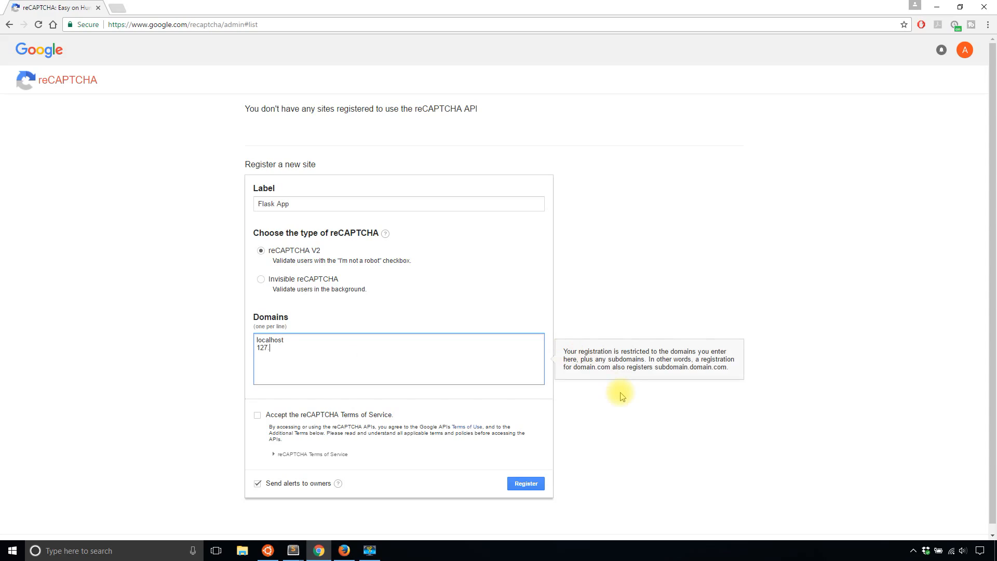
pyautogui.write('0.0.1')
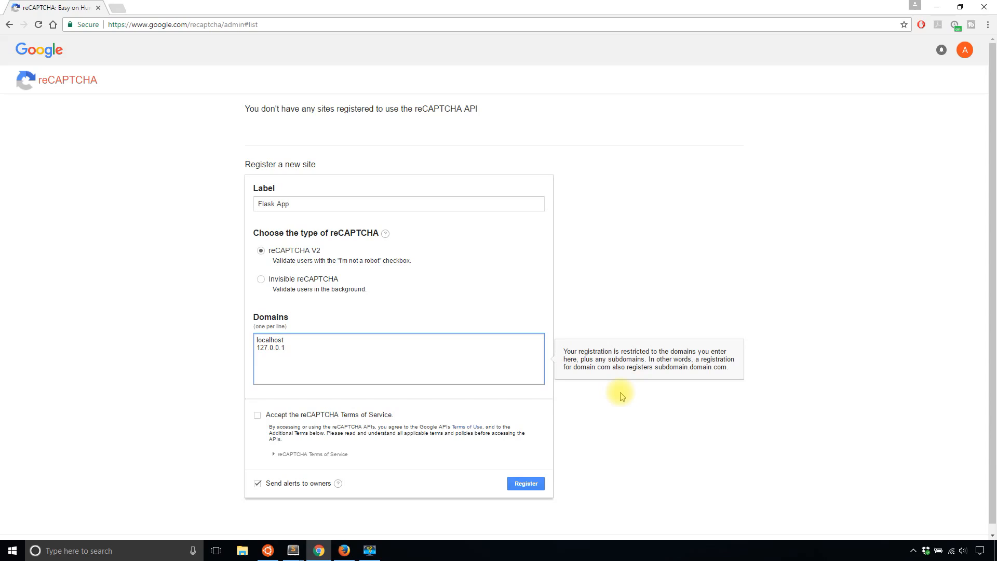
pyautogui.click(257, 414)
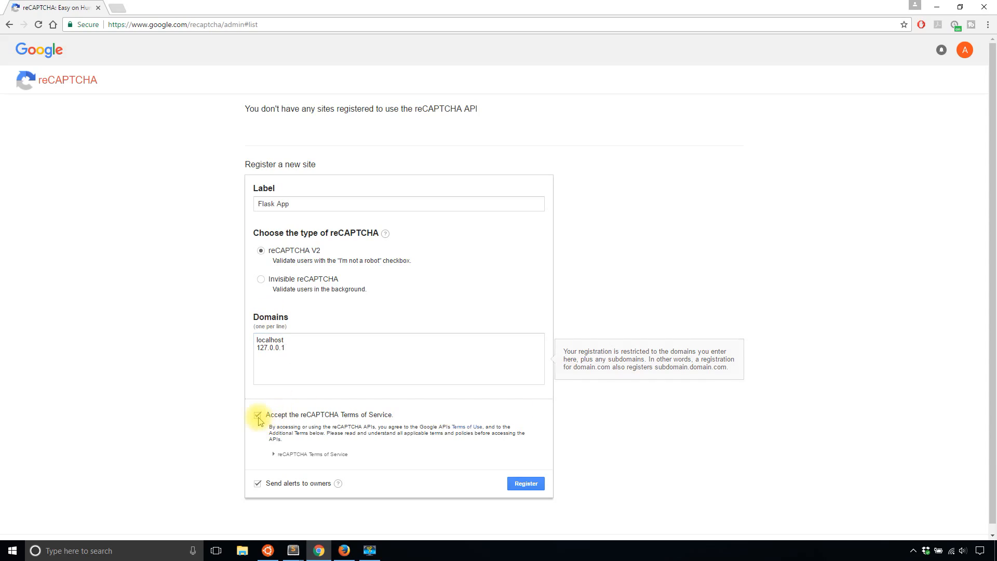
# Register the Flask App site and review its issued Site key, Secret key and Key Settings
pyautogui.click(526, 483)
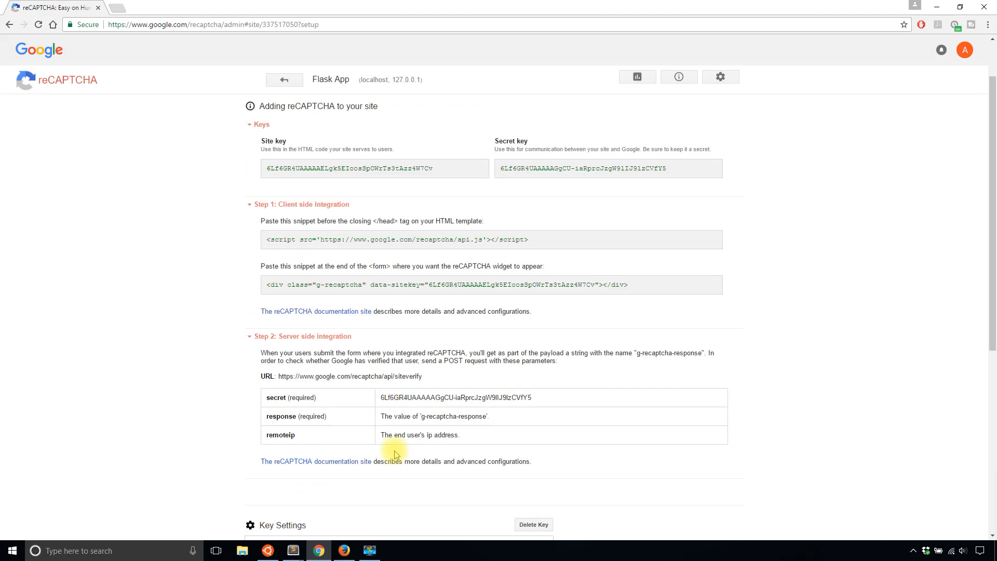
pyautogui.scroll(3)
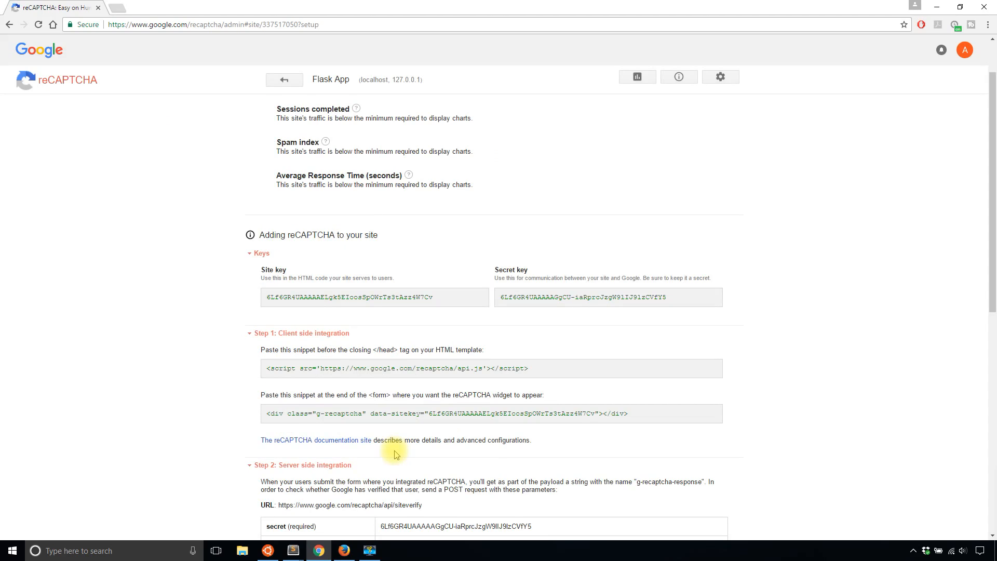
pyautogui.moveTo(385, 351)
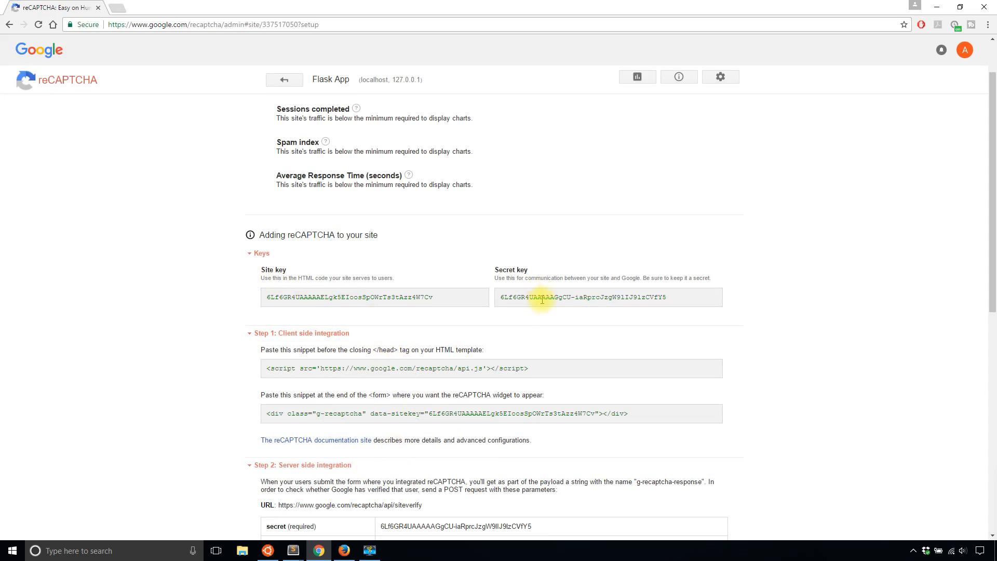
pyautogui.scroll(-3)
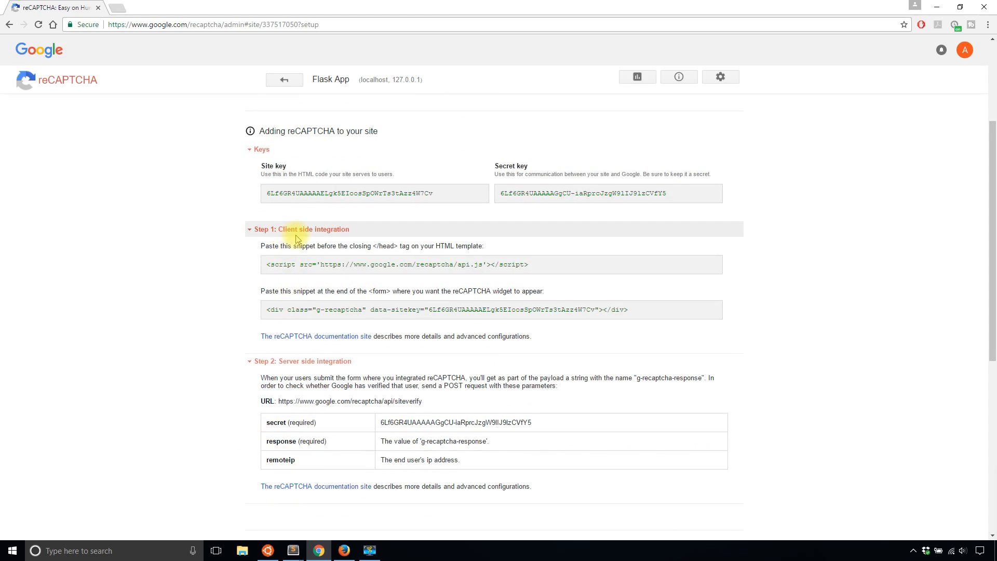
pyautogui.scroll(-3)
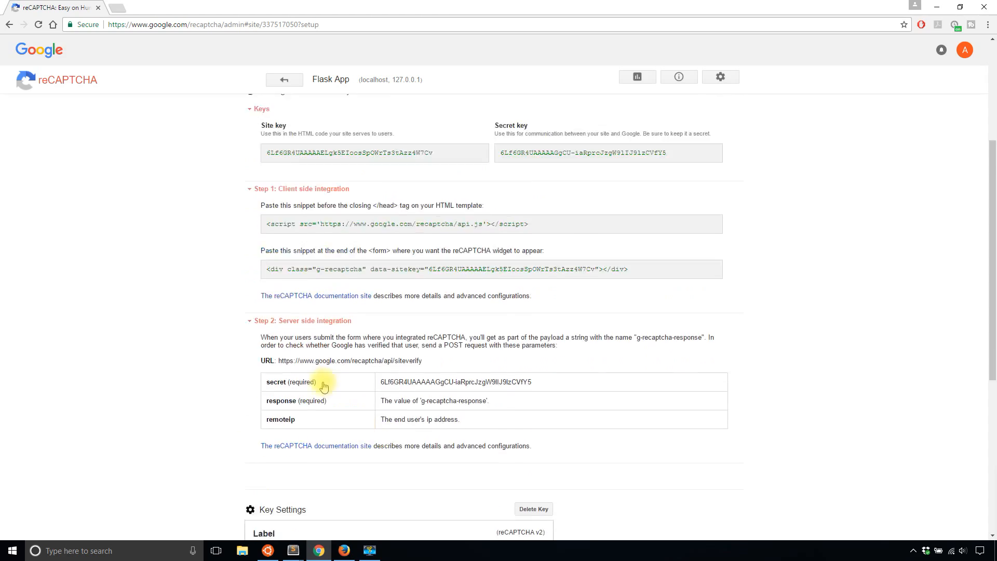
pyautogui.scroll(3)
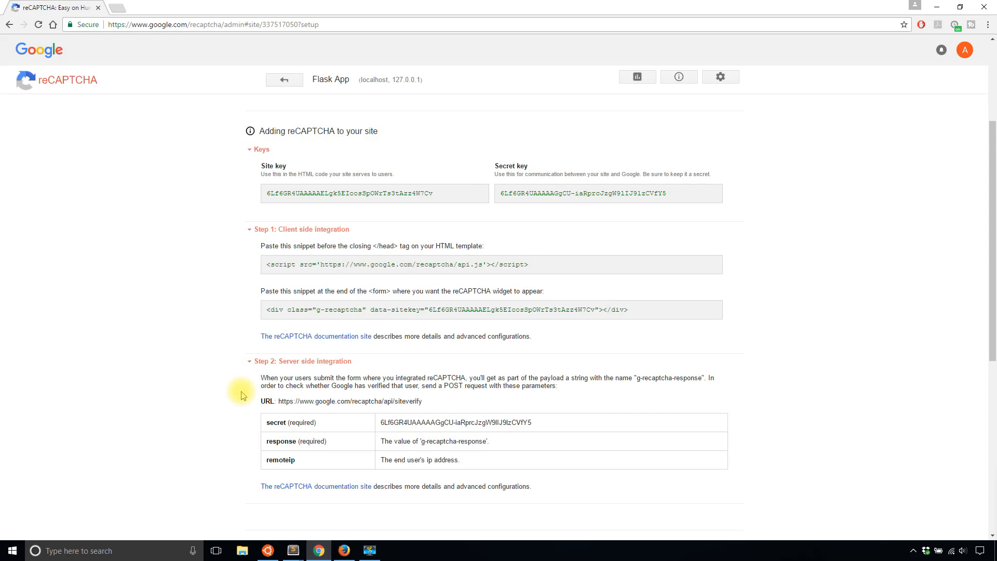
pyautogui.scroll(-3)
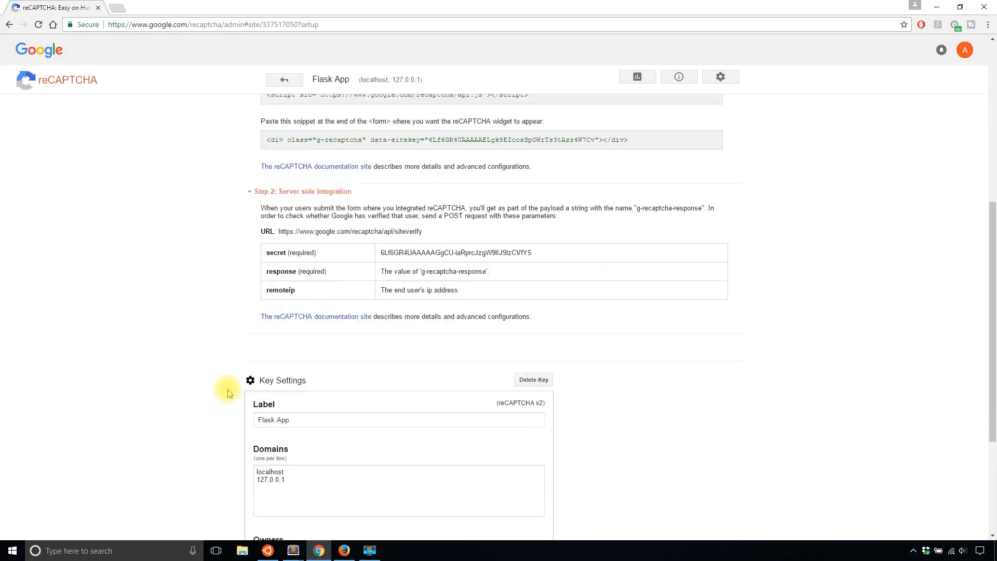
pyautogui.scroll(-3)
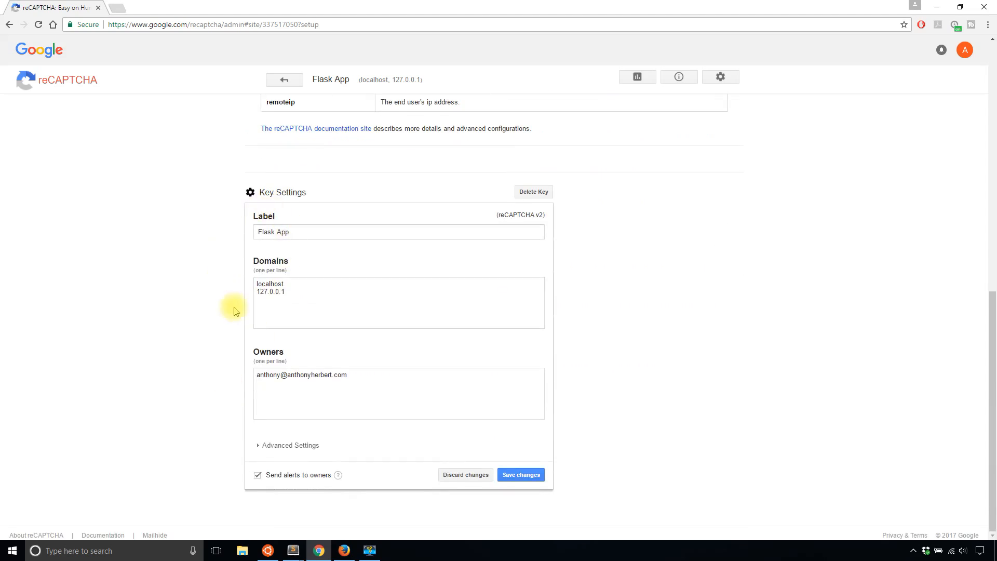
pyautogui.moveTo(261, 333)
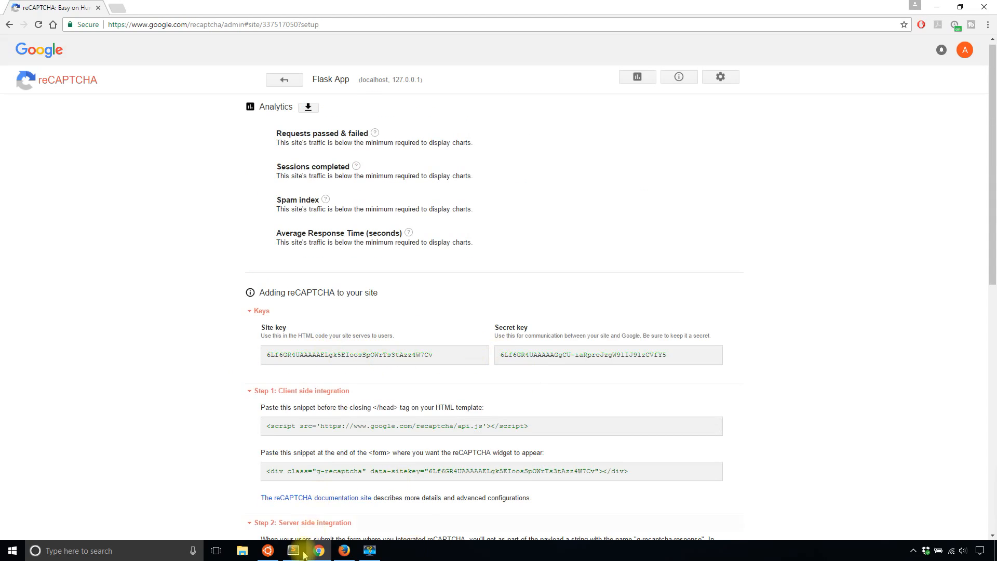
# Add app.config['RECAPTCHA_PUBLIC_KEY'] and ['RECAPTCHA_PRIVATE_KEY'] = '' lines under SECRET_KEY in app.py
pyautogui.click(293, 550)
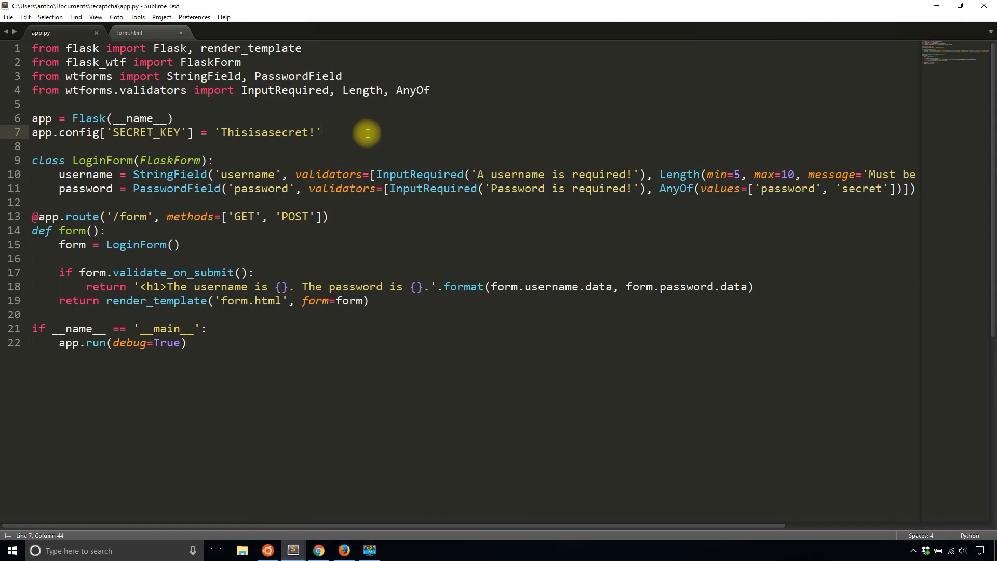
pyautogui.press('Enter')
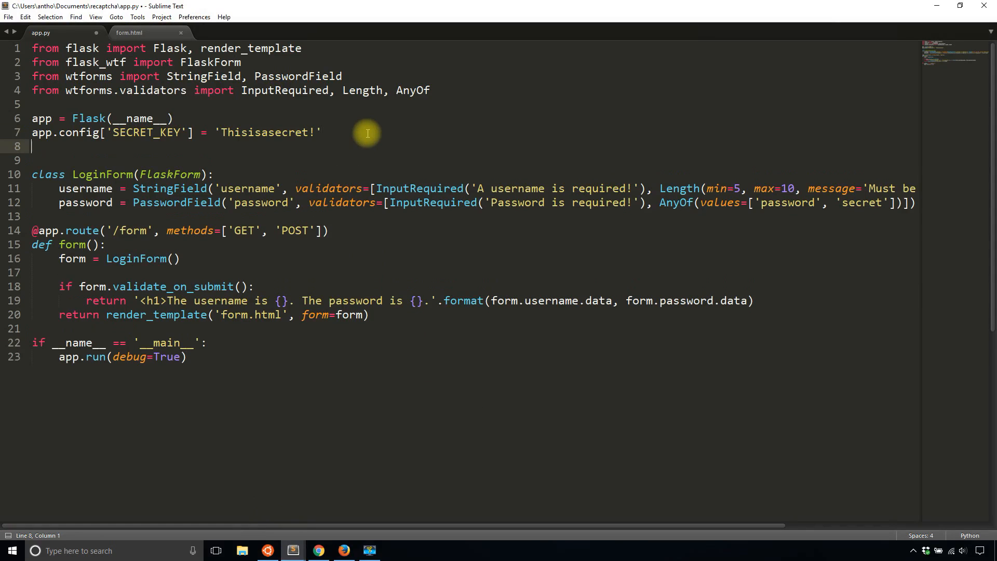
pyautogui.write('app.co')
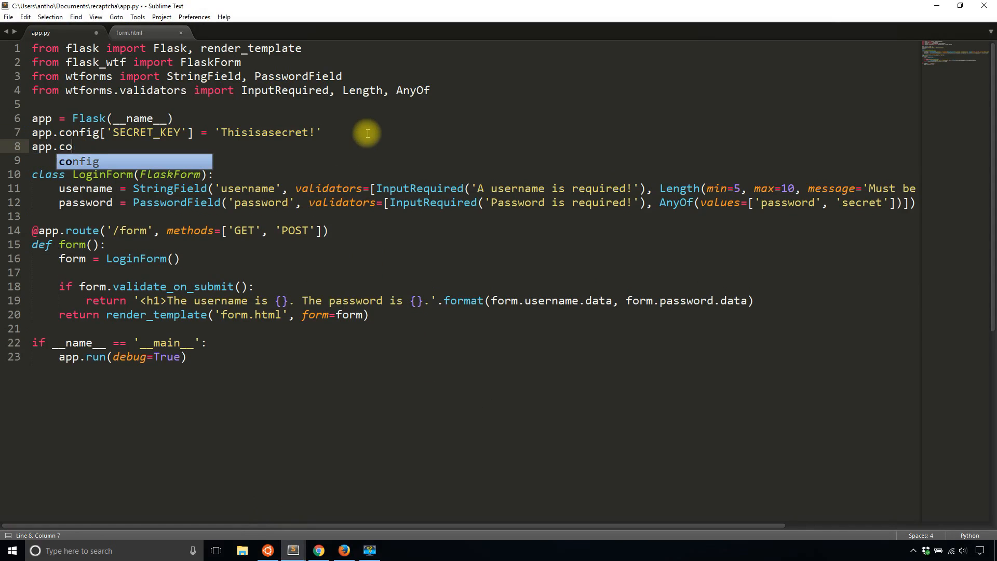
pyautogui.write("nfig['']")
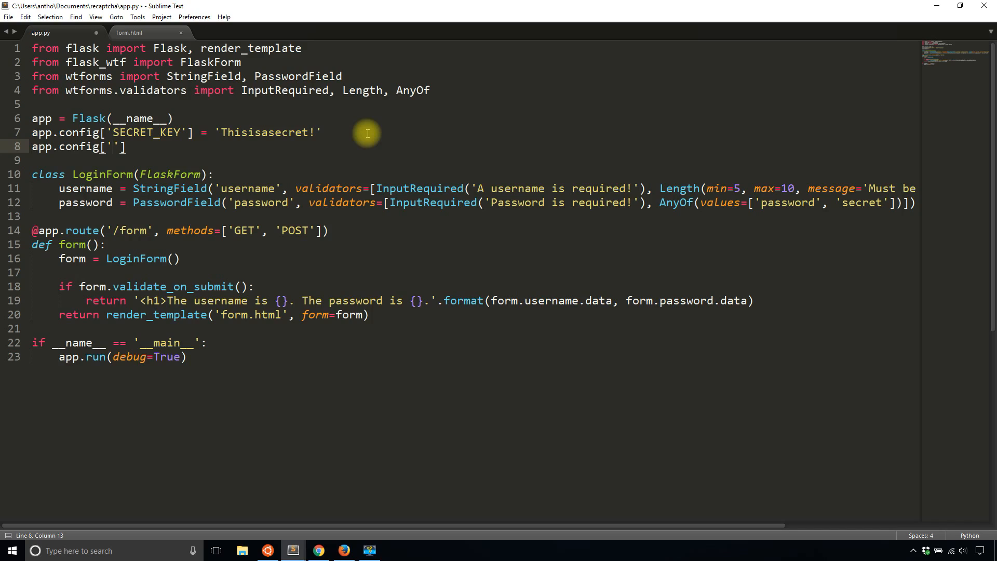
pyautogui.write('RECAPTCHA')
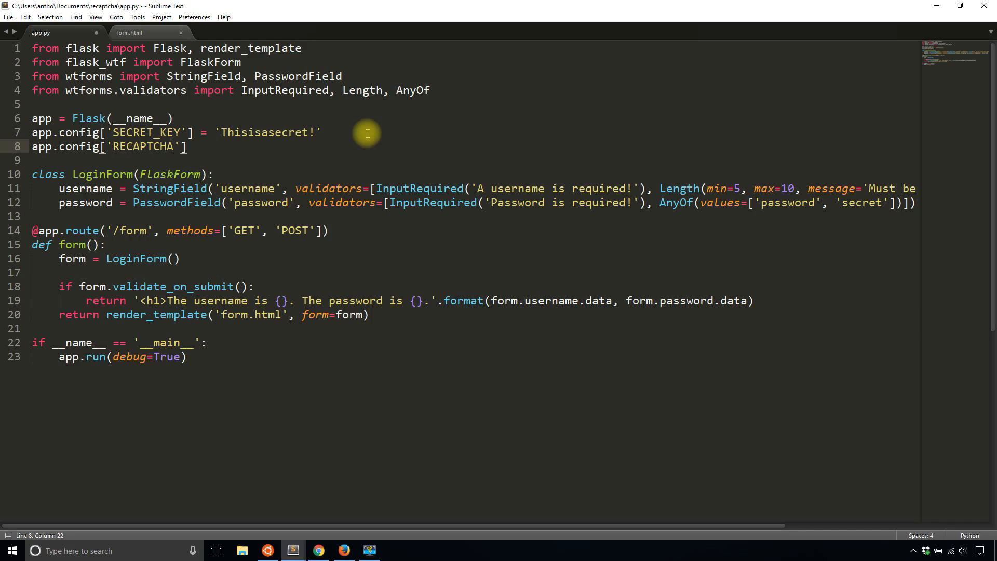
pyautogui.write('_PUBLIC_KEY')
pyautogui.write('app.config')
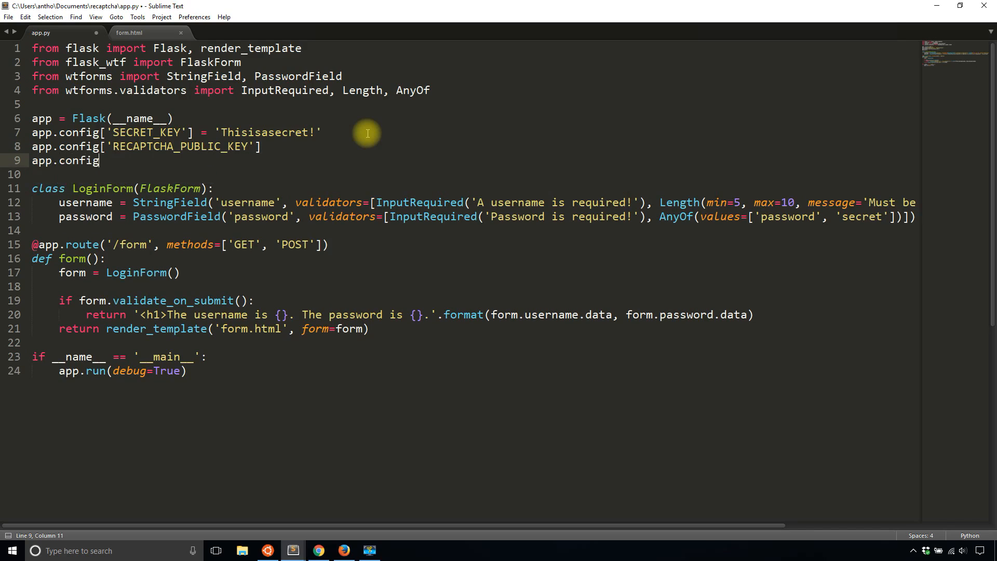
pyautogui.write("['REC']")
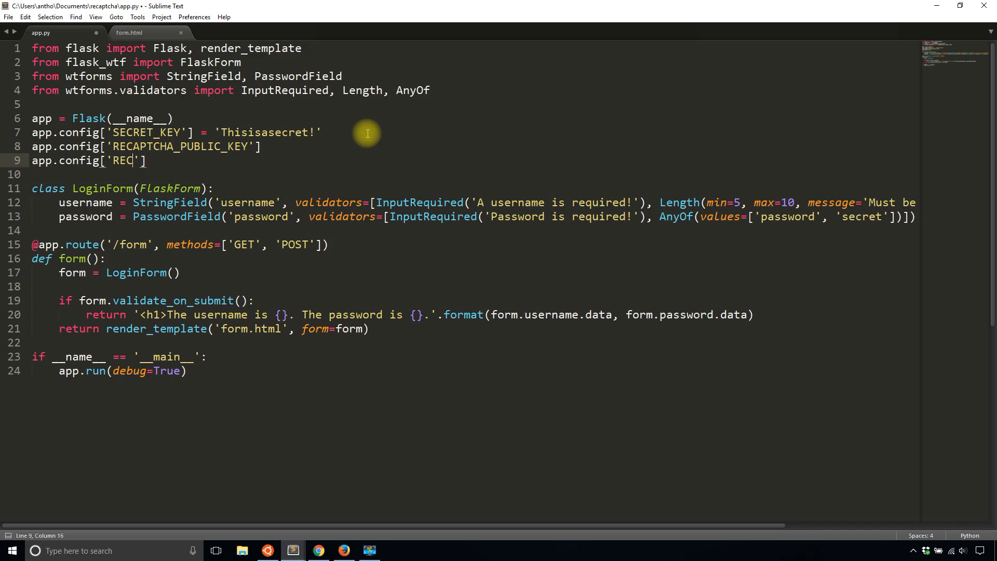
pyautogui.write('APTCHA_')
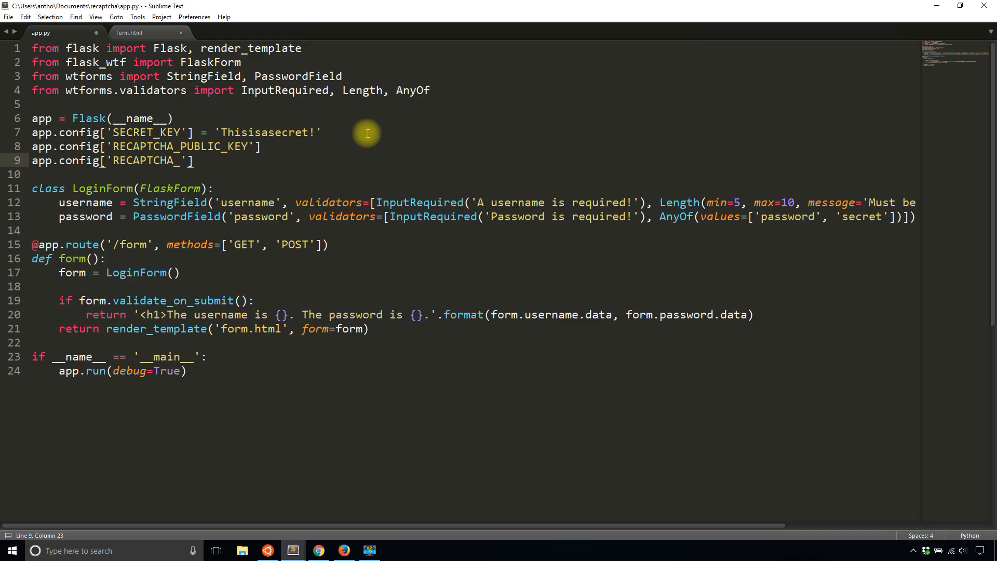
pyautogui.write('PRIVATE_KEY')
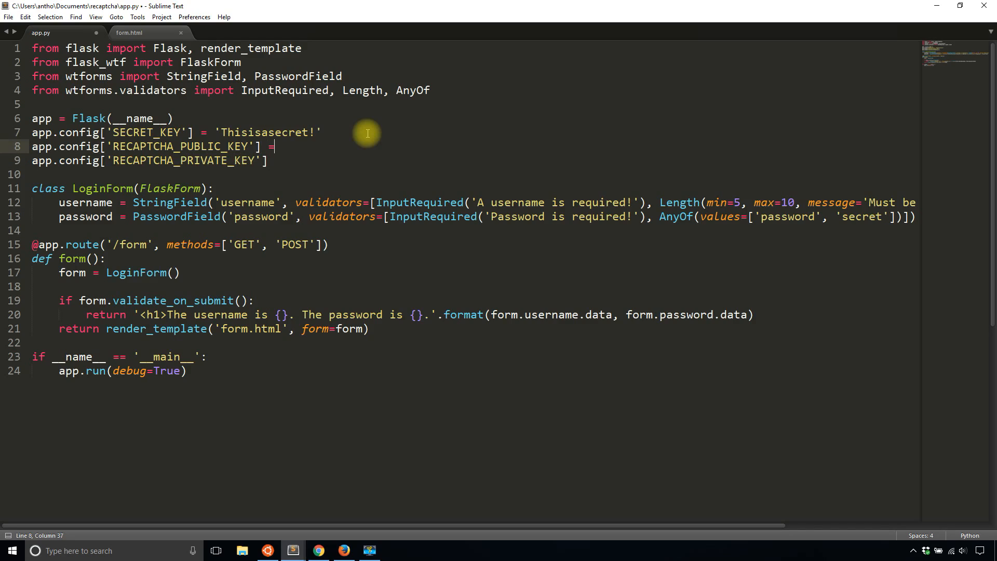
pyautogui.write("= ''")
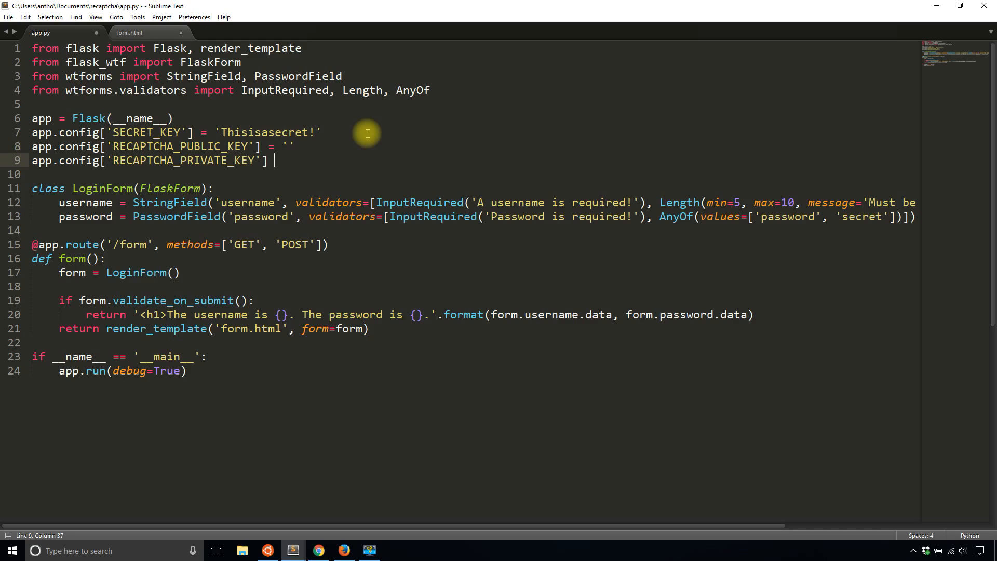
# Paste the Site key and Secret key from the admin page into the two app.py config quotes
pyautogui.click(319, 550)
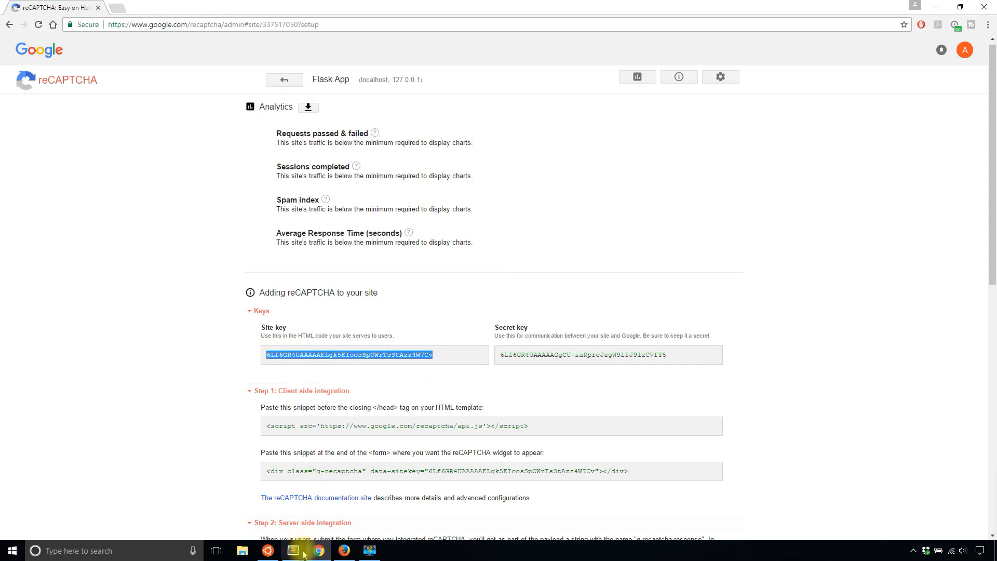
pyautogui.click(293, 551)
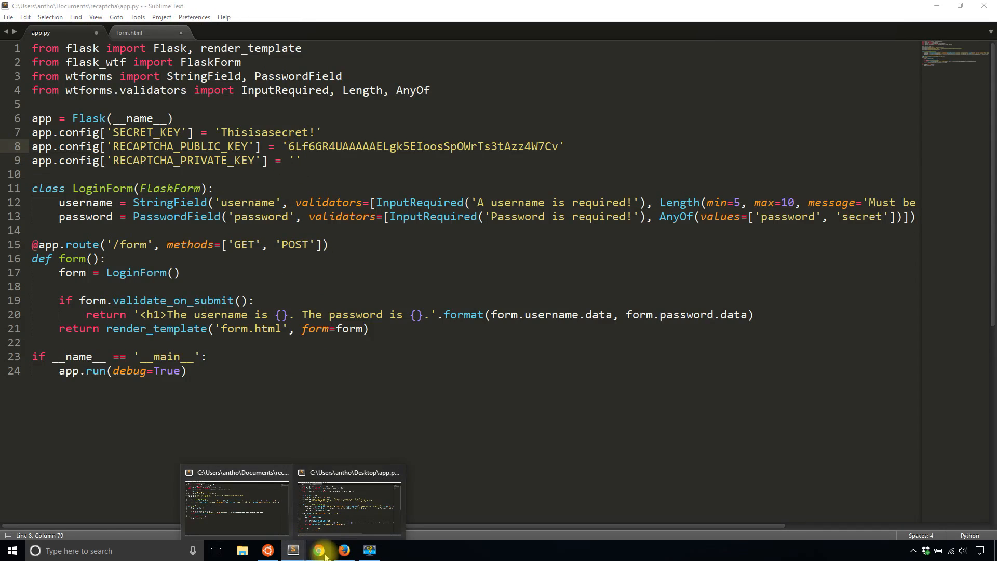
pyautogui.click(320, 550)
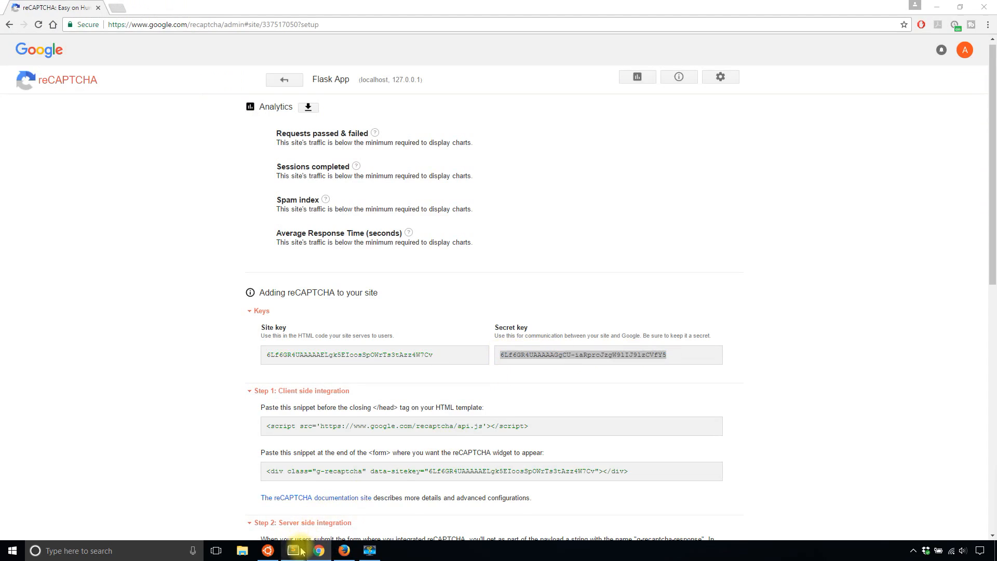
pyautogui.click(294, 550)
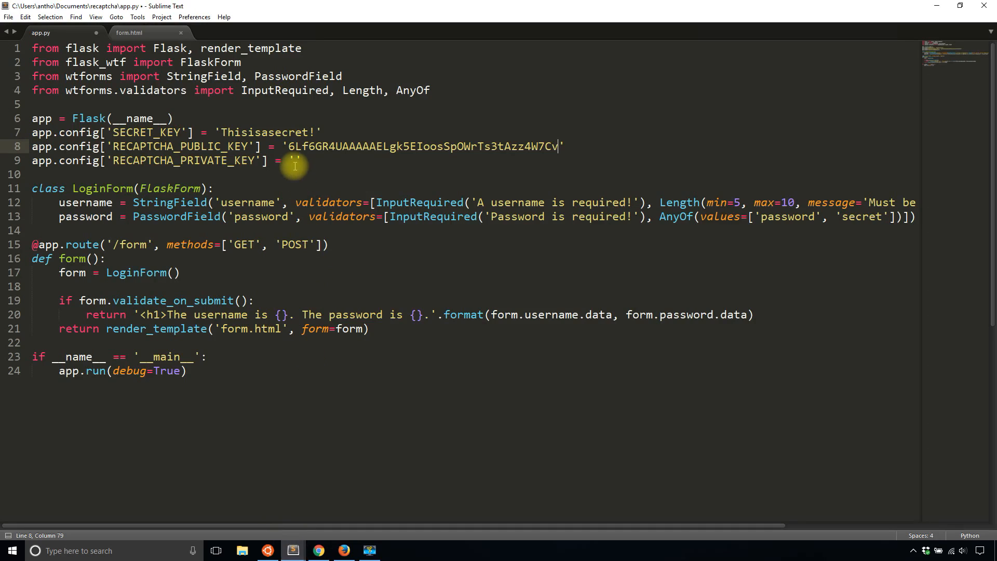
pyautogui.click(289, 160)
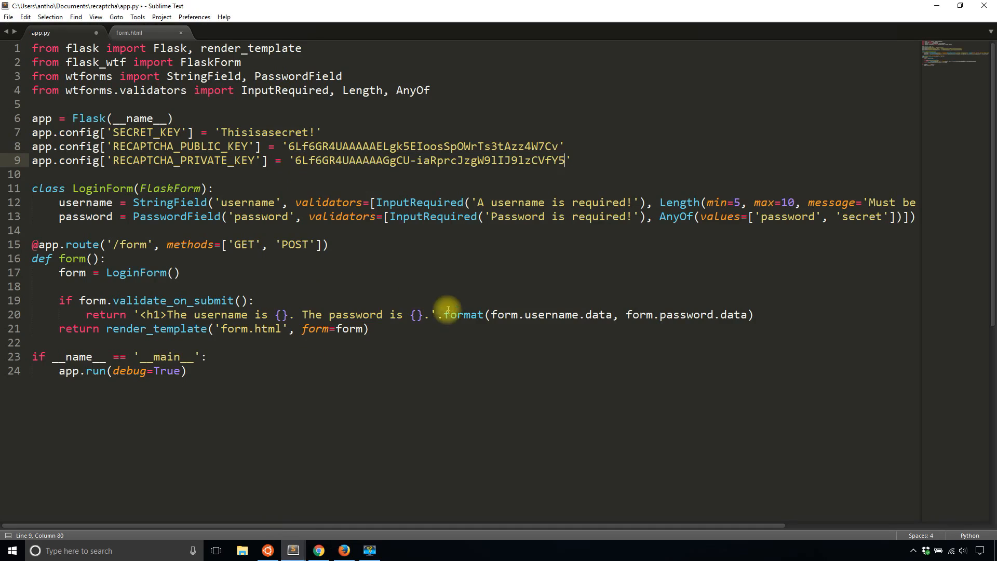
pyautogui.moveTo(548, 304)
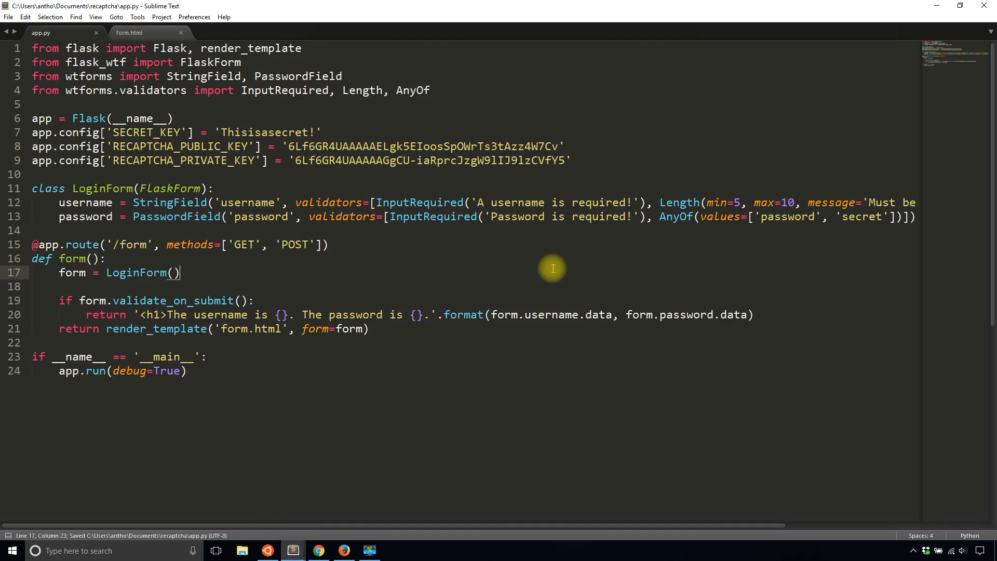
pyautogui.moveTo(535, 233)
pyautogui.write(', Re')
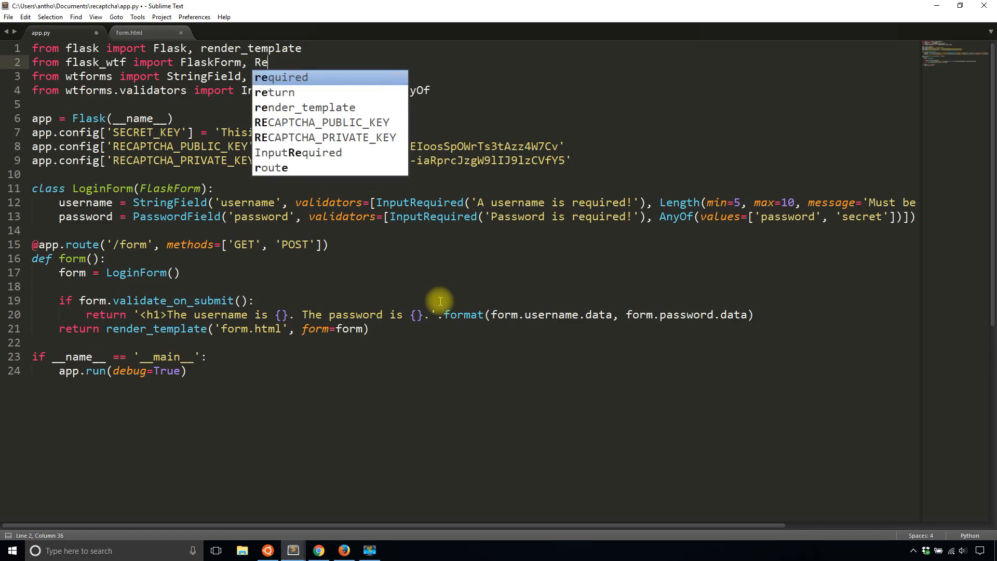
# Import RecaptchaField, add recaptcha = RecaptchaField() to LoginForm, save, and run python app.py
pyautogui.write('captchaField')
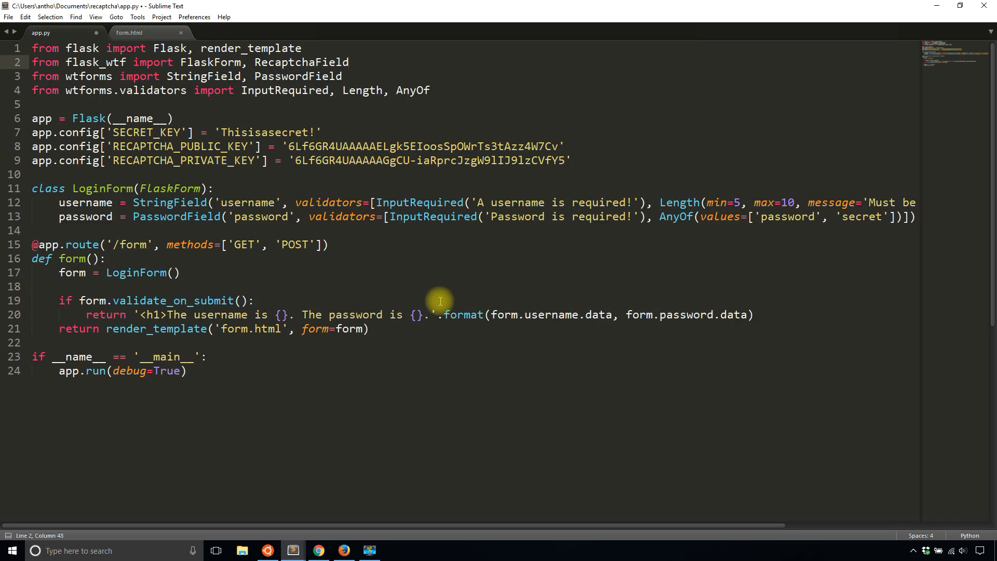
pyautogui.press('ctrl+s')
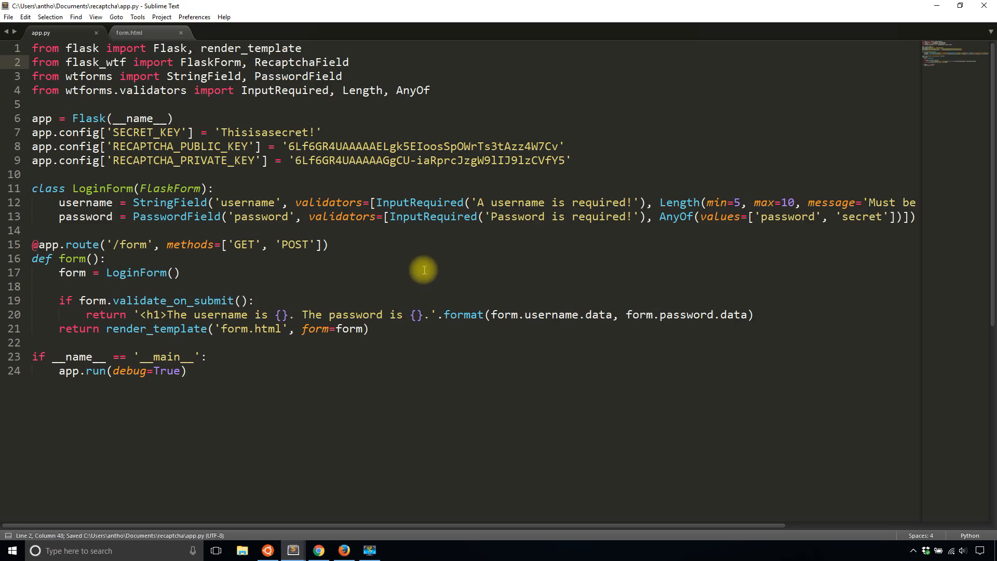
pyautogui.moveTo(416, 532)
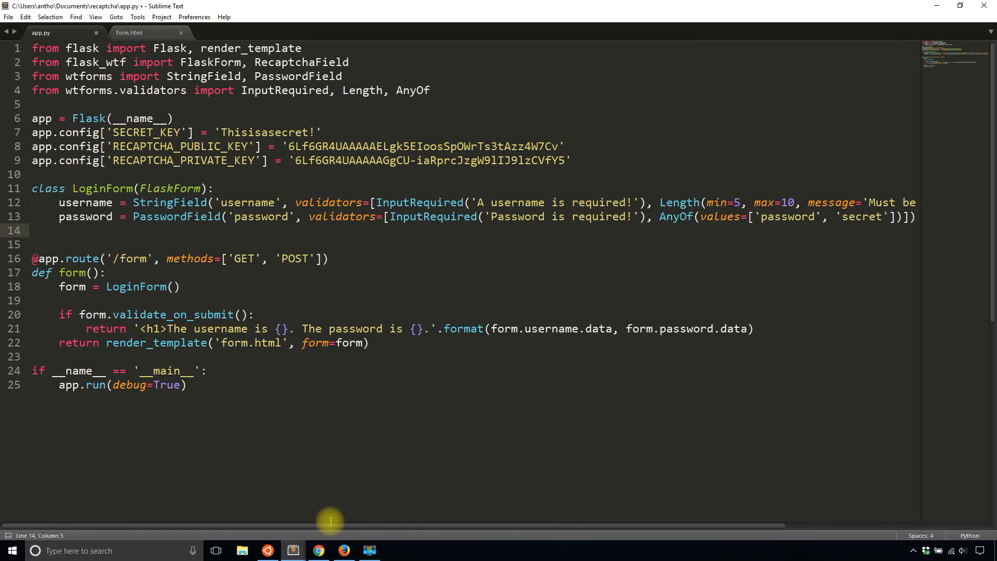
pyautogui.write('rec')
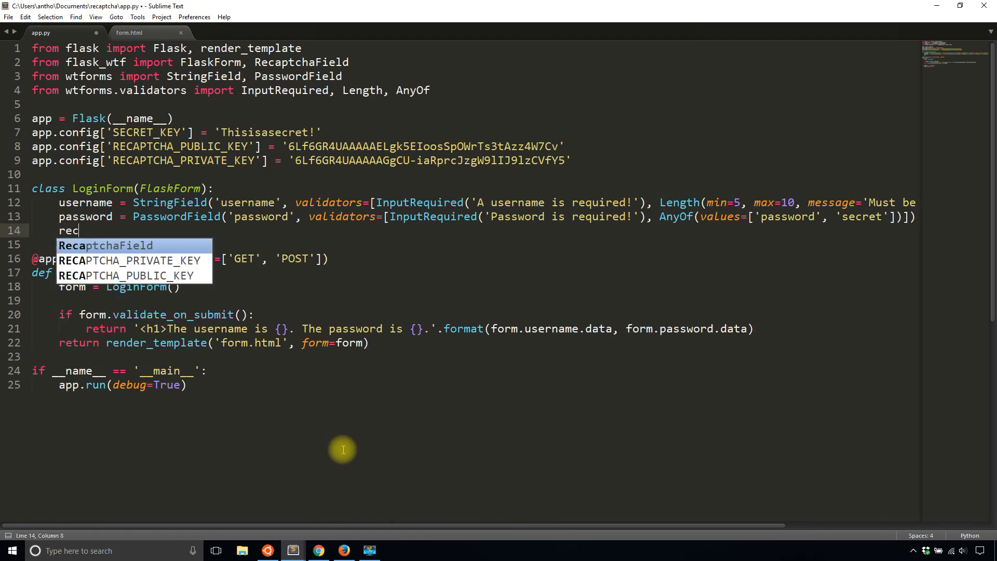
pyautogui.write('aptcha =')
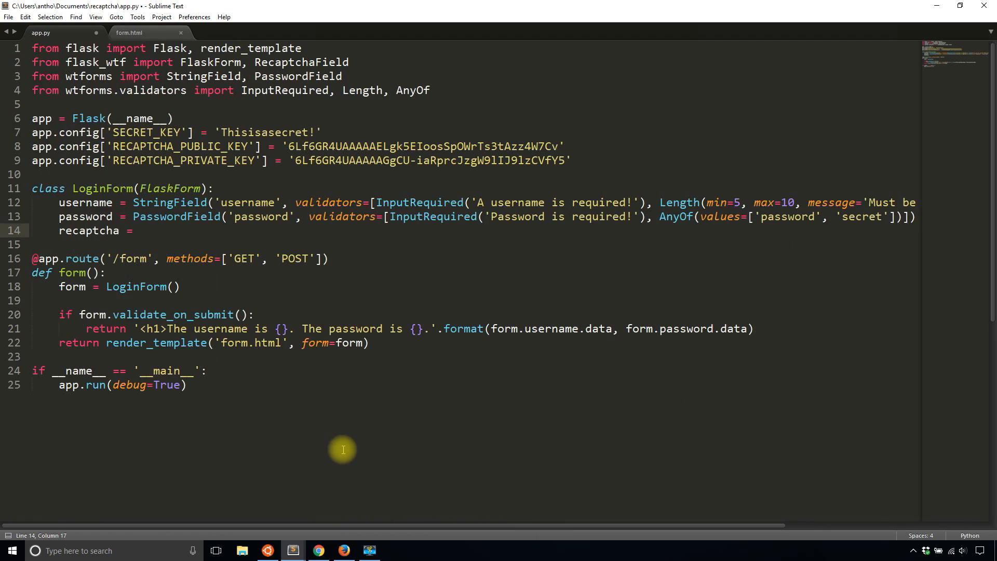
pyautogui.write('RecaptchaField')
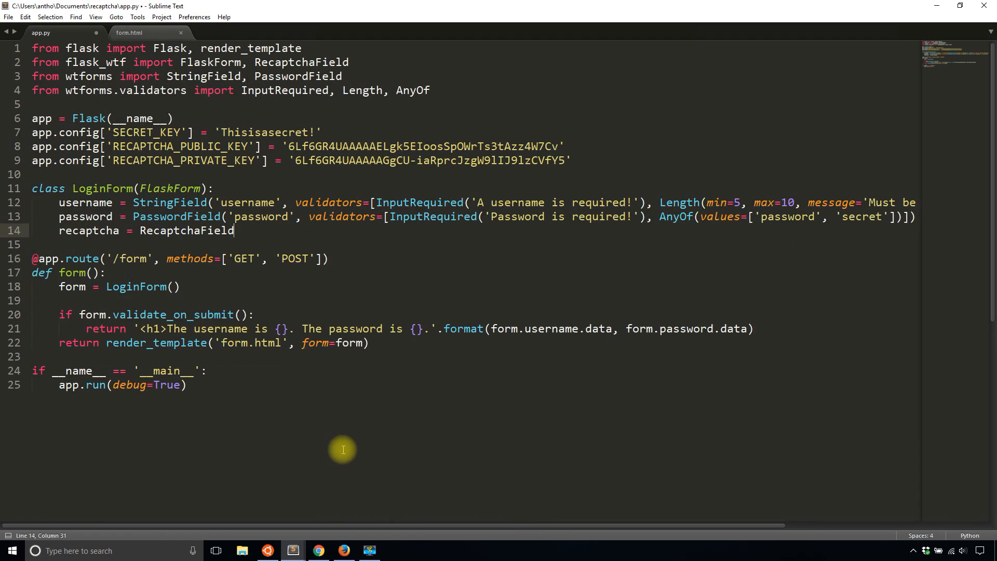
pyautogui.write('()')
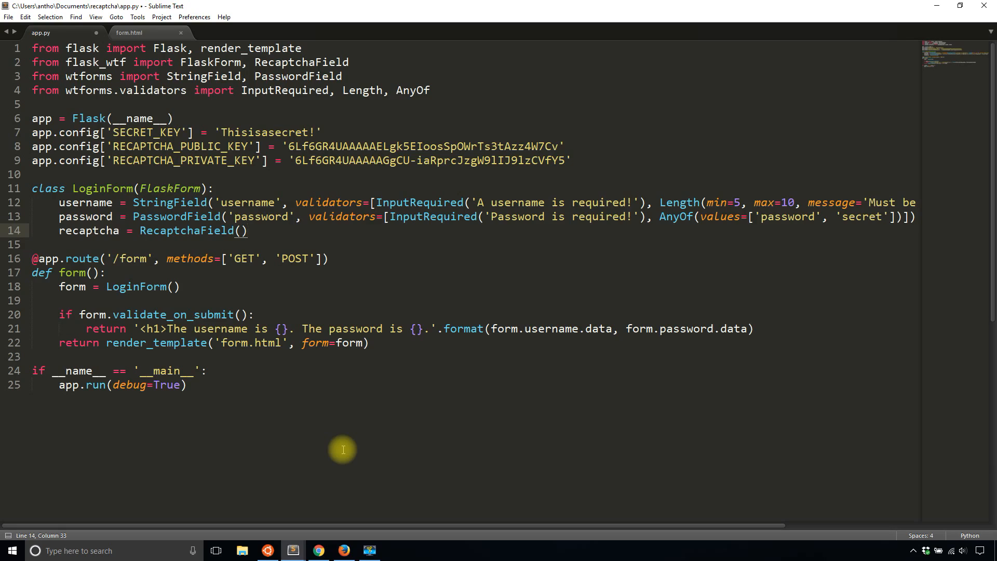
pyautogui.press('ctrl+s')
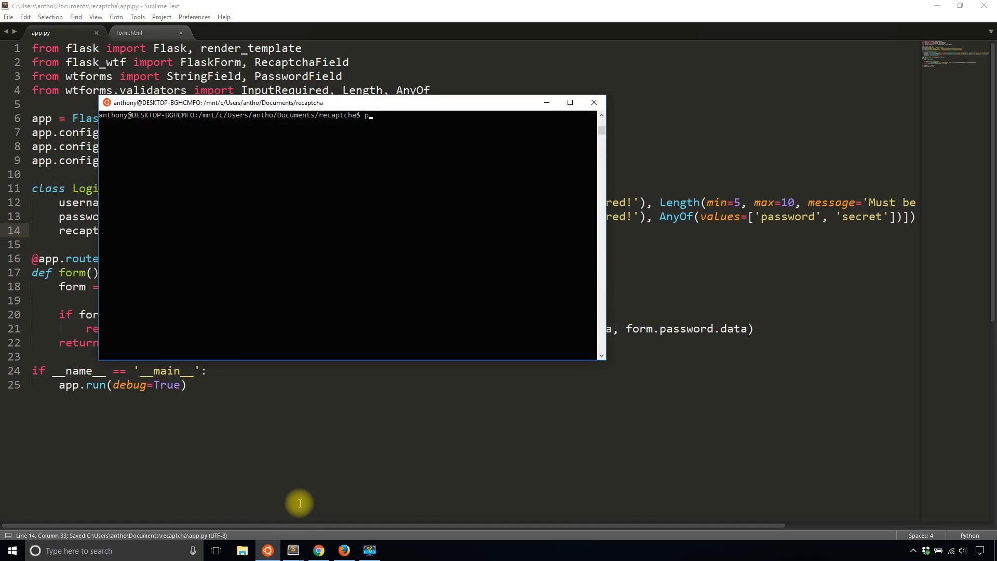
pyautogui.write('ython app.py')
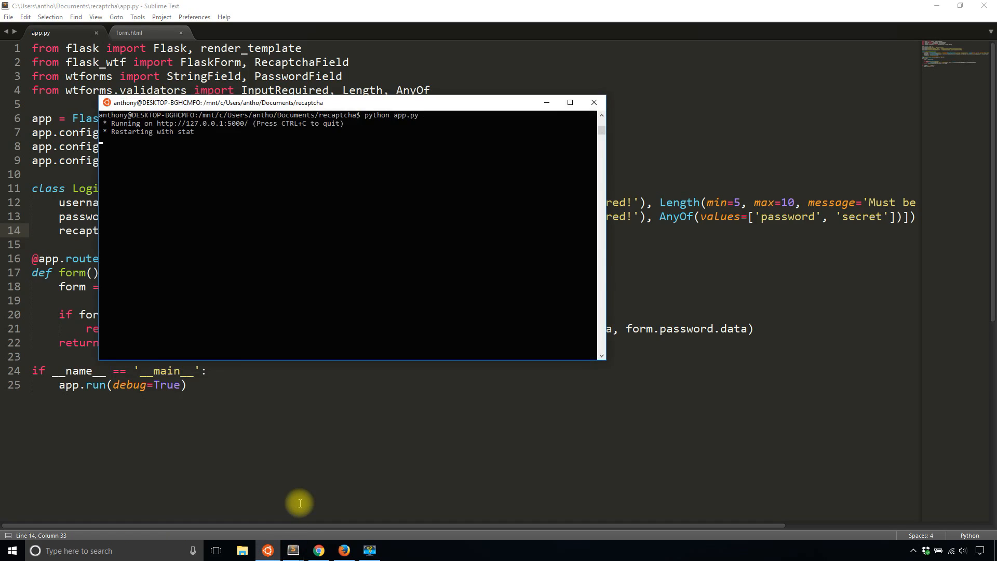
pyautogui.click(343, 550)
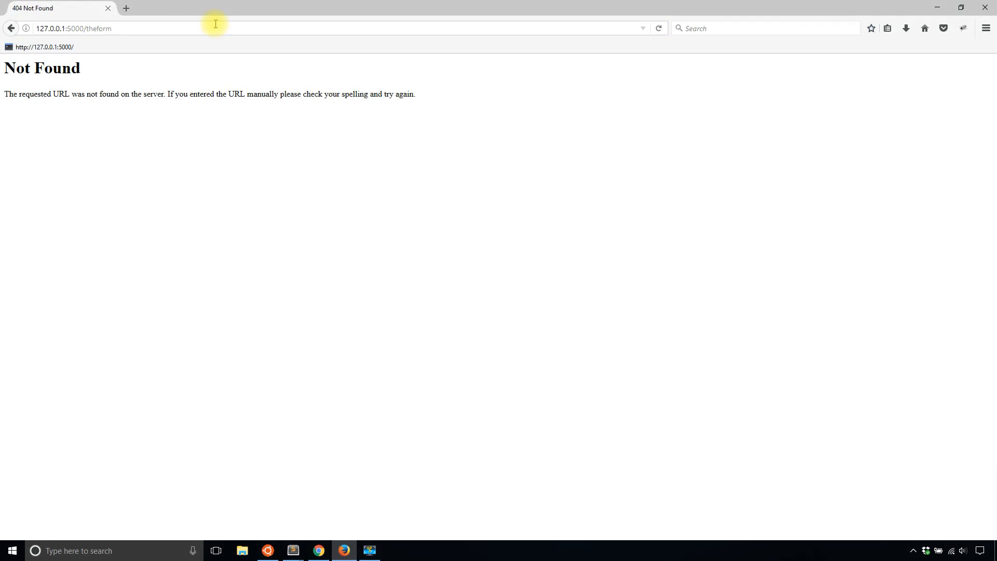
# Load 127.0.0.1:5000/form, type username 'Anthony', and return to app.py
pyautogui.doubleClick(101, 28)
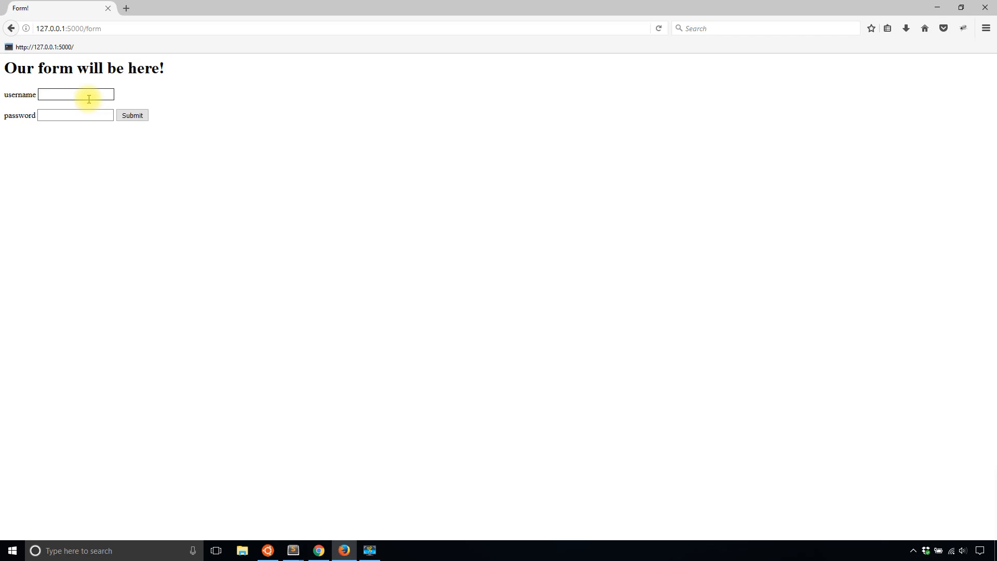
pyautogui.write('Anthony')
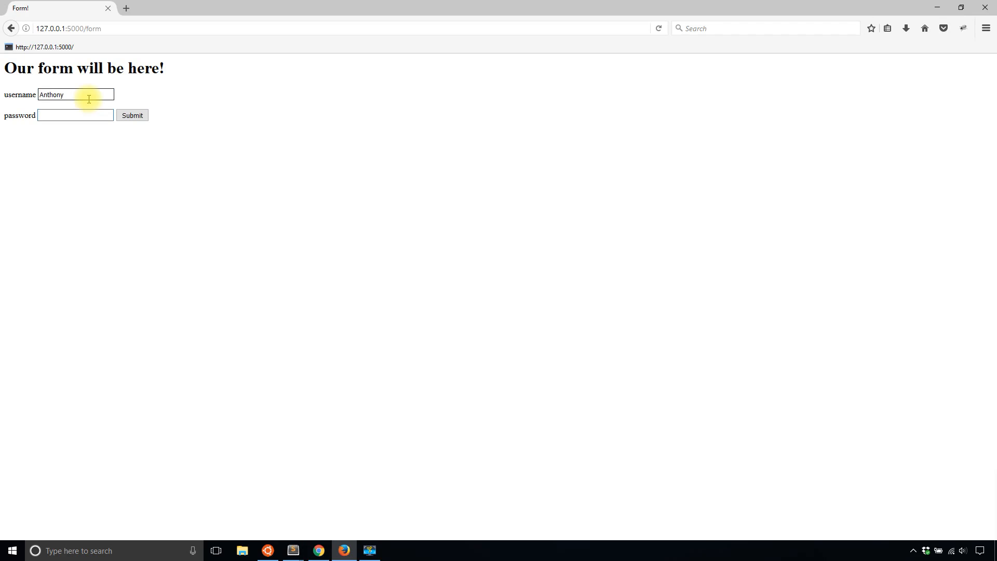
pyautogui.moveTo(284, 538)
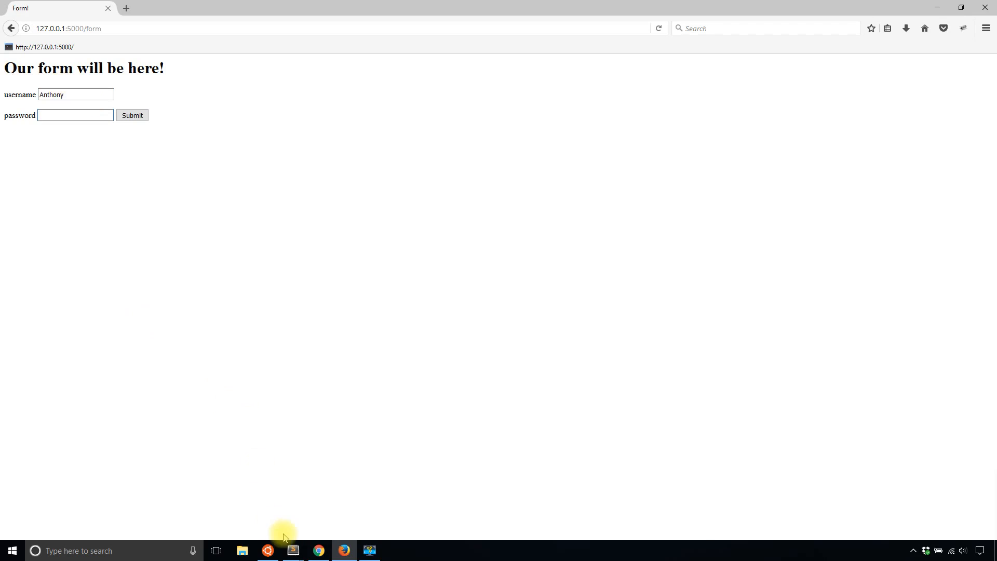
pyautogui.click(292, 550)
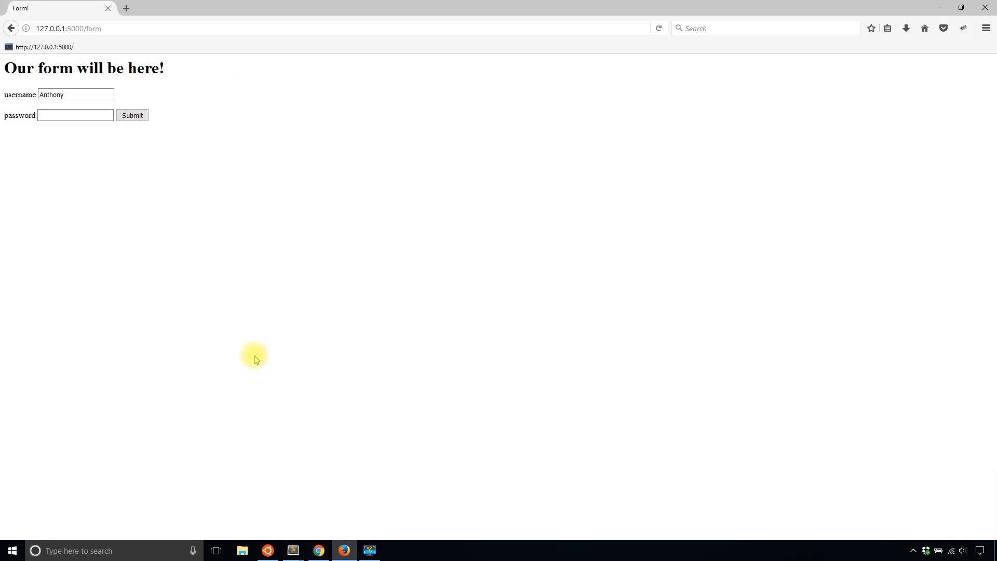
pyautogui.click(291, 550)
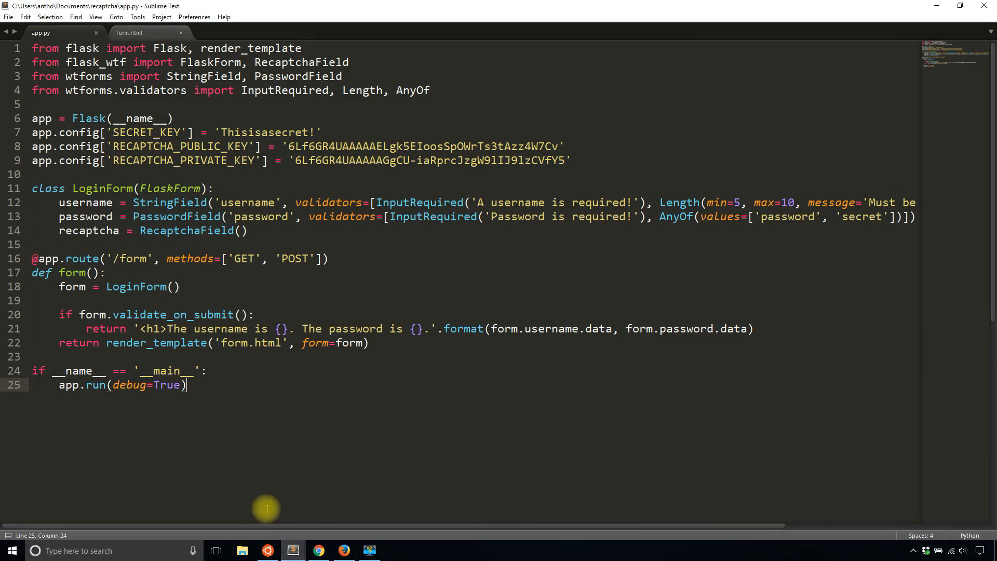
# Insert {{ form.recaptcha }} above the submit input in form.html and view the form in Firefox
pyautogui.click(130, 33)
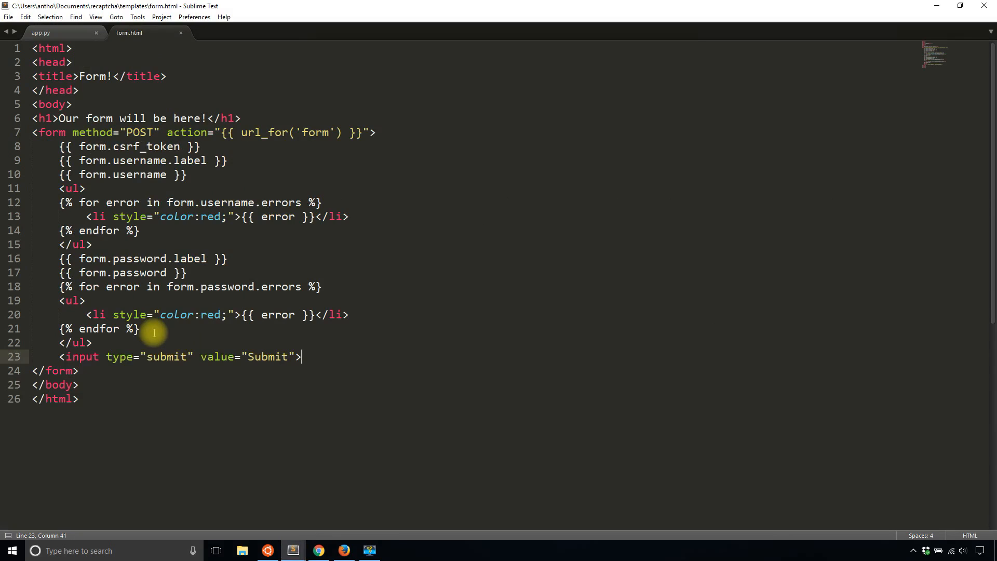
pyautogui.press('Enter')
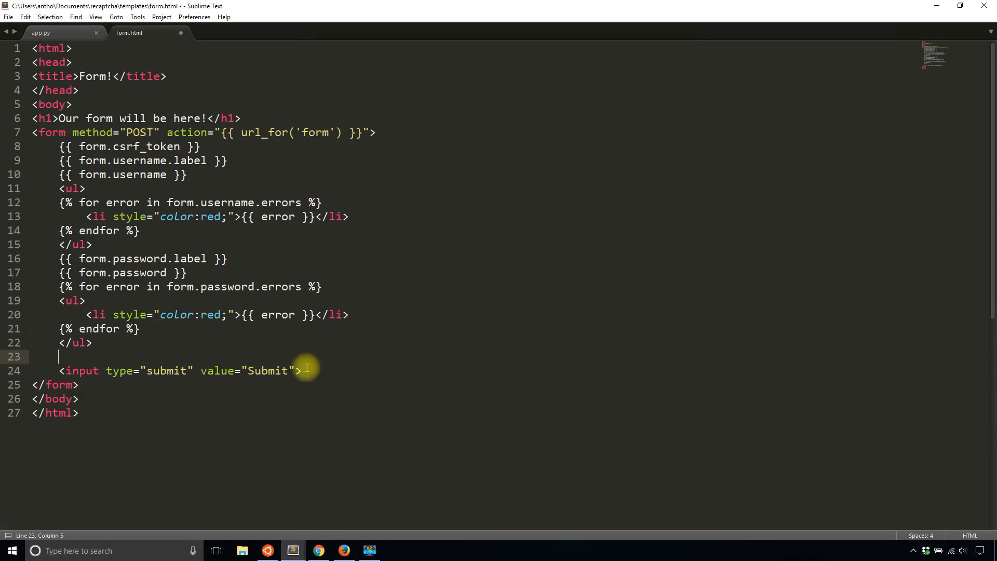
pyautogui.moveTo(402, 391)
pyautogui.write('{{ form')
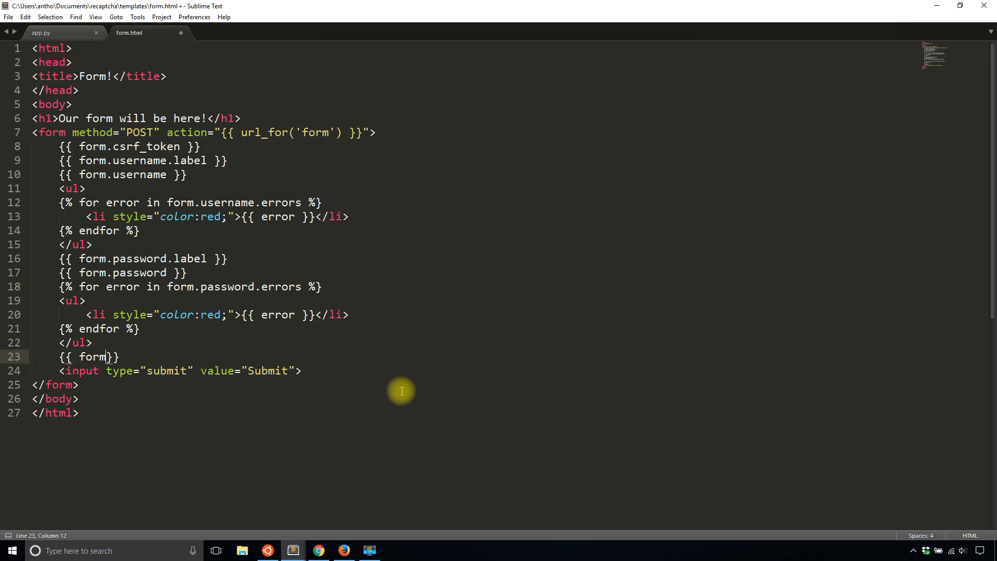
pyautogui.write('.recaptcha')
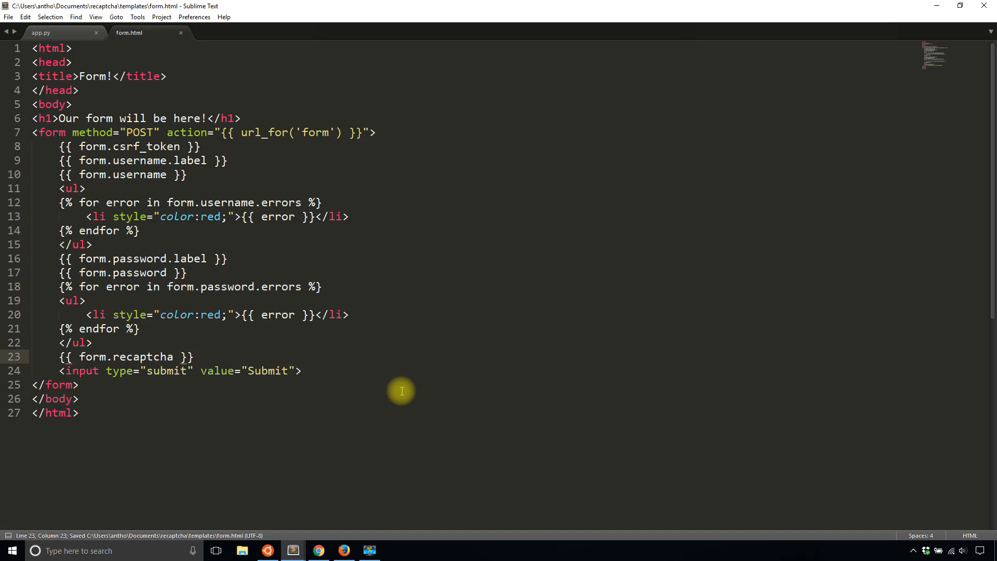
pyautogui.moveTo(296, 447)
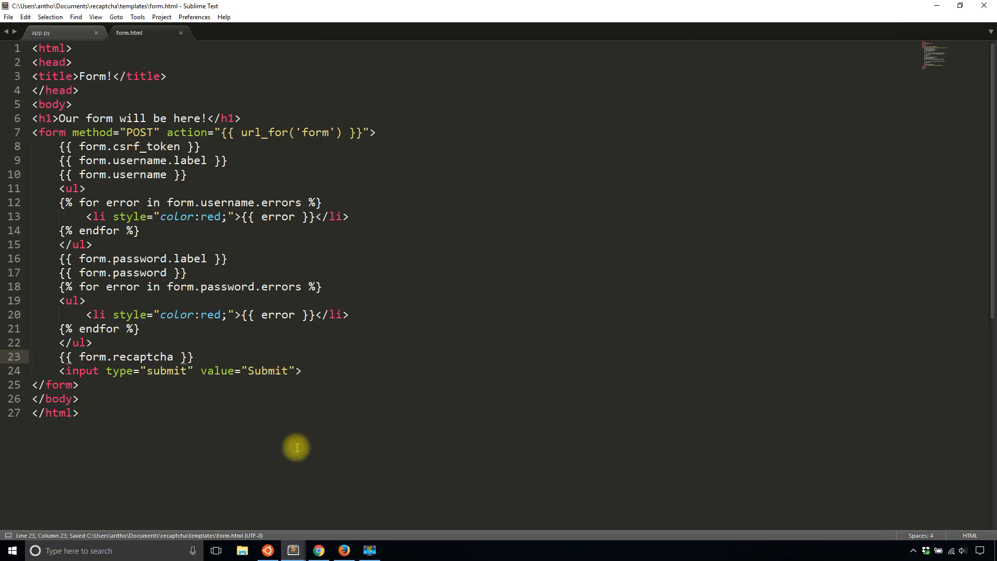
pyautogui.click(344, 551)
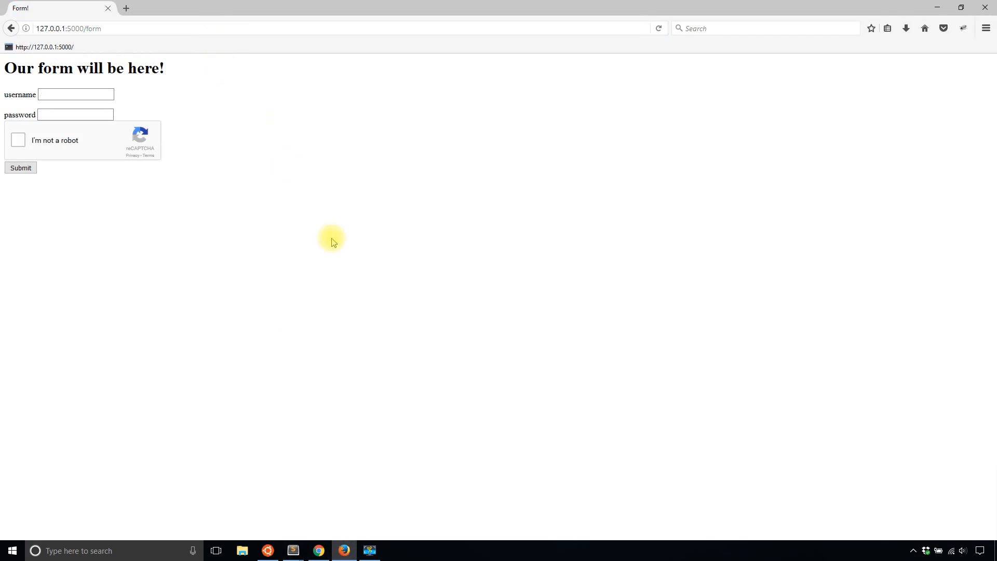
pyautogui.moveTo(203, 225)
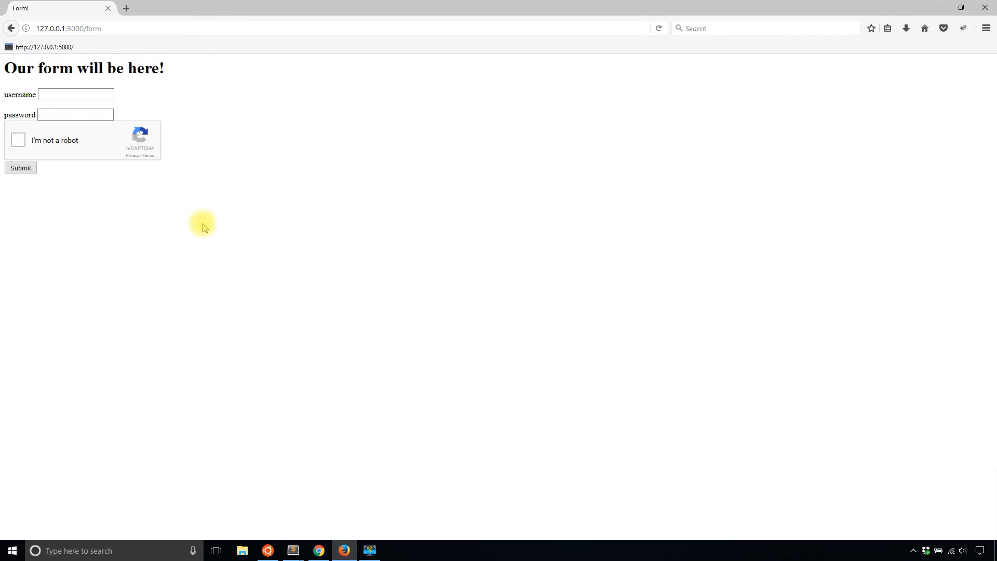
# Enter username 'Ant', solve the street-sign reCAPTCHA challenge, and submit the form
pyautogui.write('Anthony')
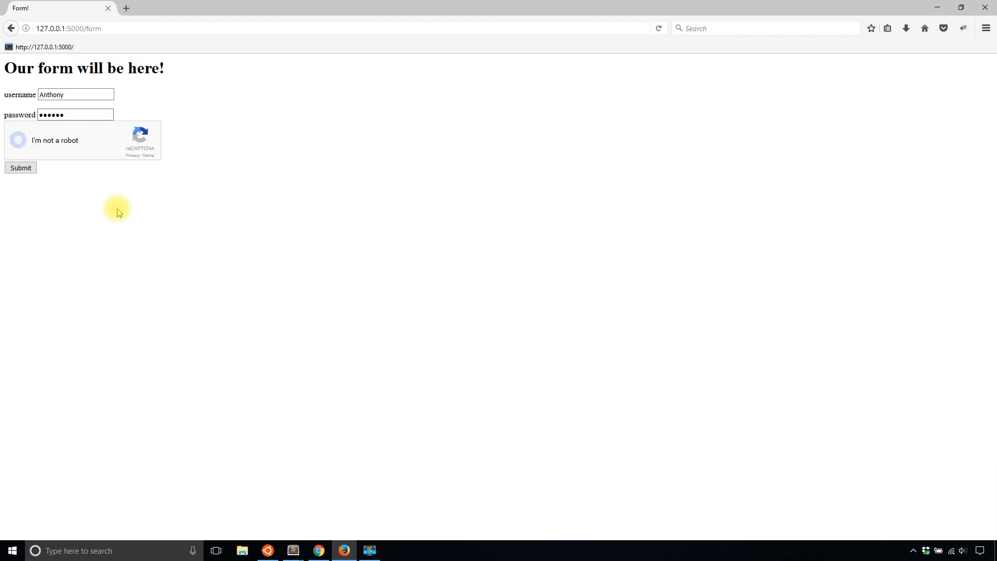
pyautogui.click(18, 140)
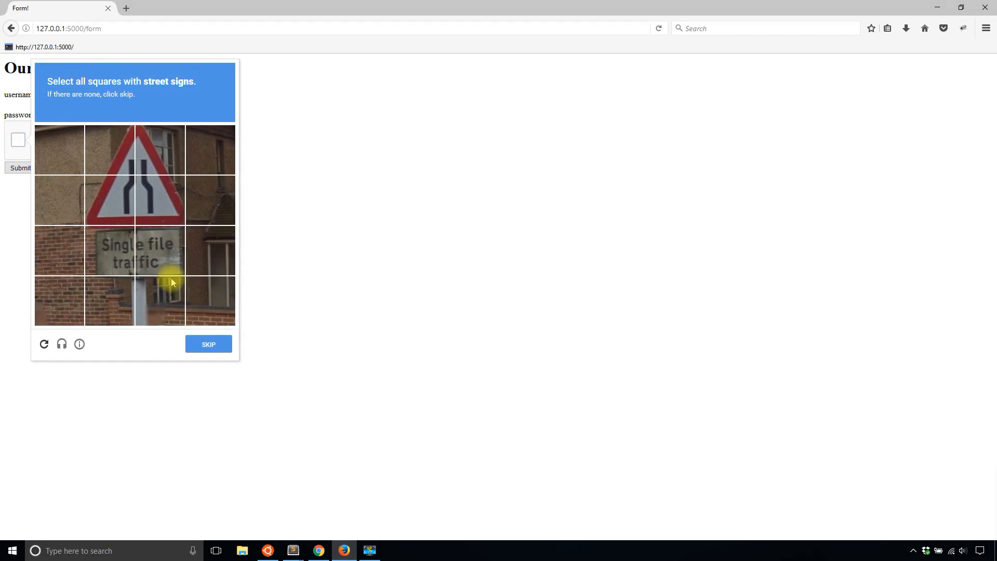
pyautogui.moveTo(132, 208)
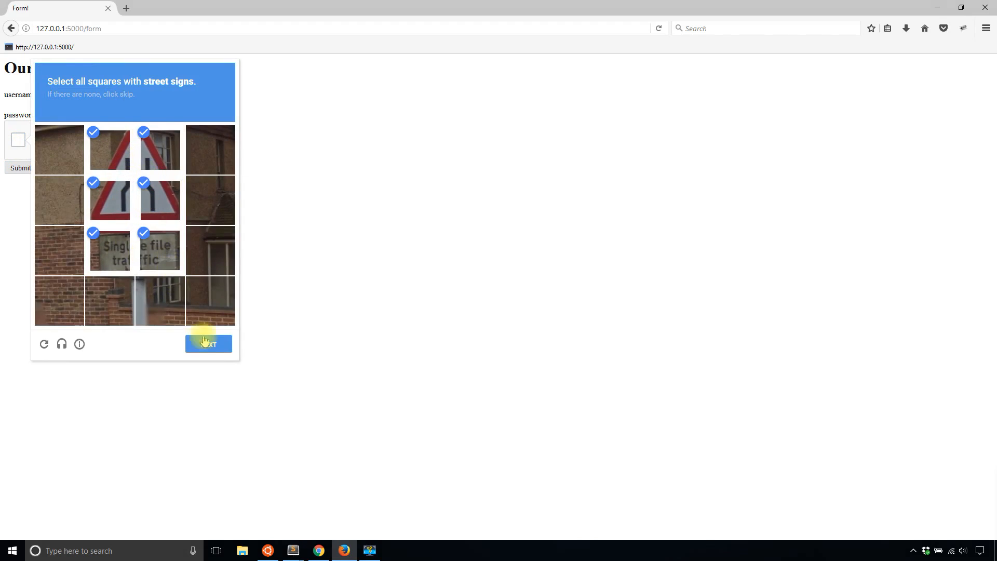
pyautogui.click(208, 344)
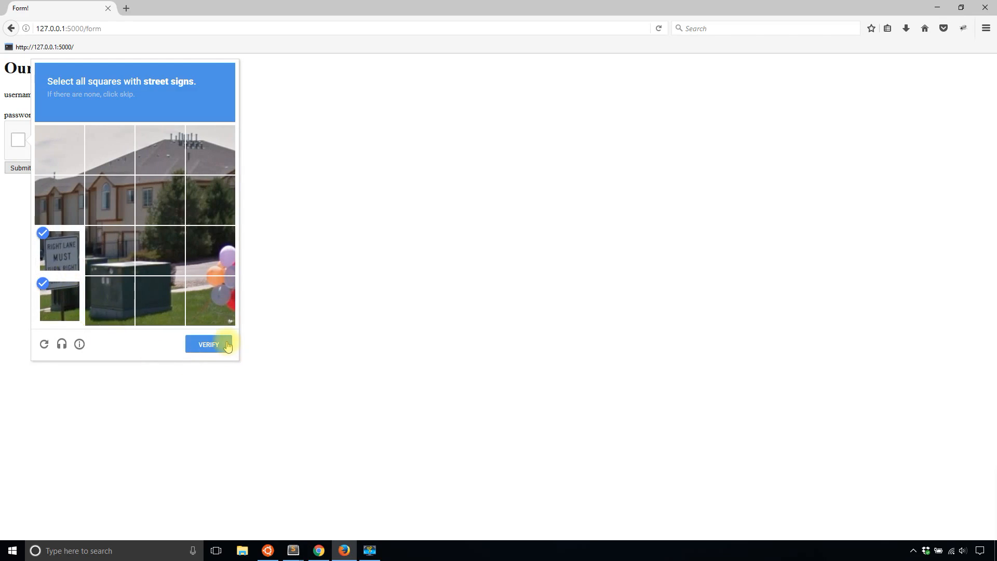
pyautogui.click(208, 344)
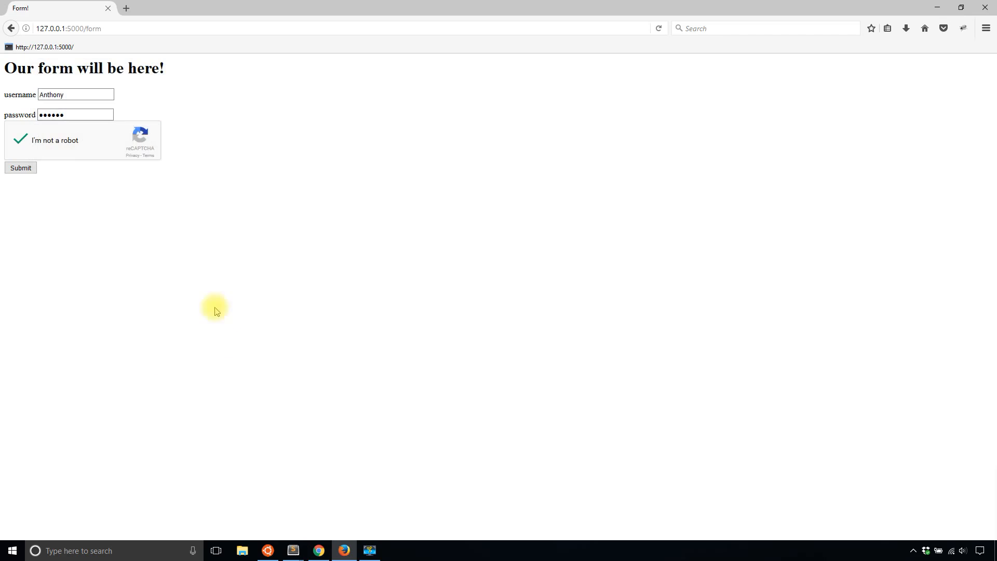
pyautogui.click(21, 168)
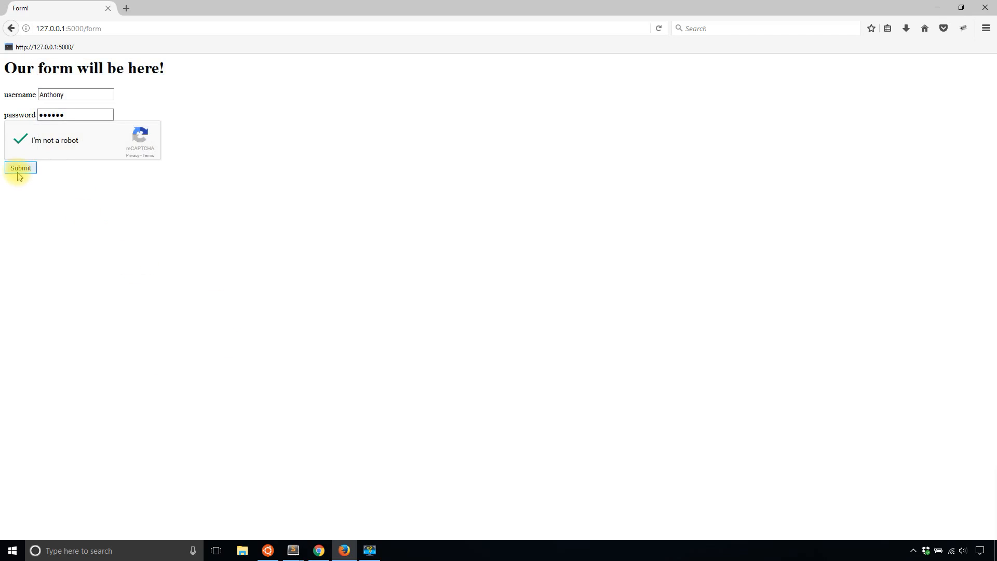
pyautogui.click(20, 167)
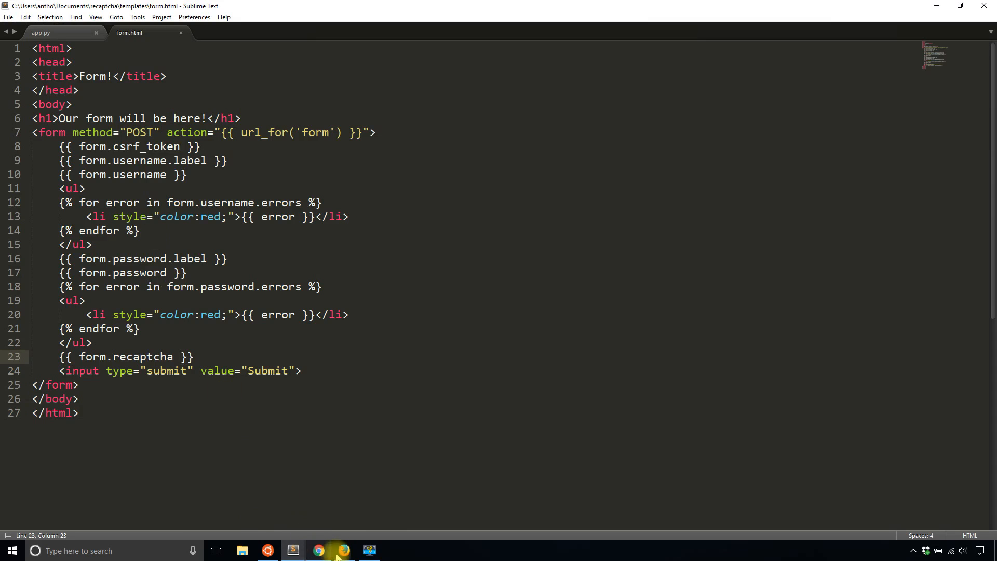
# Start a {% for error in form.recaptcha.errors %} loop below {{ form.recaptcha }} in form.html
pyautogui.click(343, 551)
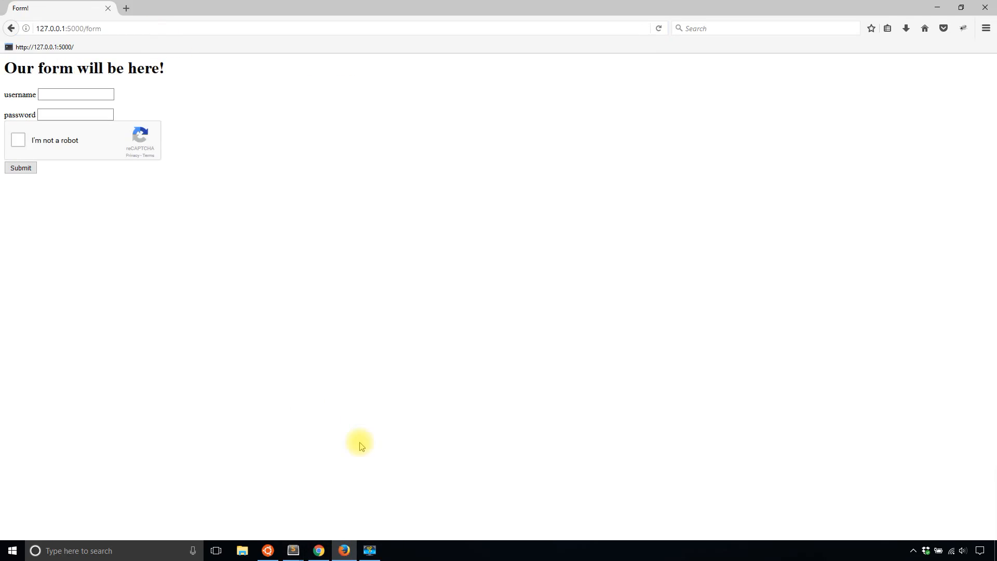
pyautogui.click(292, 550)
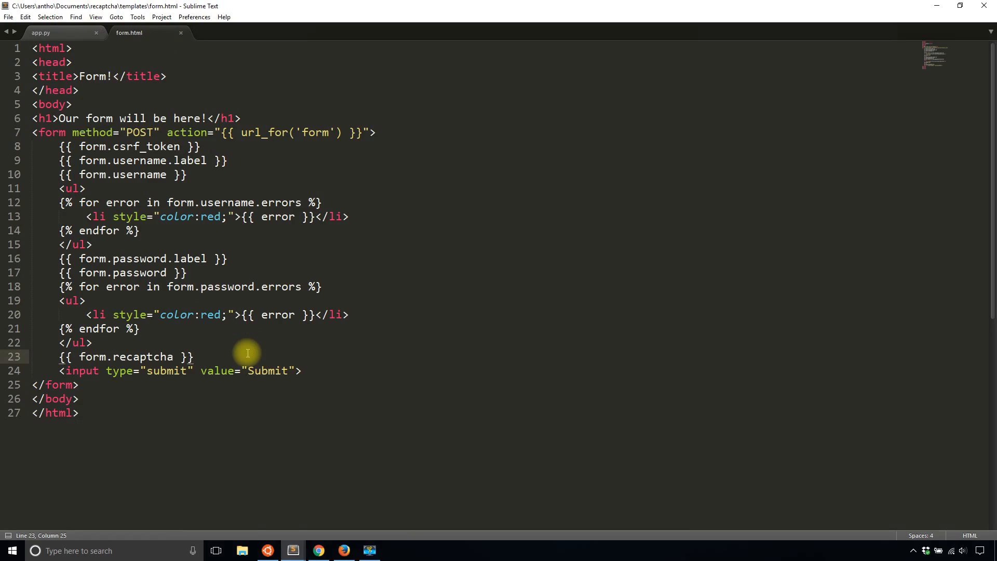
pyautogui.press('Enter')
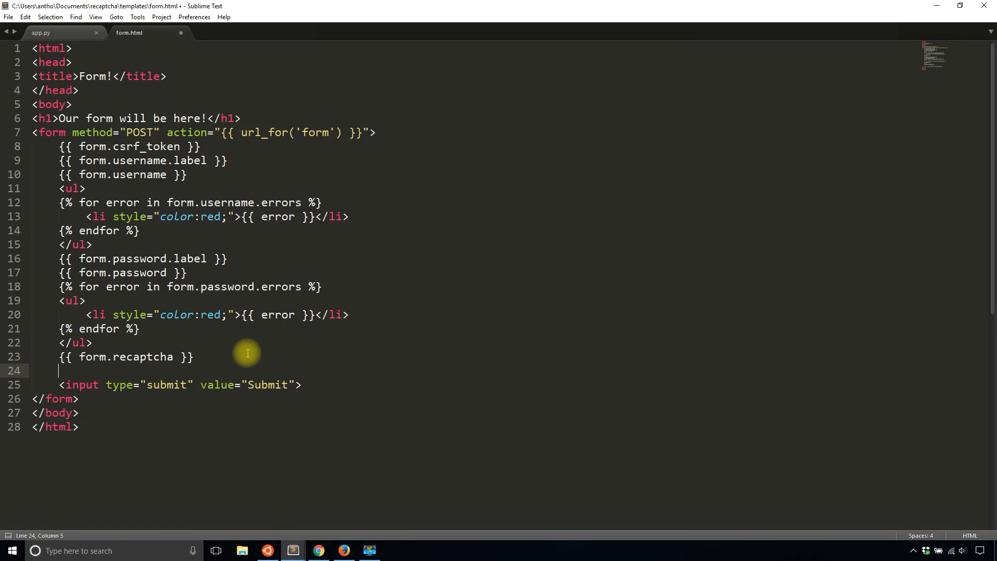
pyautogui.write('{{}}')
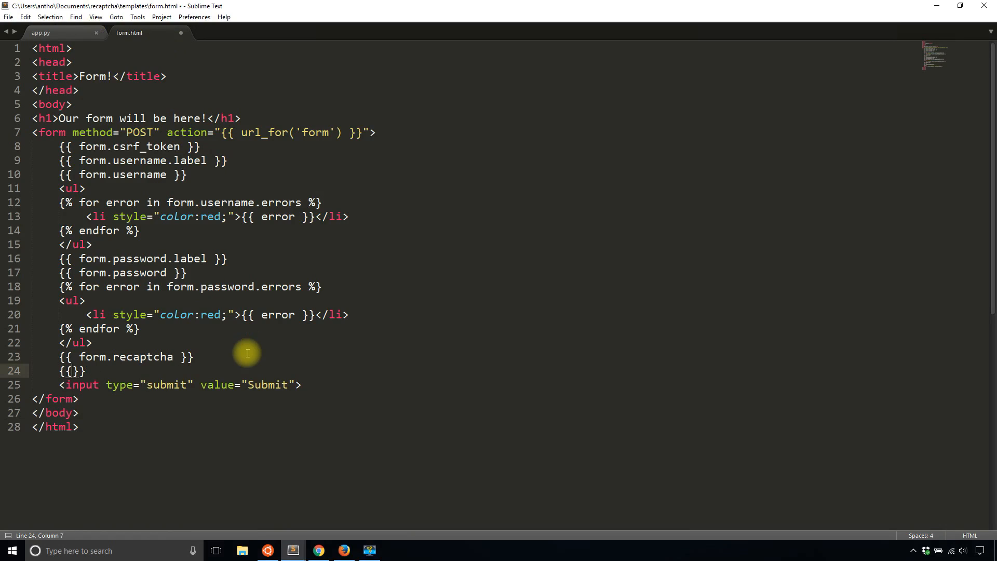
pyautogui.write('% for error in form')
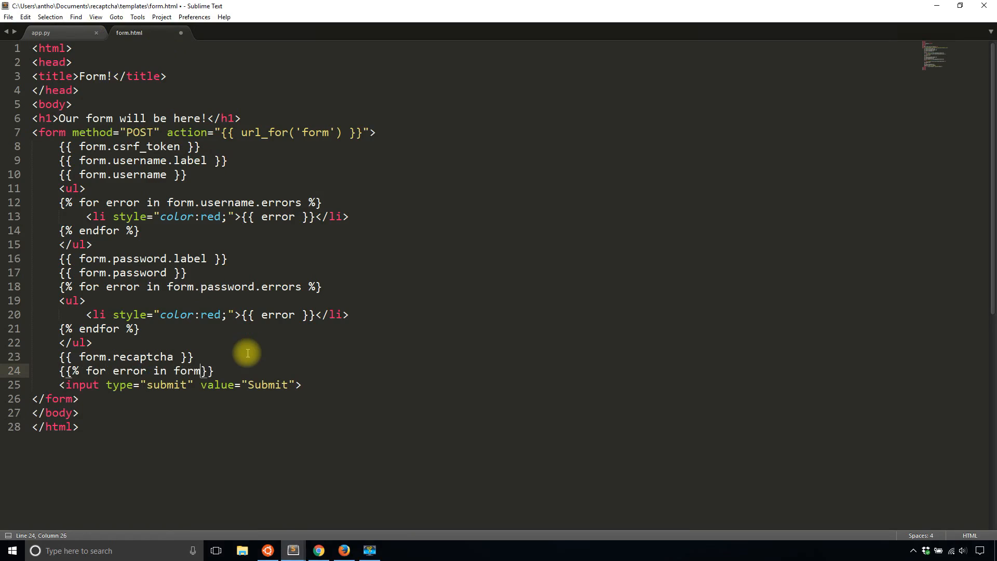
pyautogui.write('.recaptcha')
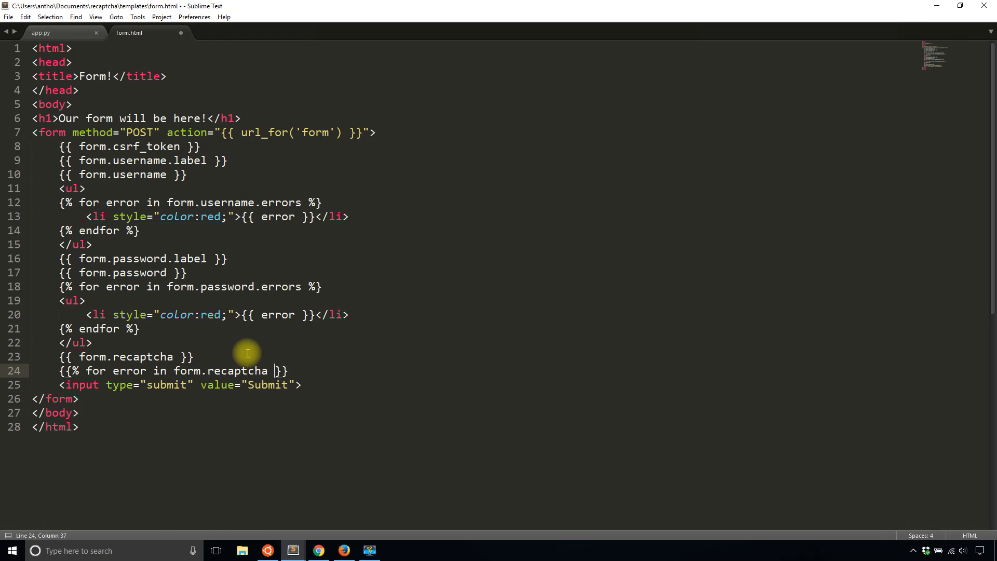
pyautogui.write('%')
pyautogui.write('<')
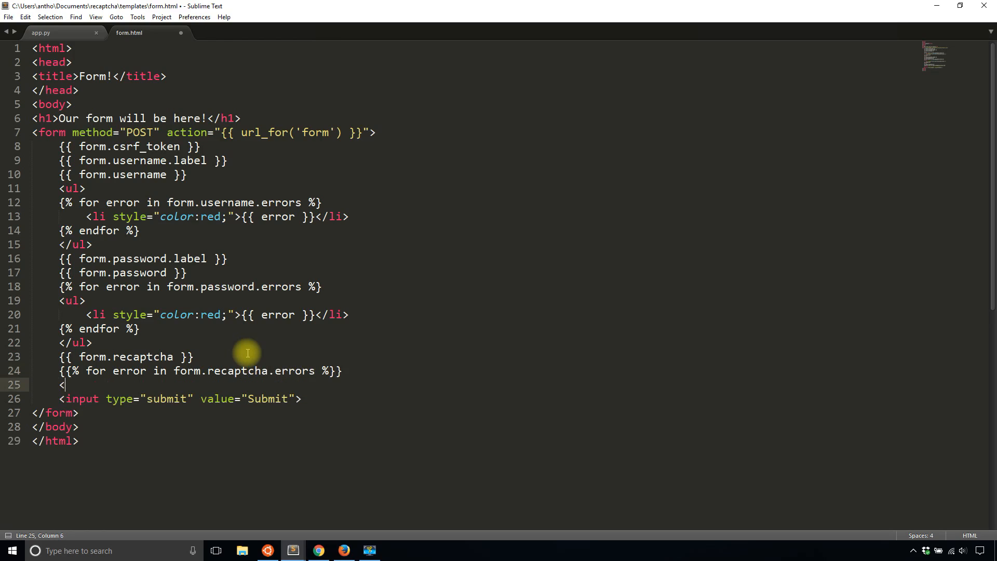
# Add a <ul> with red-styled <li> per error, close with endfor, and test the page
pyautogui.write('ul>')
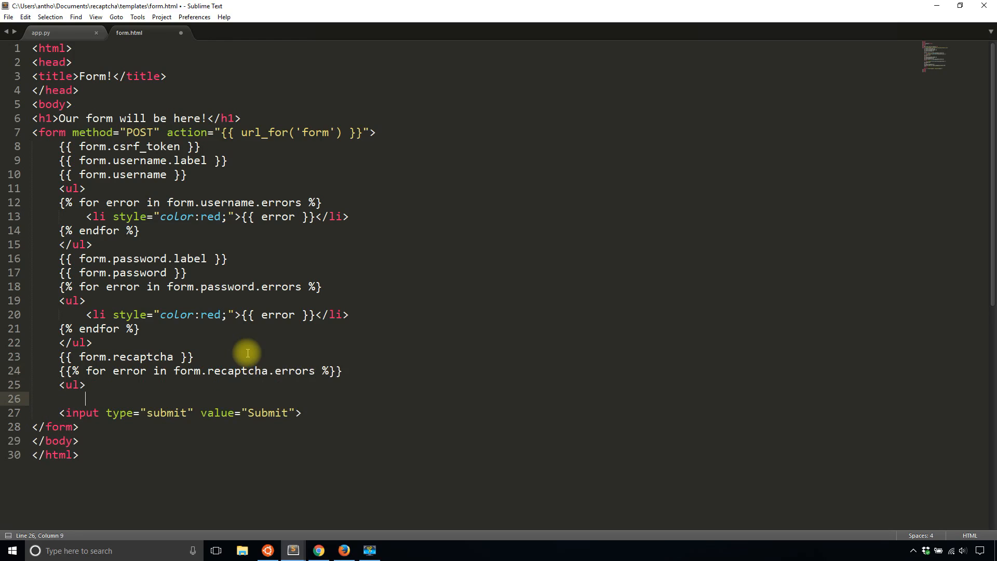
pyautogui.write('<li style=')
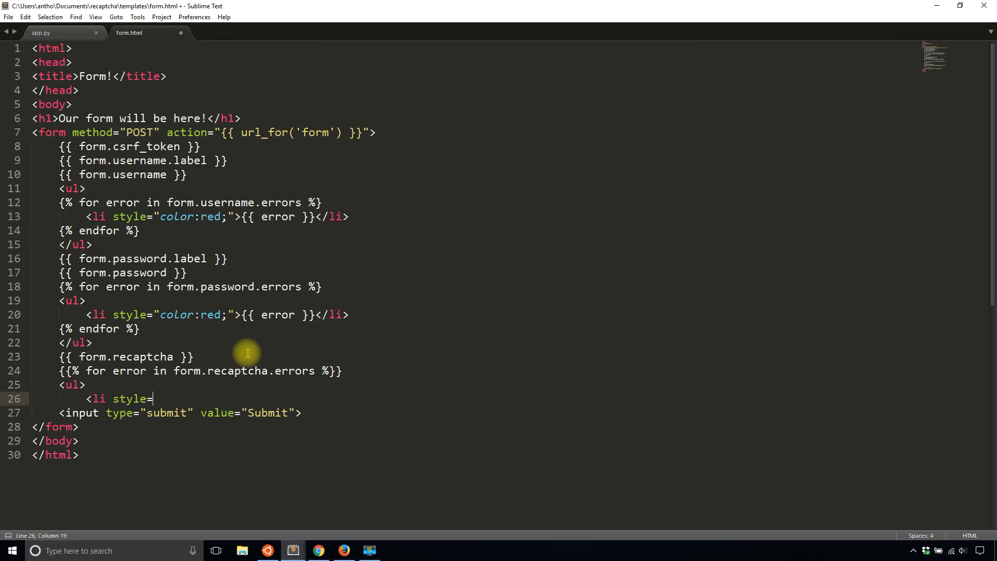
pyautogui.write('"color:red;">{{')
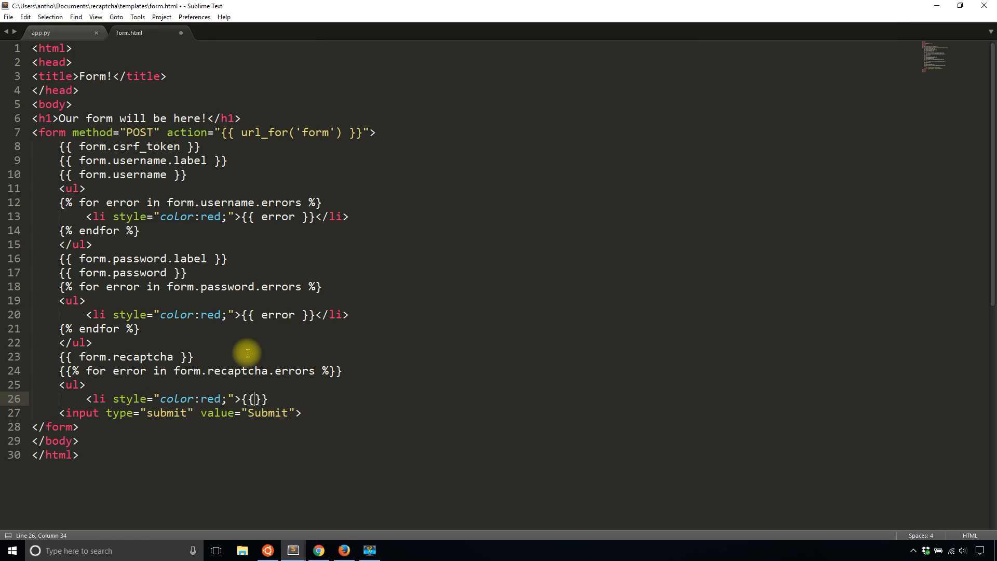
pyautogui.write('error')
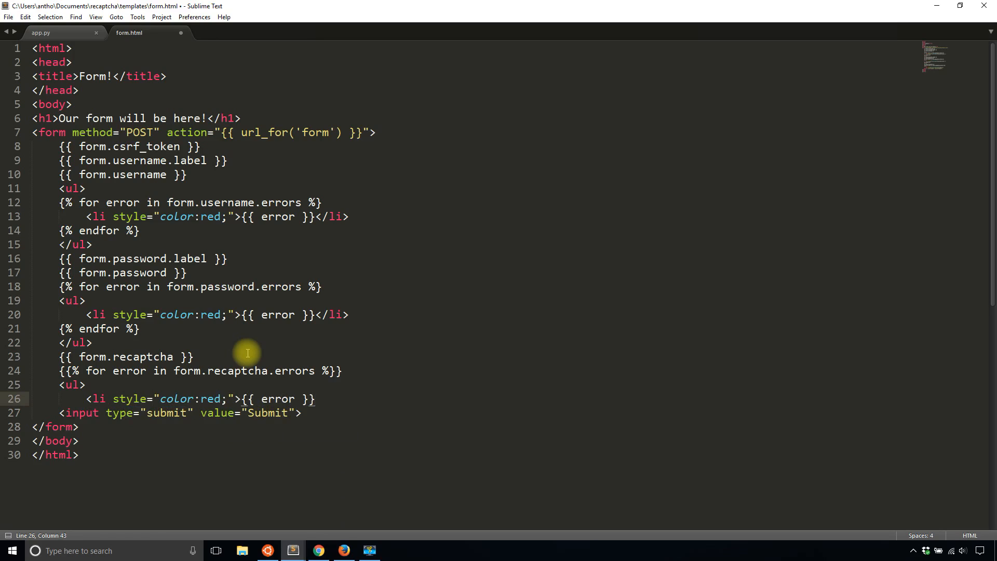
pyautogui.write('</li>')
pyautogui.write('{% ')
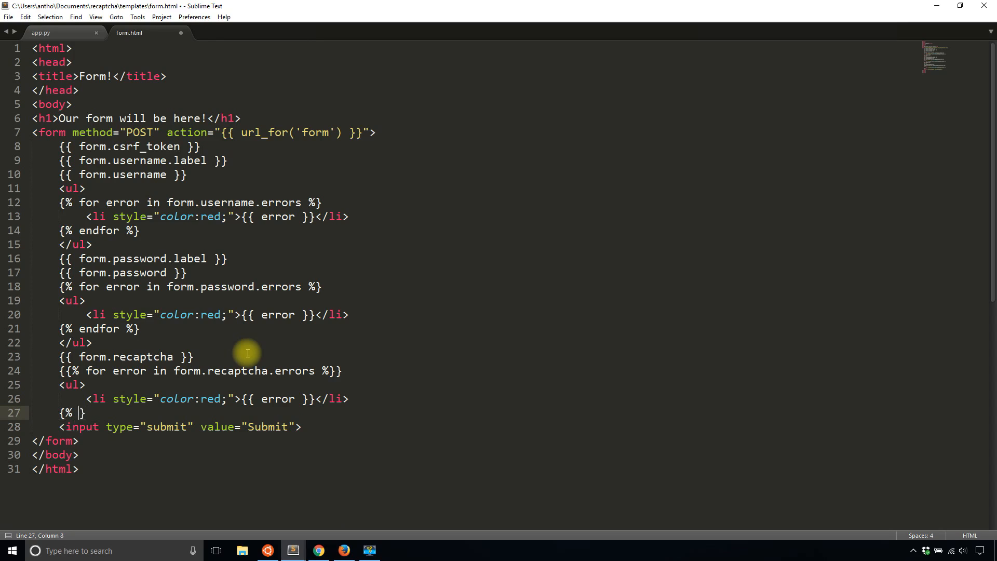
pyautogui.write('endfor %}')
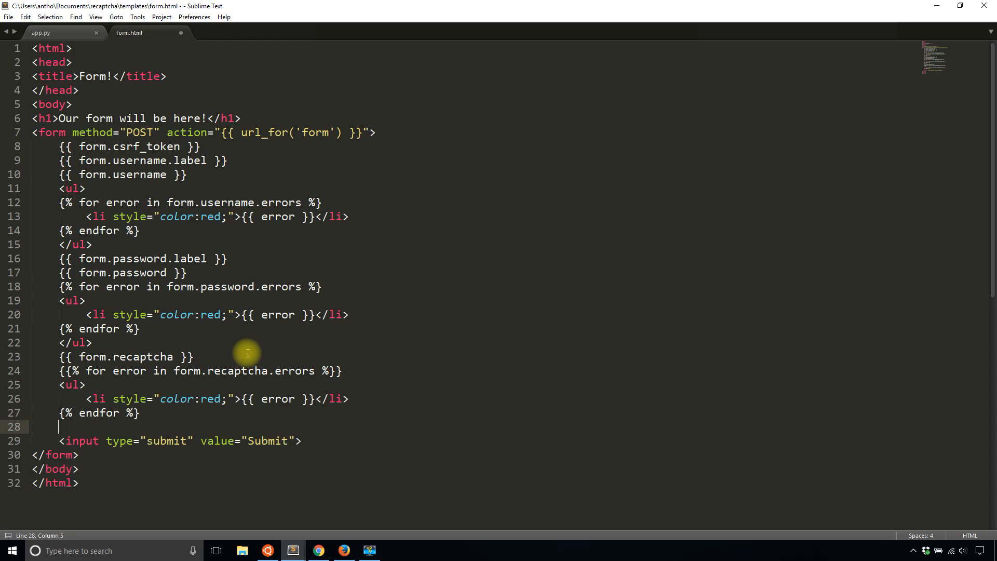
pyautogui.write('</ul>')
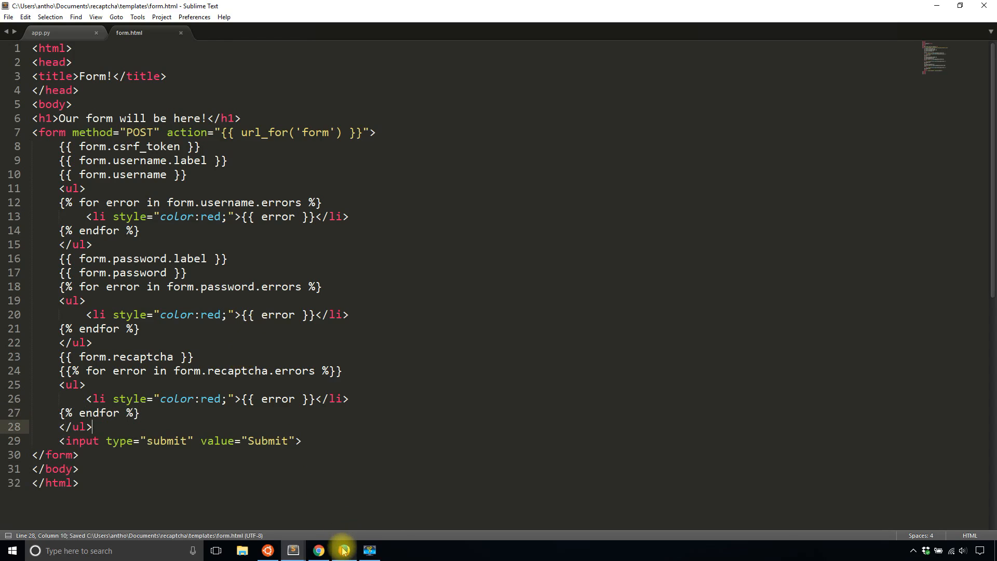
pyautogui.click(341, 549)
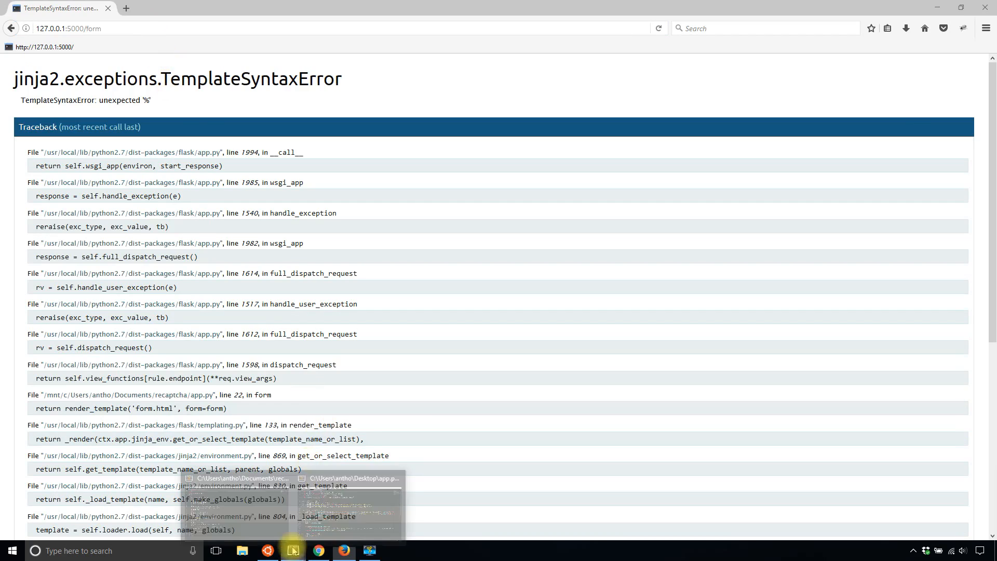
pyautogui.click(293, 551)
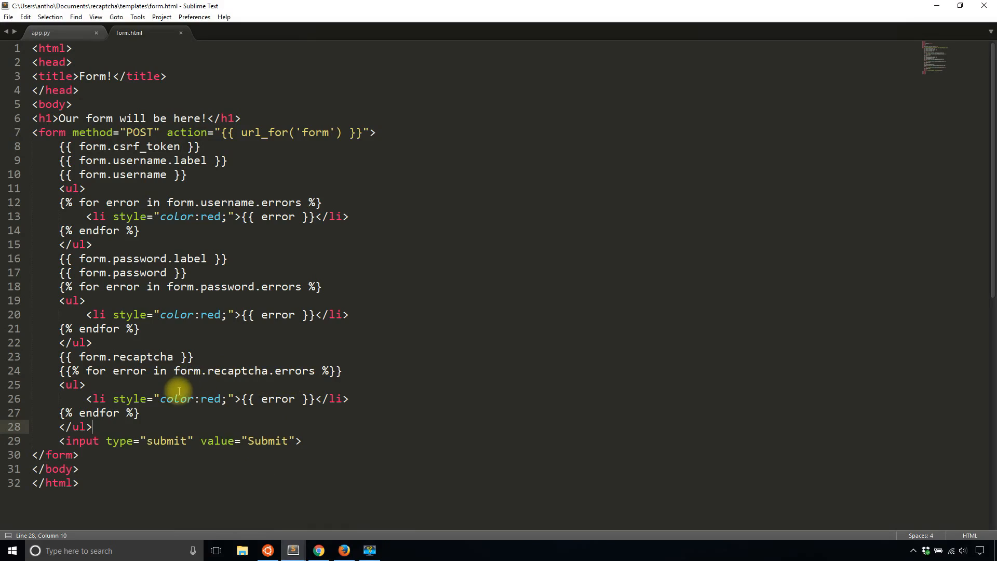
pyautogui.moveTo(110, 380)
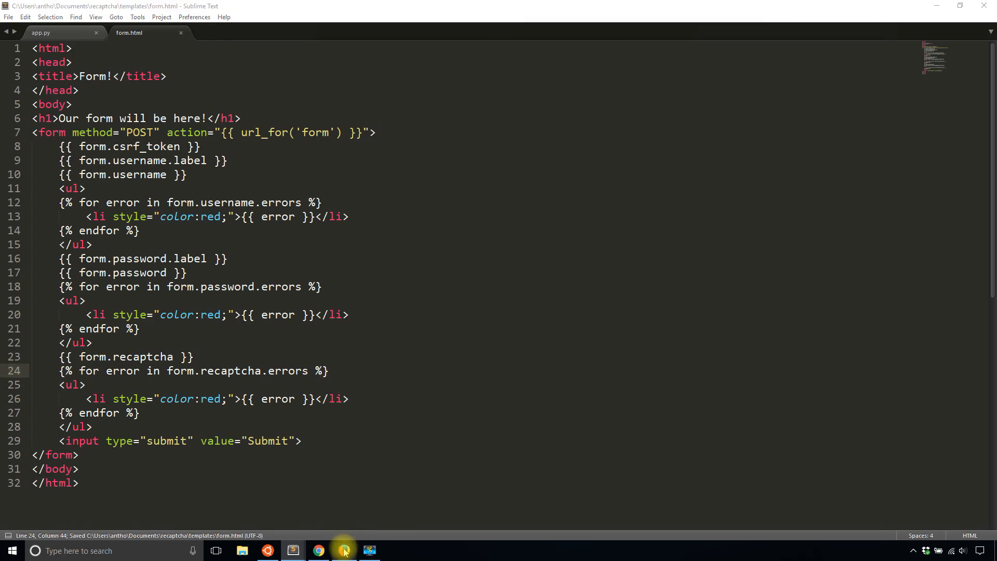
# Retest in Firefox: enter username 'An…', submit with captcha unticked, then return to Sublime
pyautogui.click(344, 551)
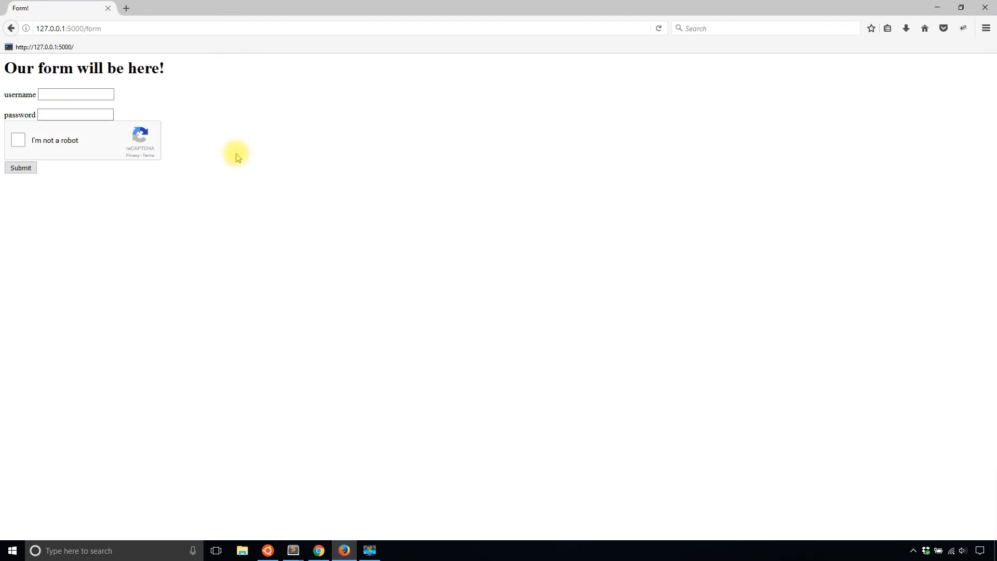
pyautogui.write('Anthony')
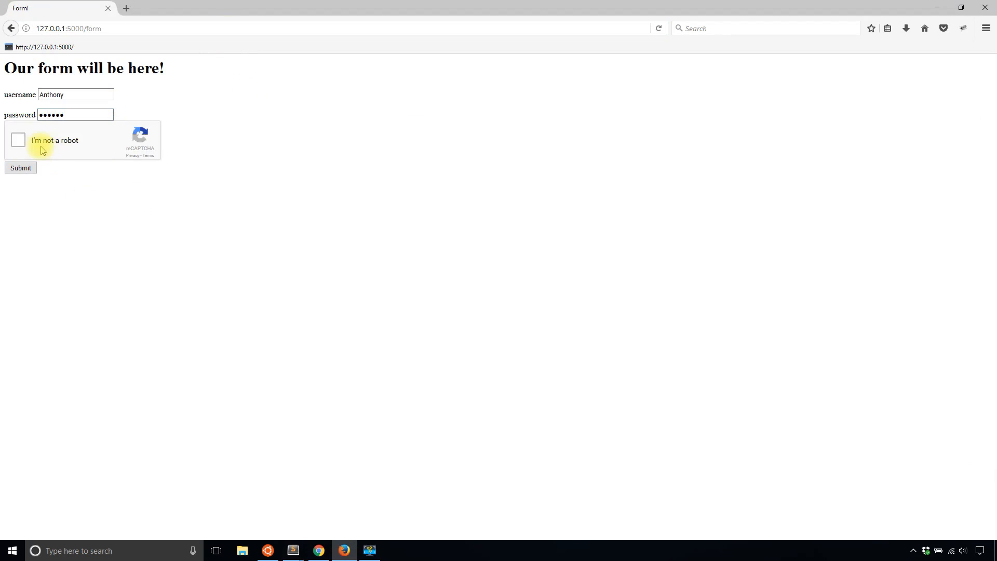
pyautogui.click(21, 167)
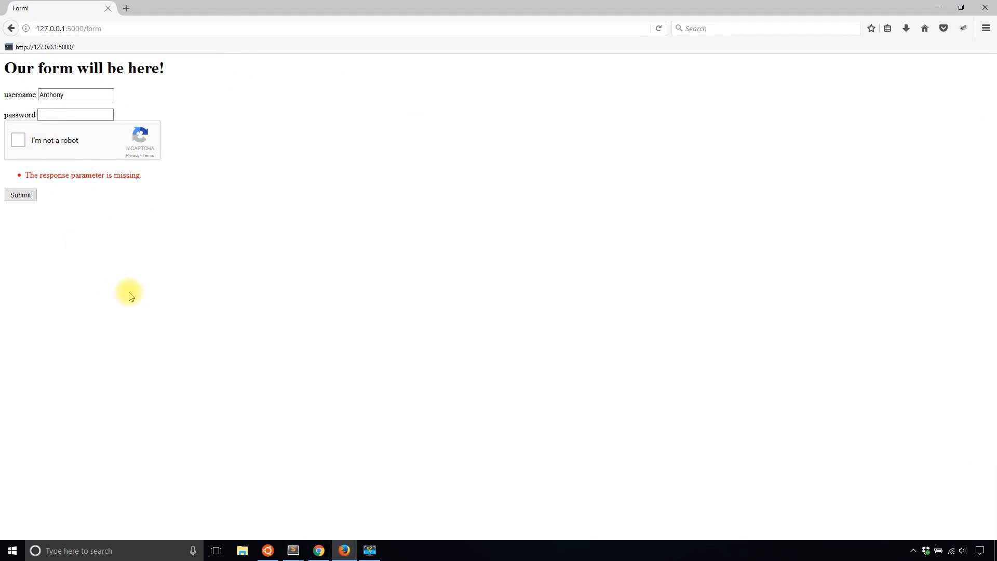
pyautogui.moveTo(250, 343)
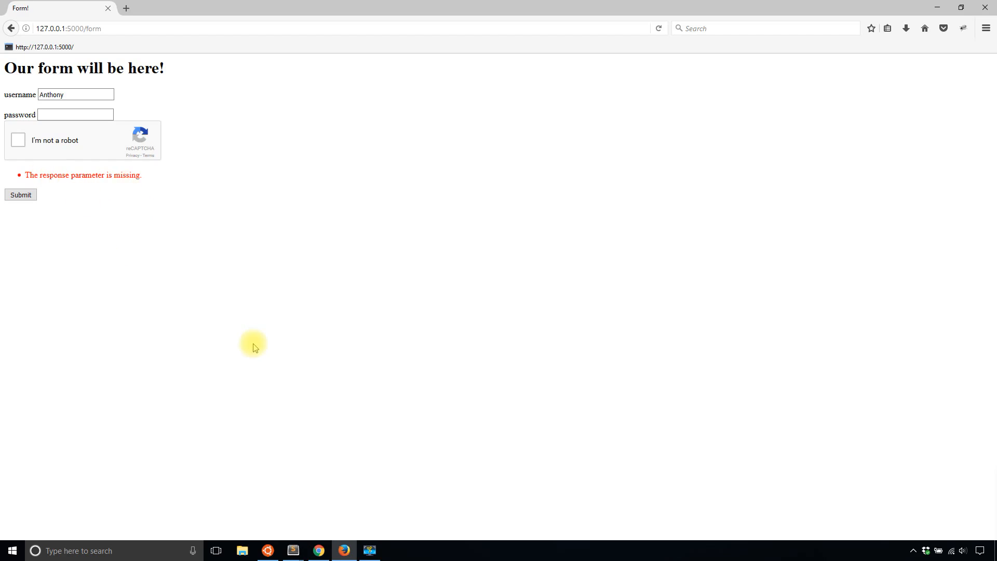
pyautogui.click(293, 550)
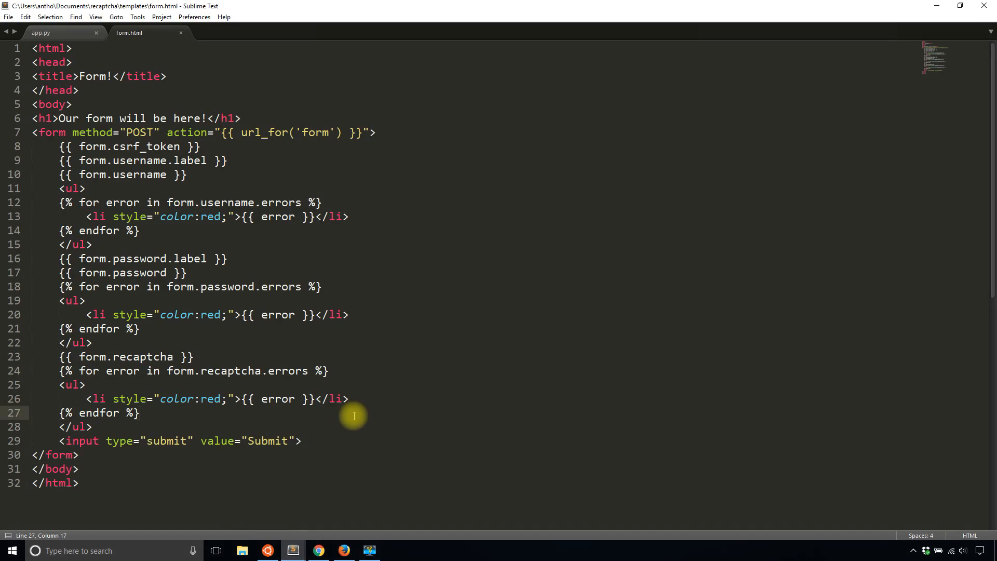
pyautogui.moveTo(346, 426)
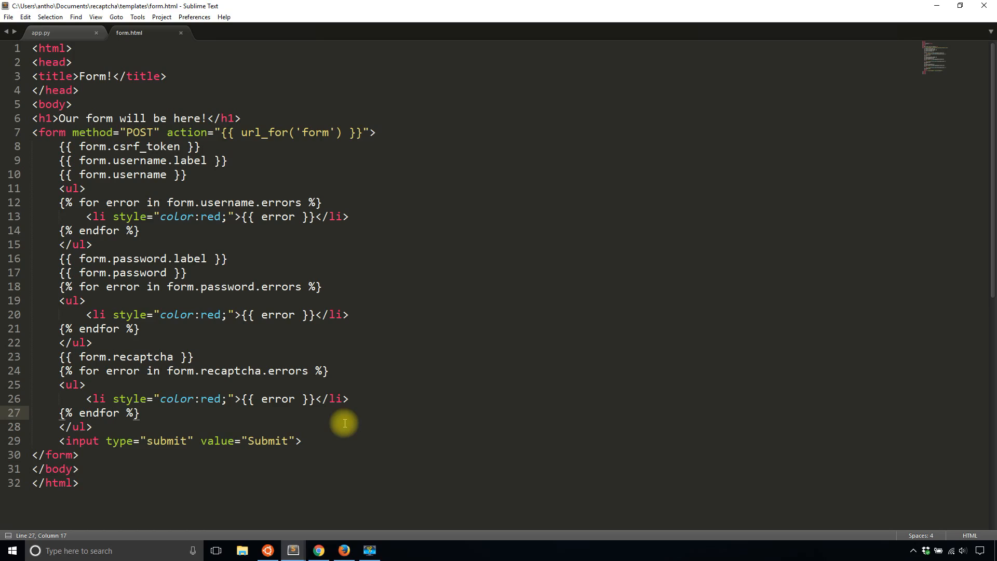
pyautogui.moveTo(358, 435)
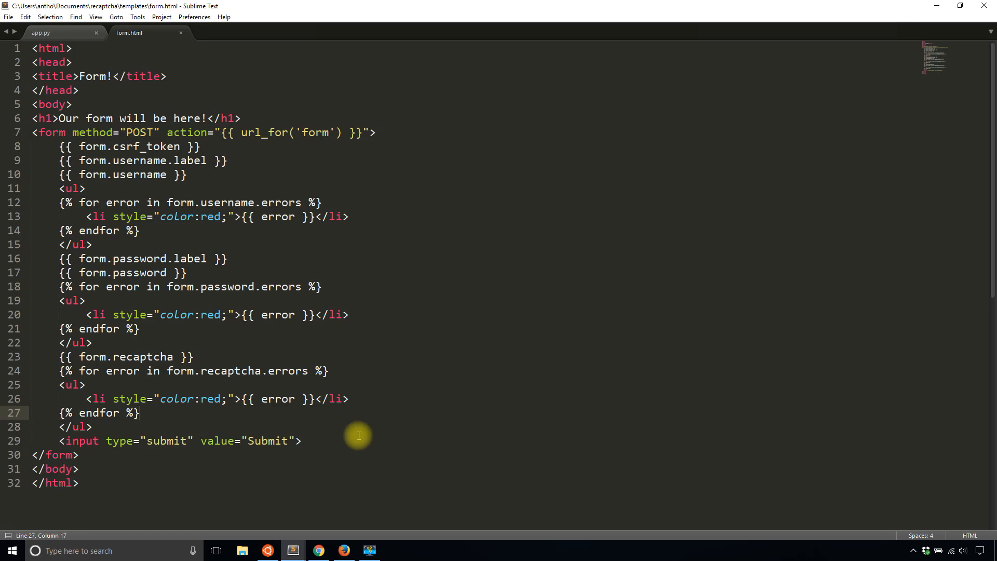
pyautogui.moveTo(147, 412)
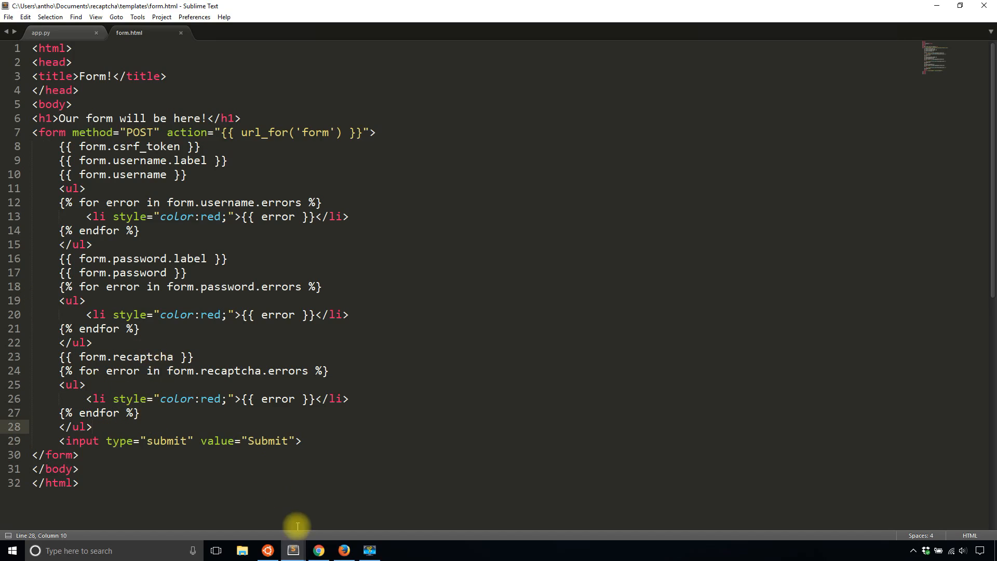
pyautogui.click(344, 551)
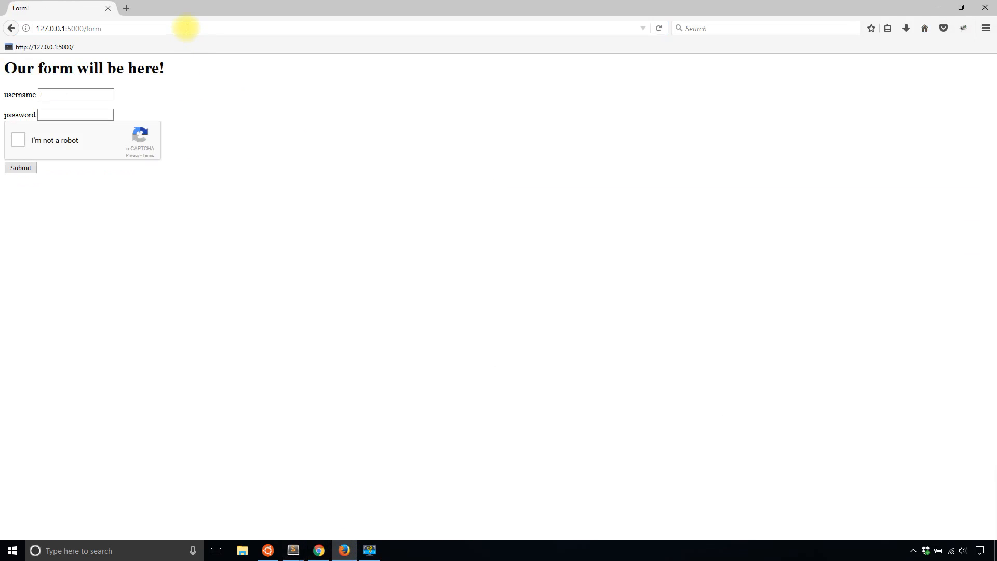
# Enter username 'A…' and select the first two mountain tiles in the challenge
pyautogui.write('Anthony')
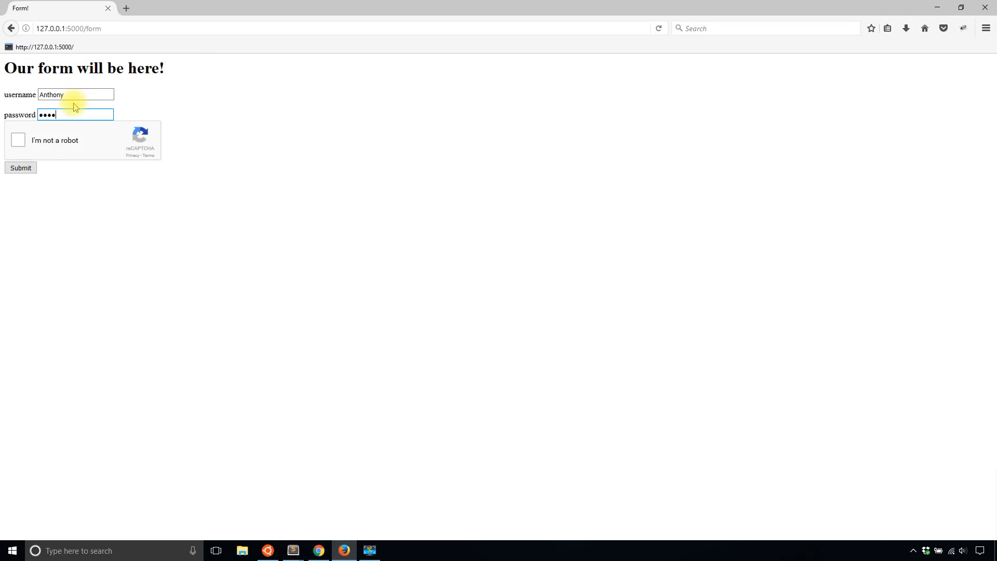
pyautogui.click(17, 140)
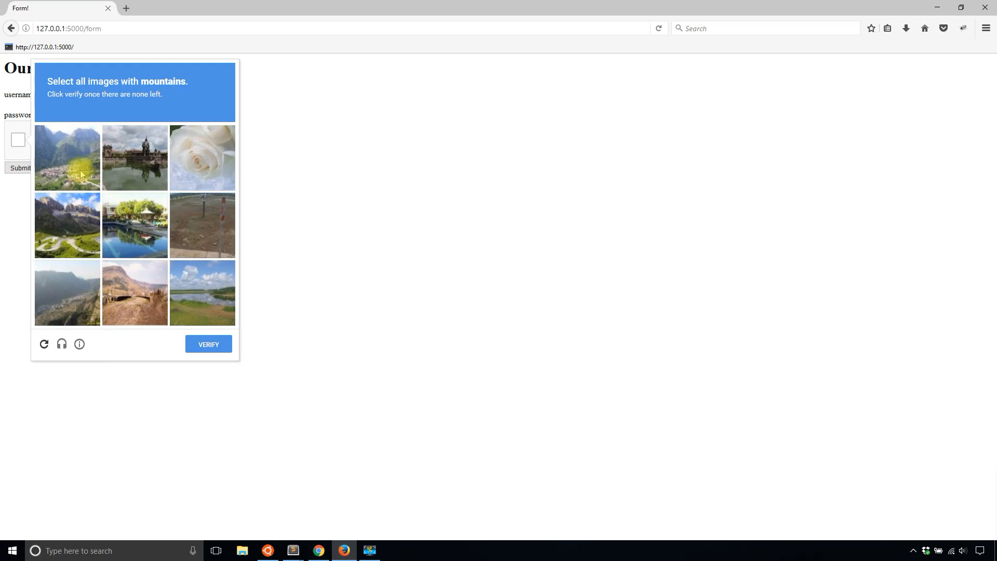
pyautogui.click(67, 293)
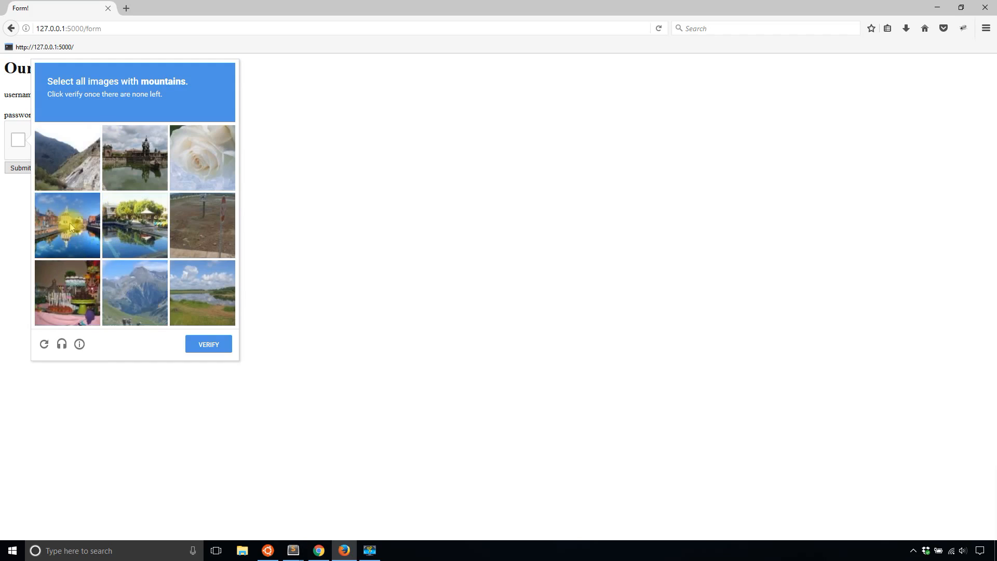
pyautogui.click(135, 292)
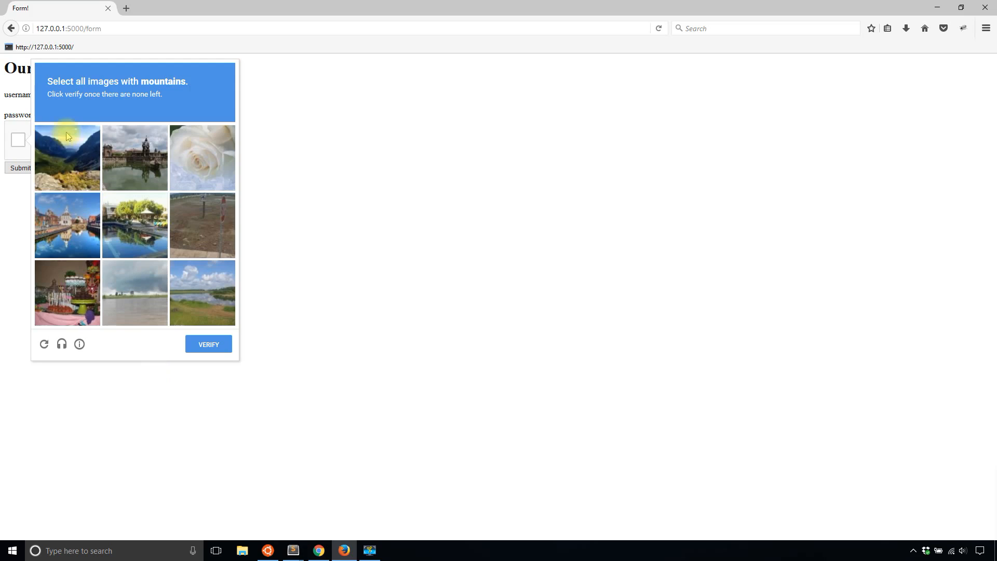
# Pick the newly shown mountain tile, verify the captcha, and submit the login form
pyautogui.click(67, 158)
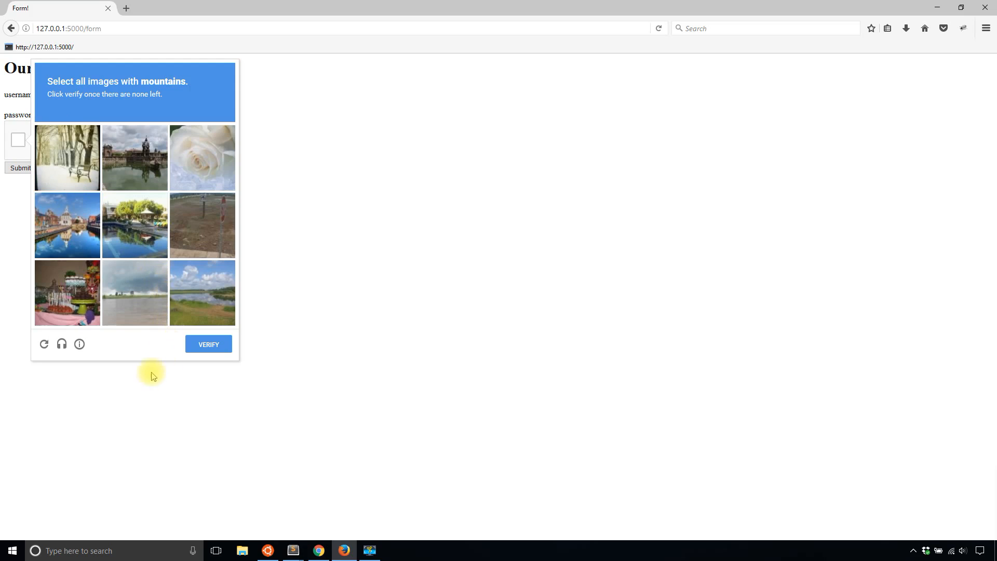
pyautogui.click(209, 343)
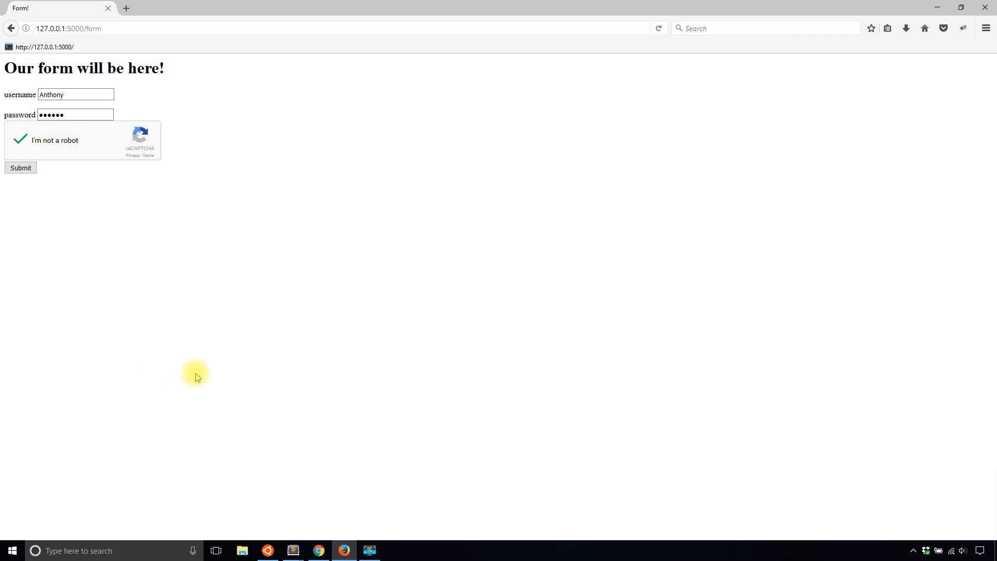
pyautogui.click(20, 168)
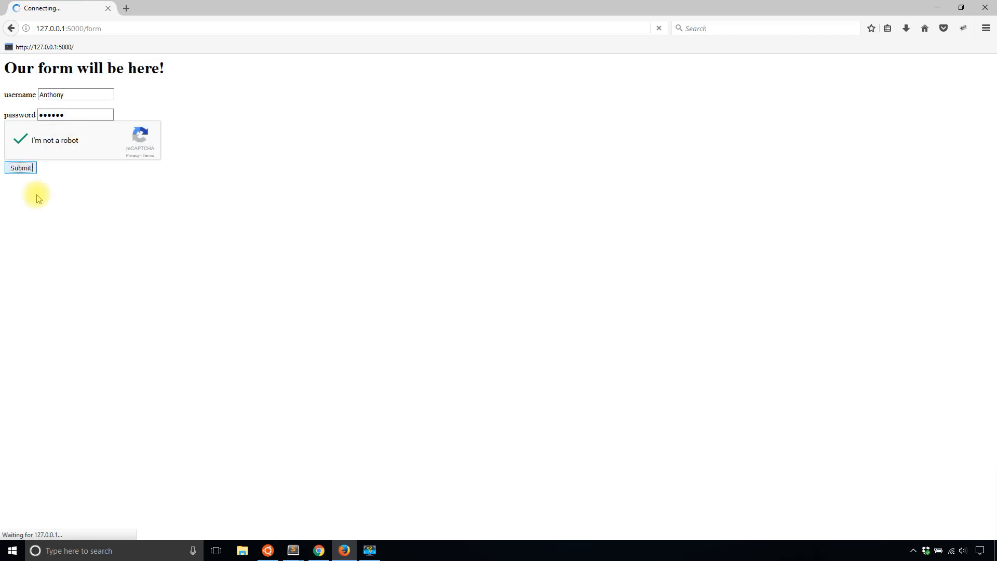
pyautogui.click(21, 167)
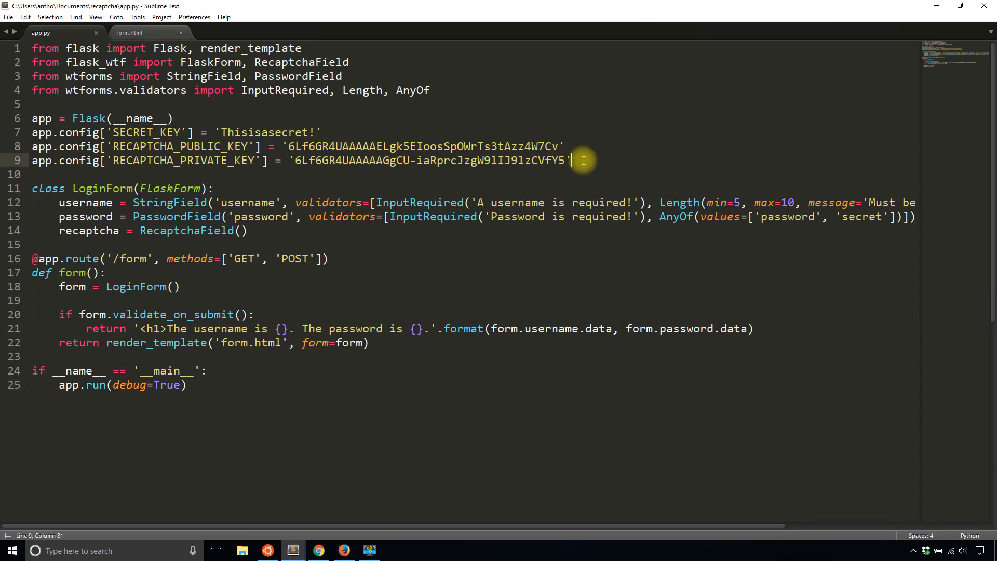
# Type app.config['TESTING'] = True below the reCAPTCHA keys and save app.py
pyautogui.write('app.cofing')
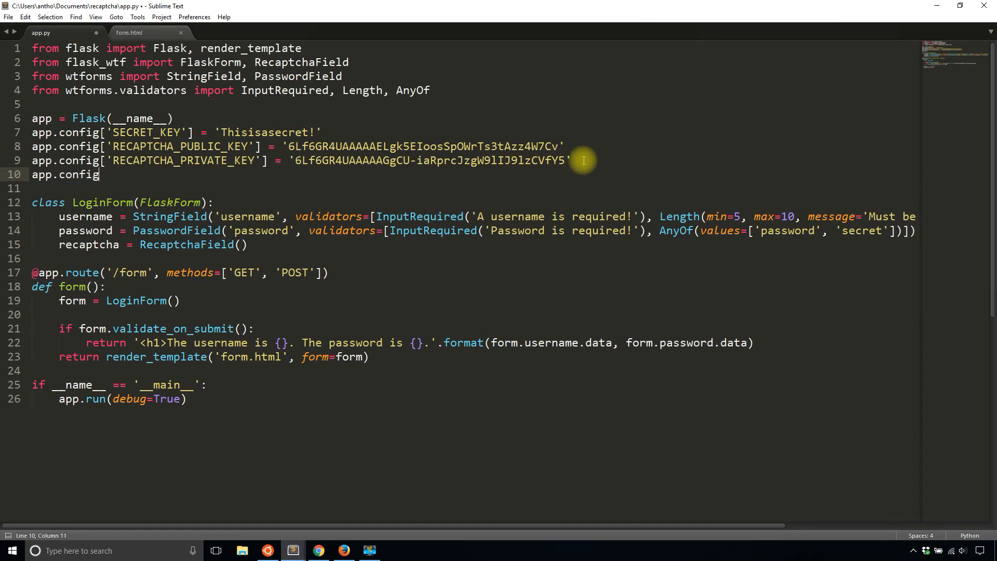
pyautogui.write("['TESTING']")
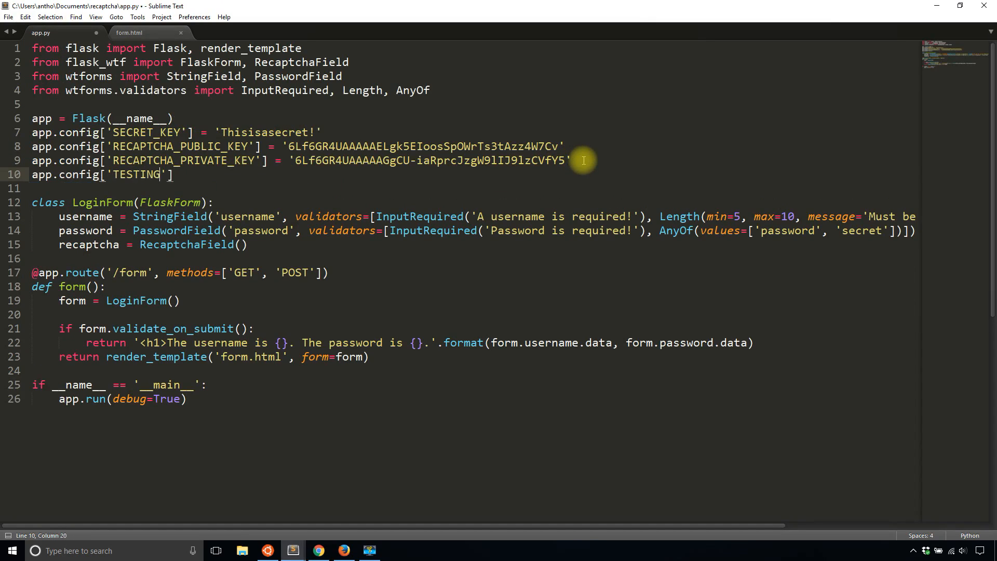
pyautogui.write('= True')
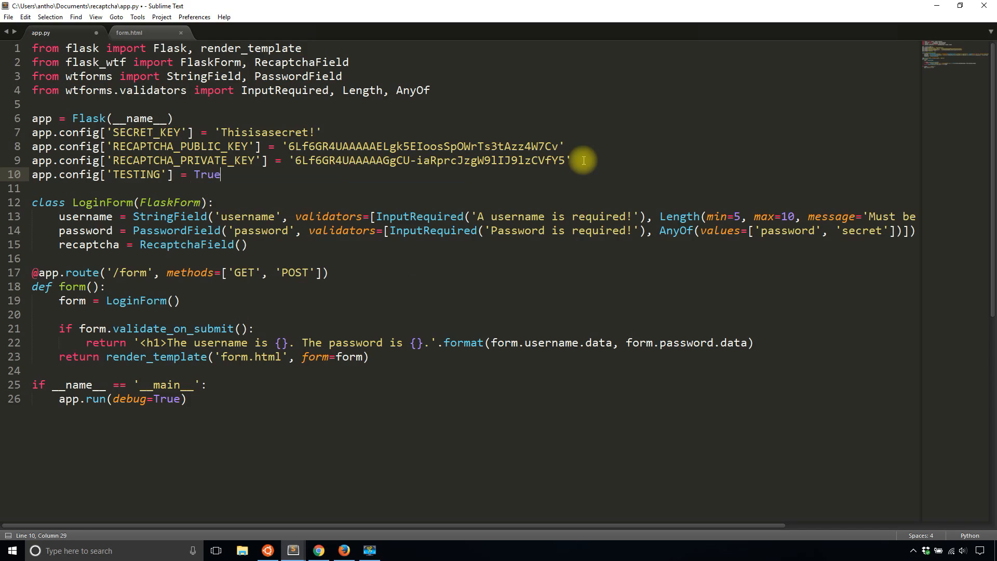
pyautogui.press('ctrl+s')
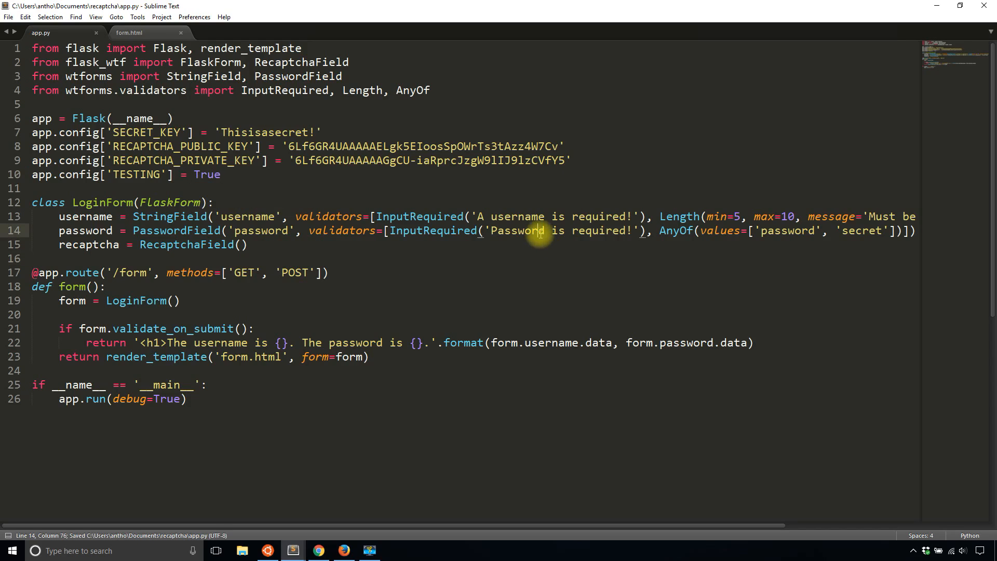
pyautogui.moveTo(538, 265)
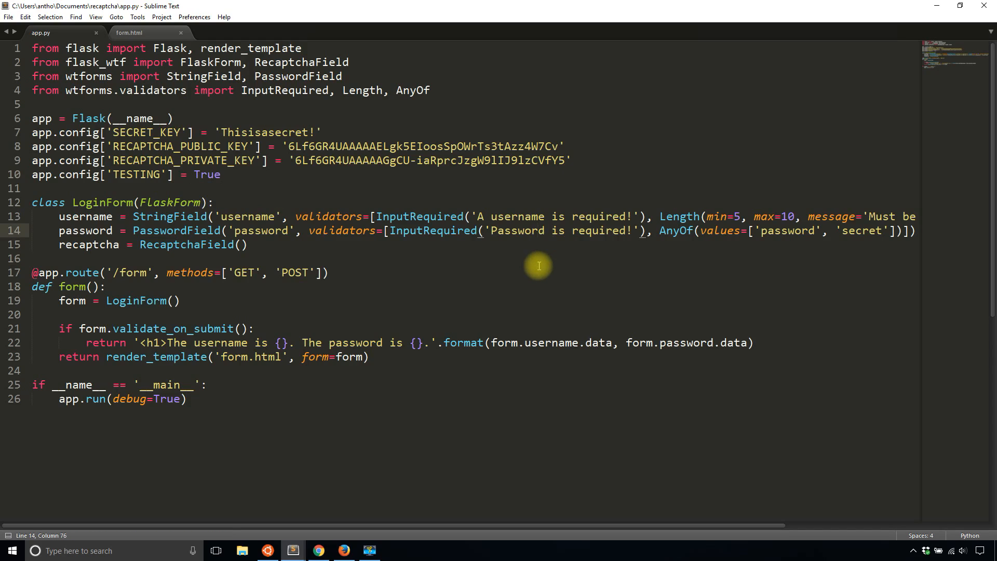
pyautogui.moveTo(520, 298)
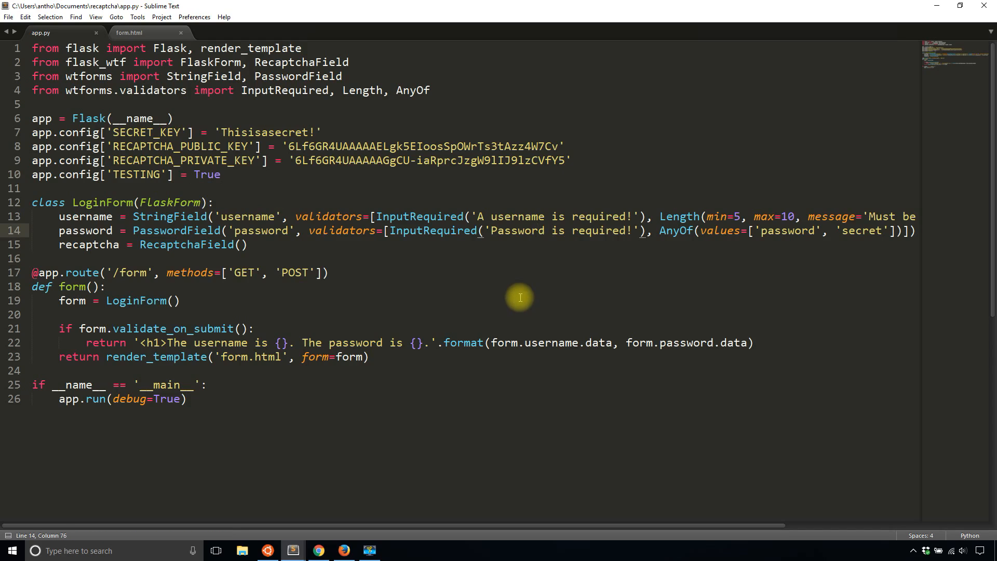
pyautogui.moveTo(396, 475)
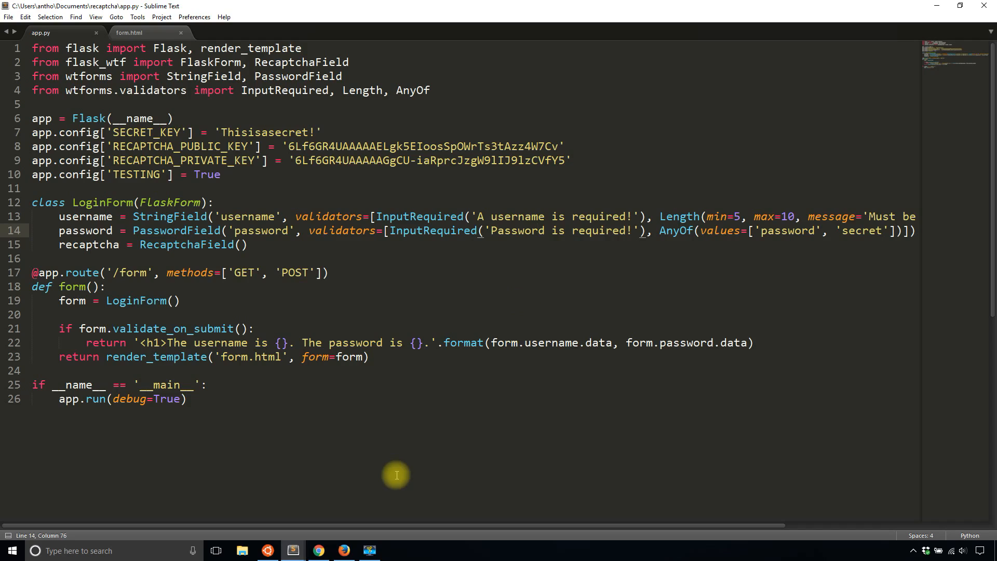
pyautogui.moveTo(401, 462)
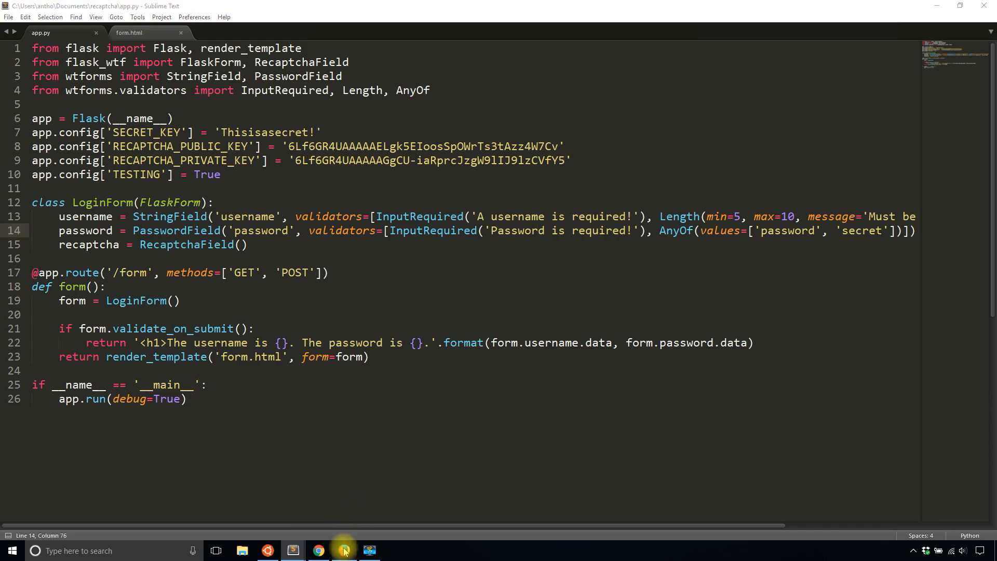
# Submit the Firefox form as 'Anthon' with the captcha unticked, then return to the browser
pyautogui.click(344, 550)
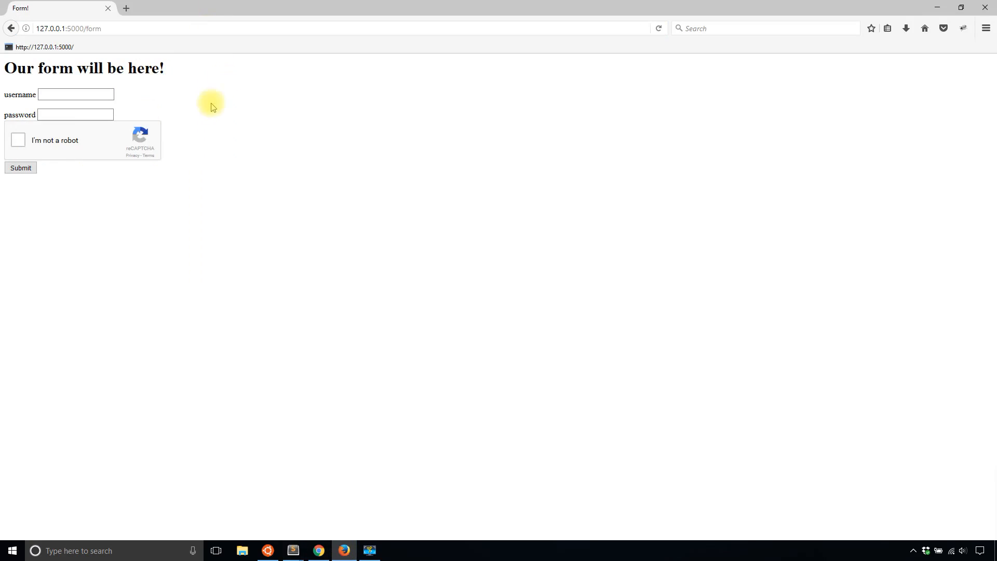
pyautogui.write('Anthony')
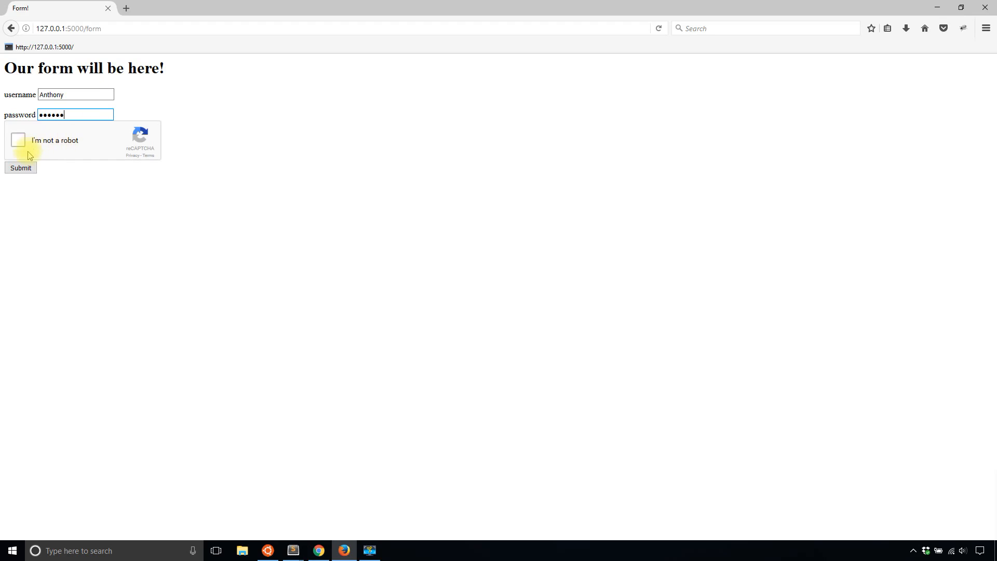
pyautogui.click(21, 168)
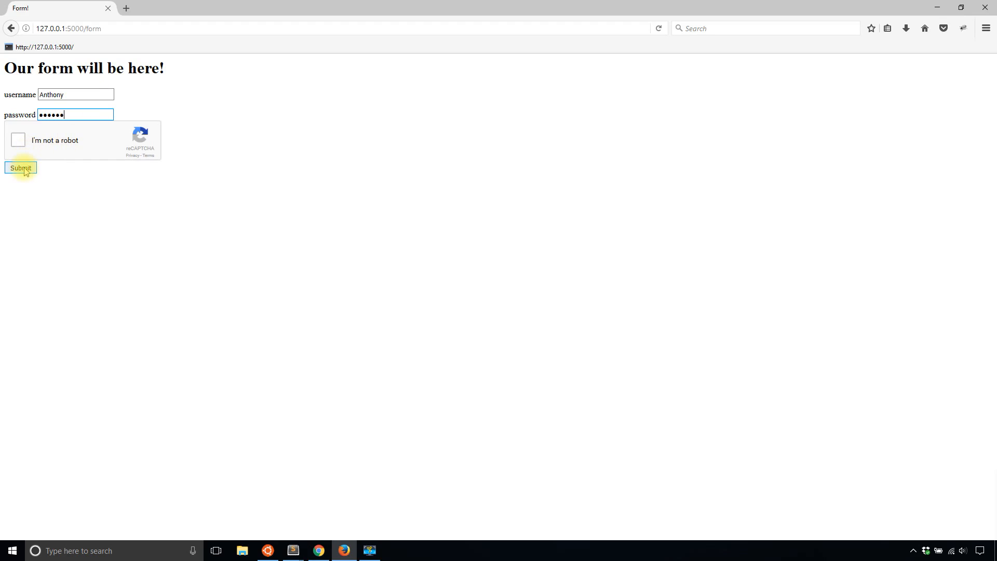
pyautogui.click(21, 167)
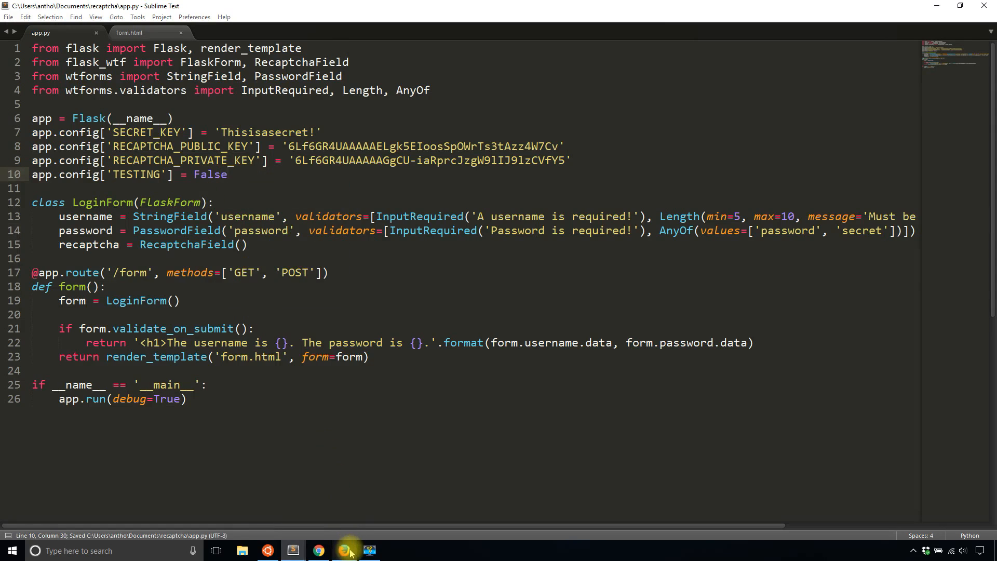
pyautogui.click(344, 550)
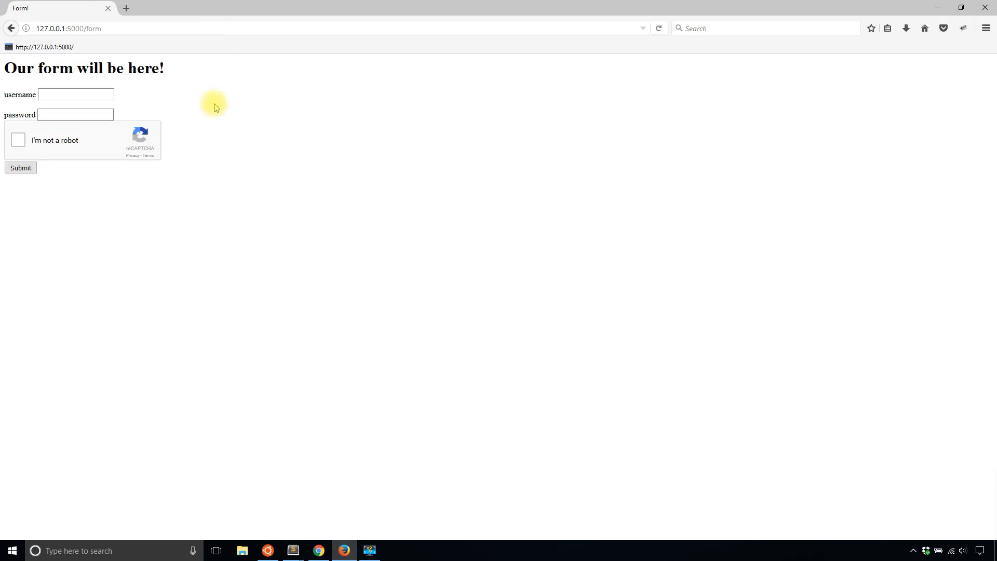
# Enter username 'A…', submit without the captcha, then switch back to app.py
pyautogui.write('Anthony')
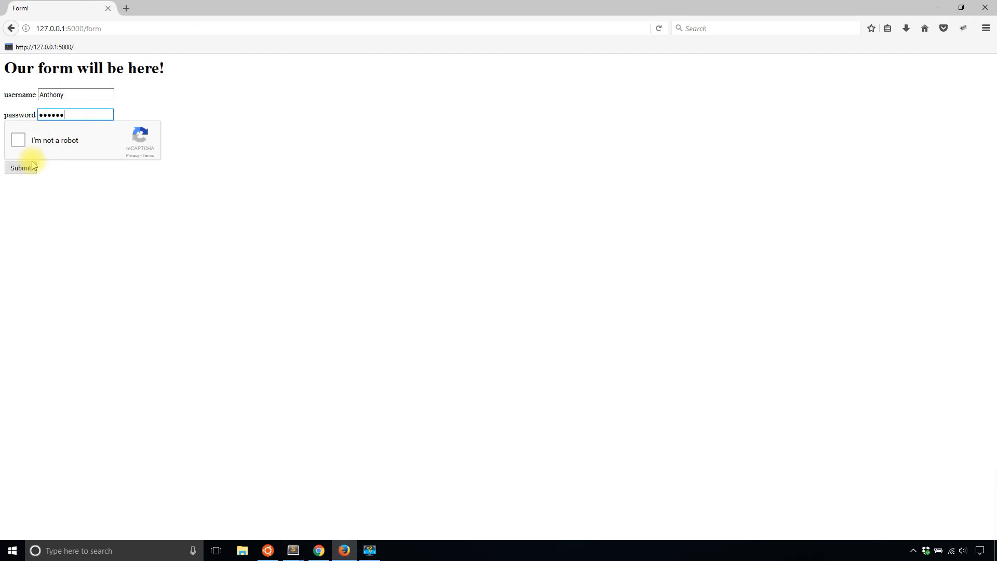
pyautogui.click(21, 167)
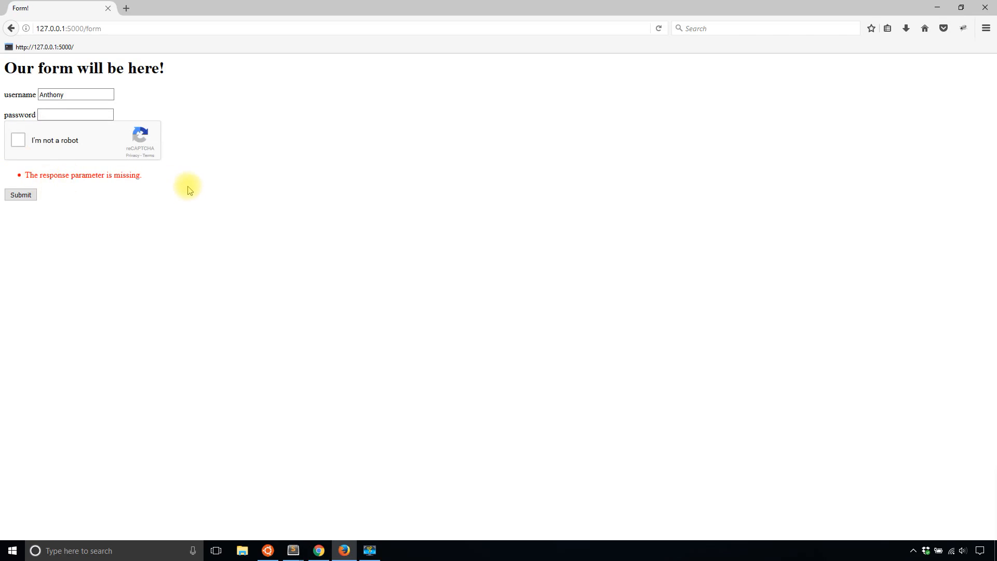
pyautogui.moveTo(252, 319)
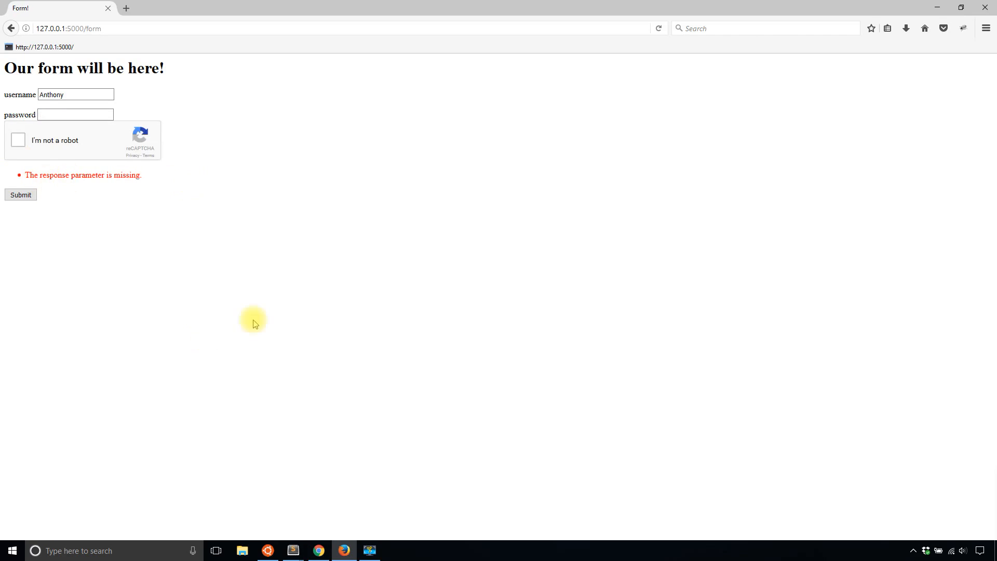
pyautogui.click(292, 550)
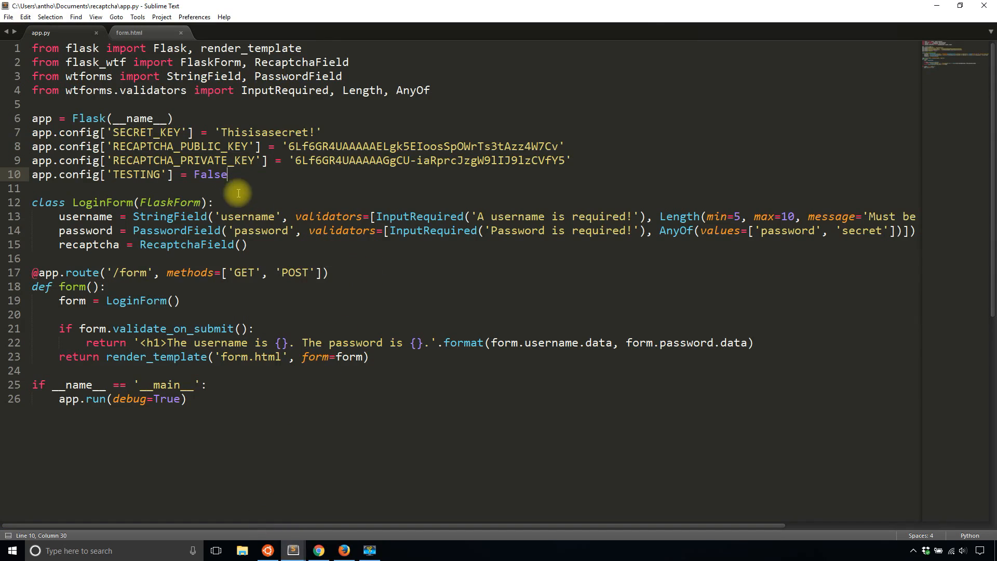
# Select the False value on line 10 of app.py for replacement with True
pyautogui.click(213, 174)
pyautogui.write('Tru')
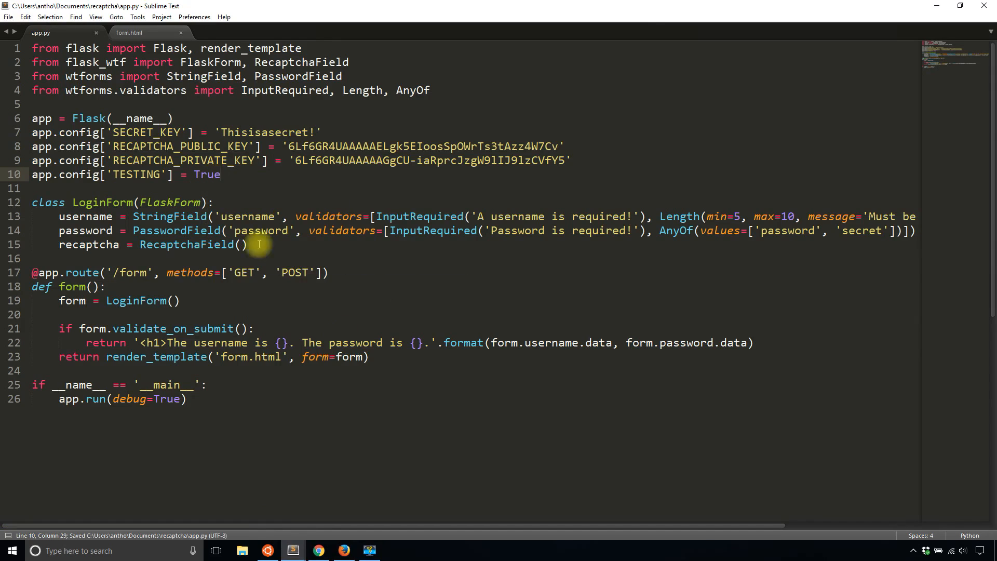
pyautogui.click(364, 393)
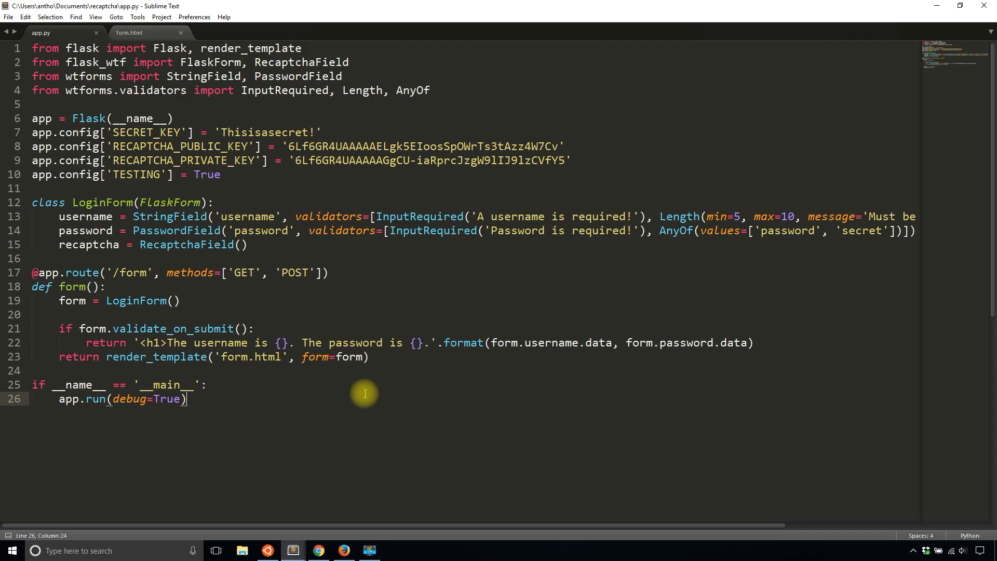
pyautogui.click(129, 32)
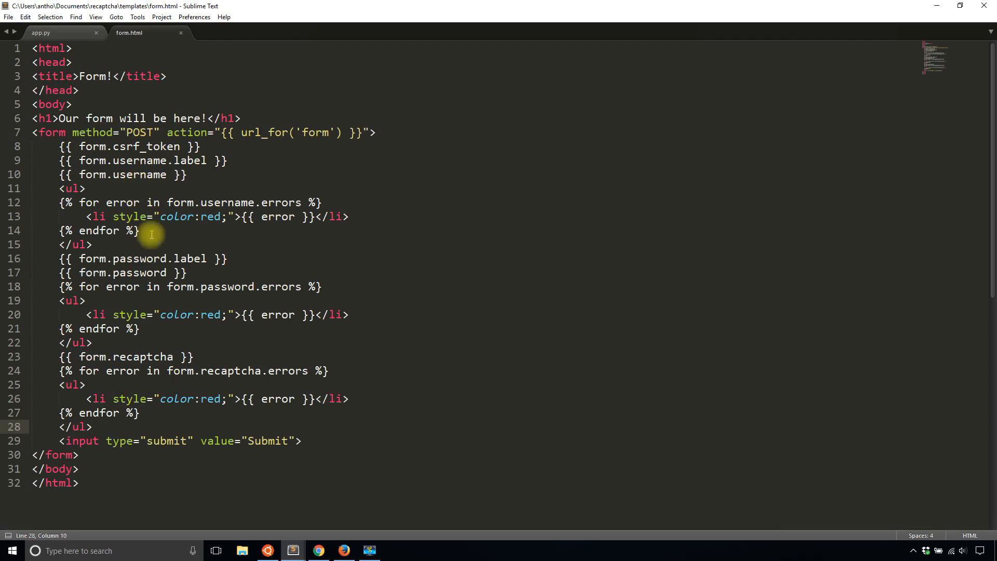
pyautogui.moveTo(366, 371)
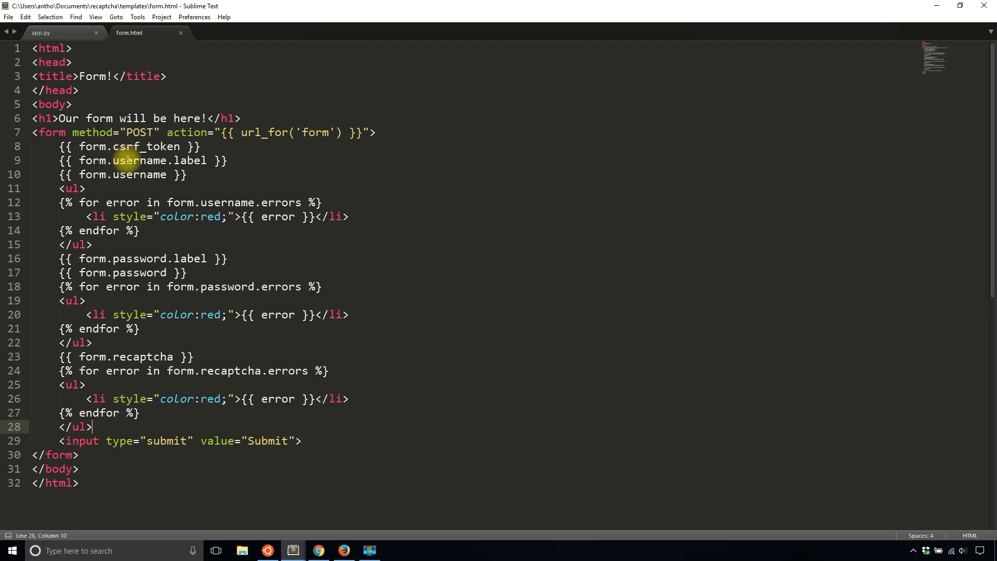
pyautogui.moveTo(380, 330)
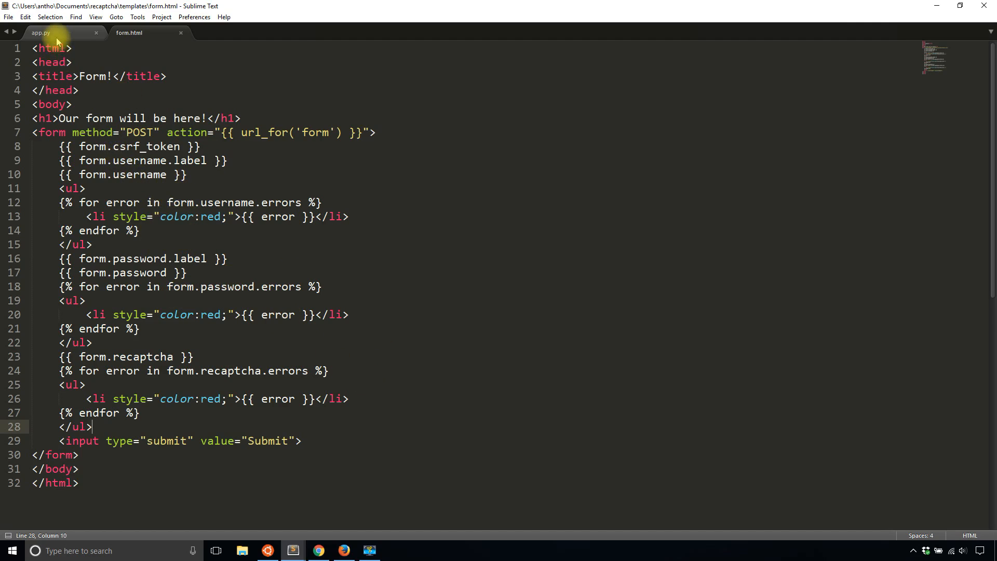
pyautogui.click(37, 33)
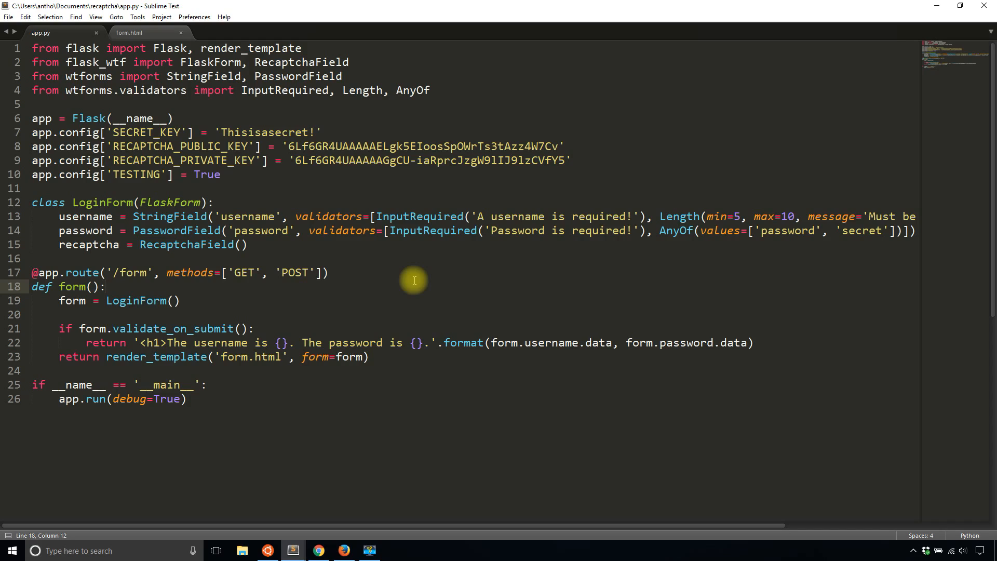
pyautogui.click(106, 286)
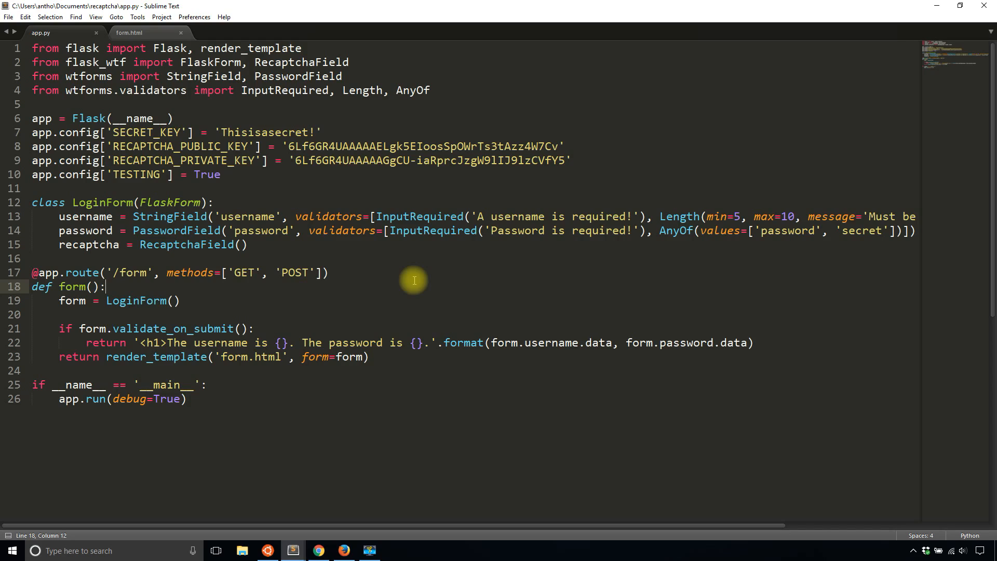